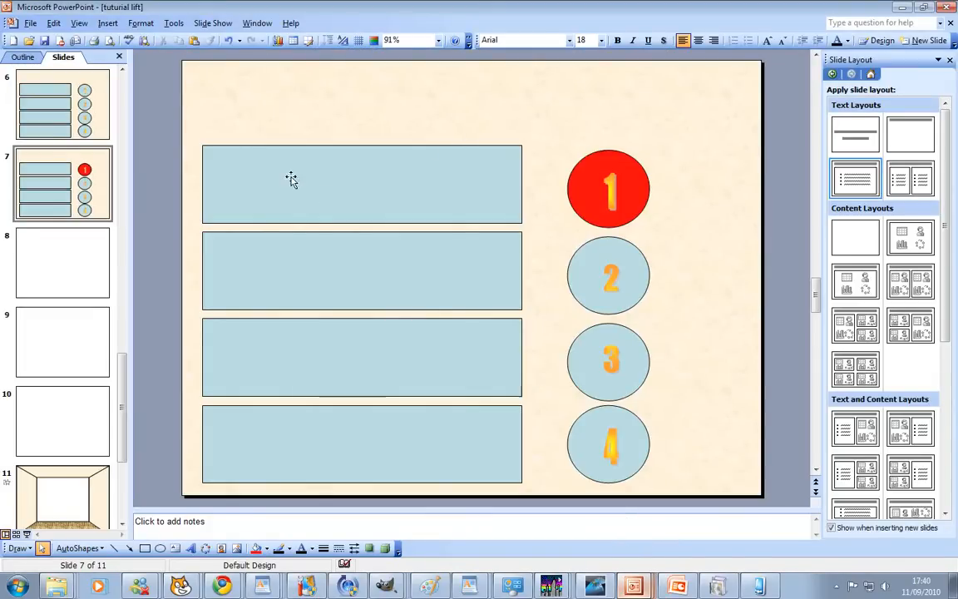
mouse_move(83, 183)
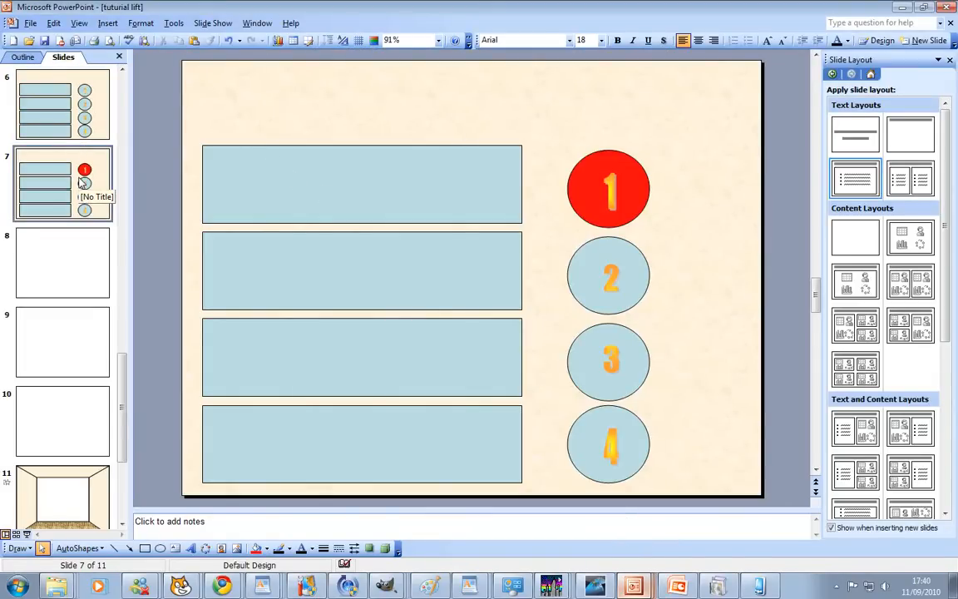
- Duplicate the button slide as slide 8 and delete the extra blank slide
left_click(609, 275)
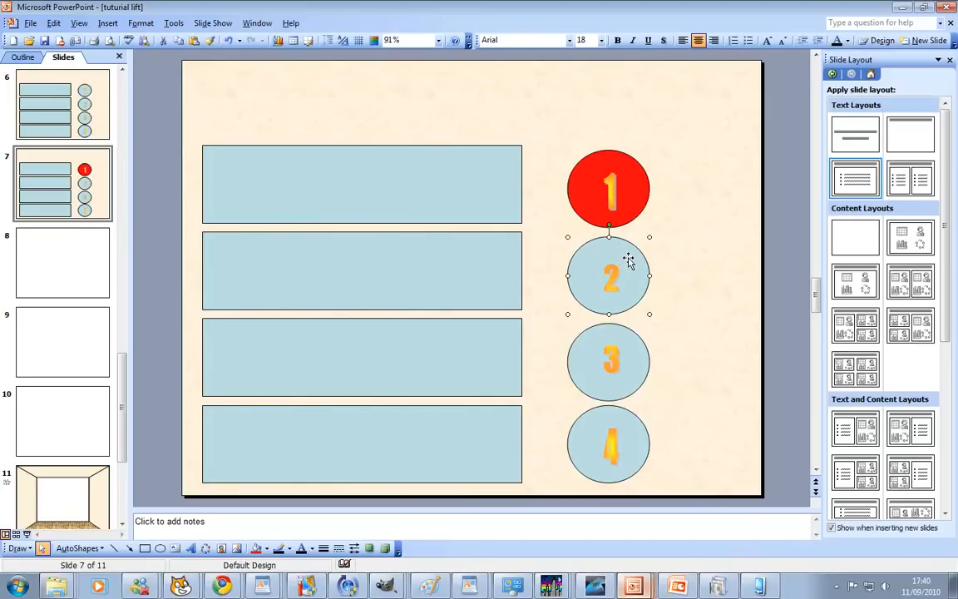
mouse_move(153, 223)
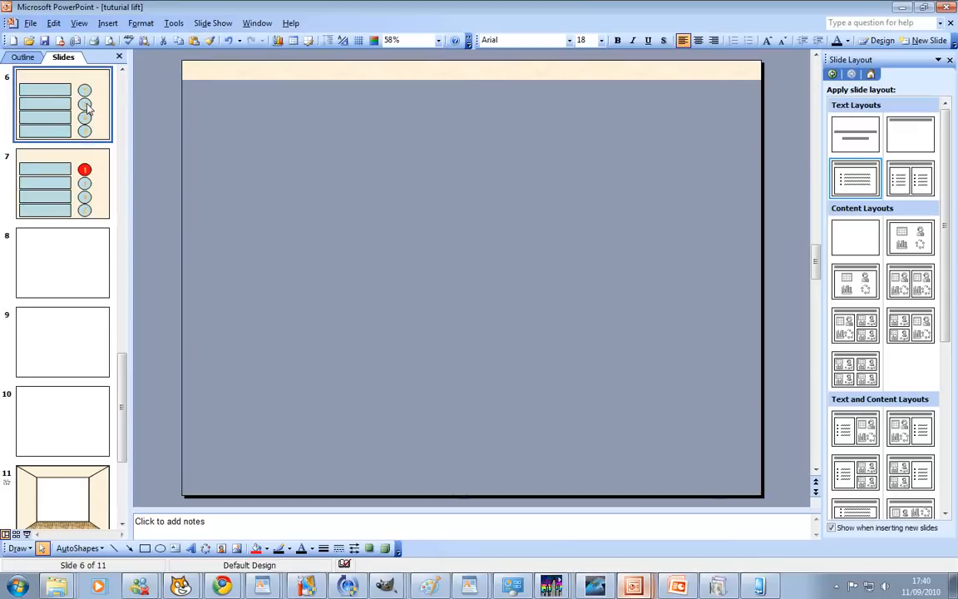
left_click(63, 183)
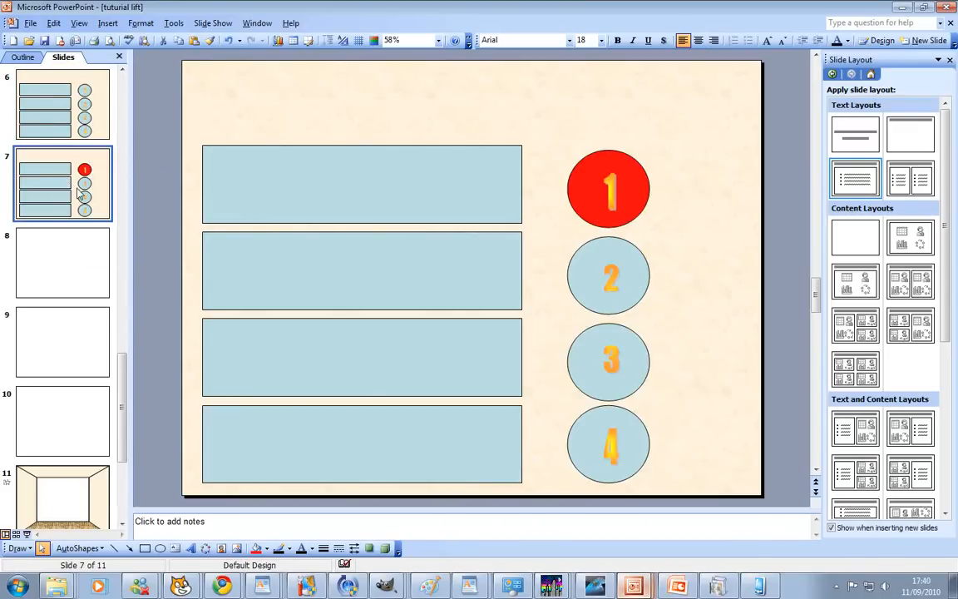
right_click(63, 263)
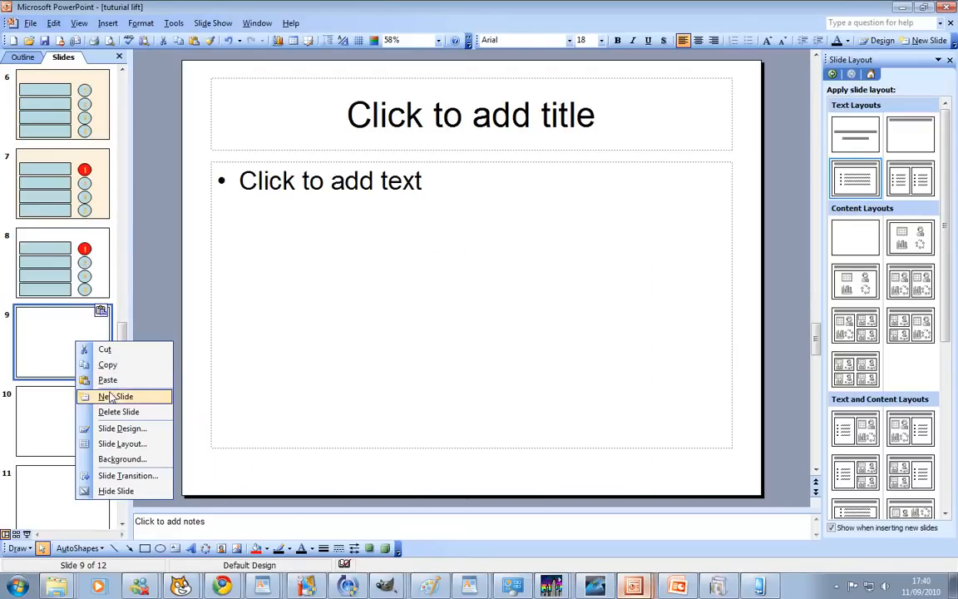
left_click(119, 412)
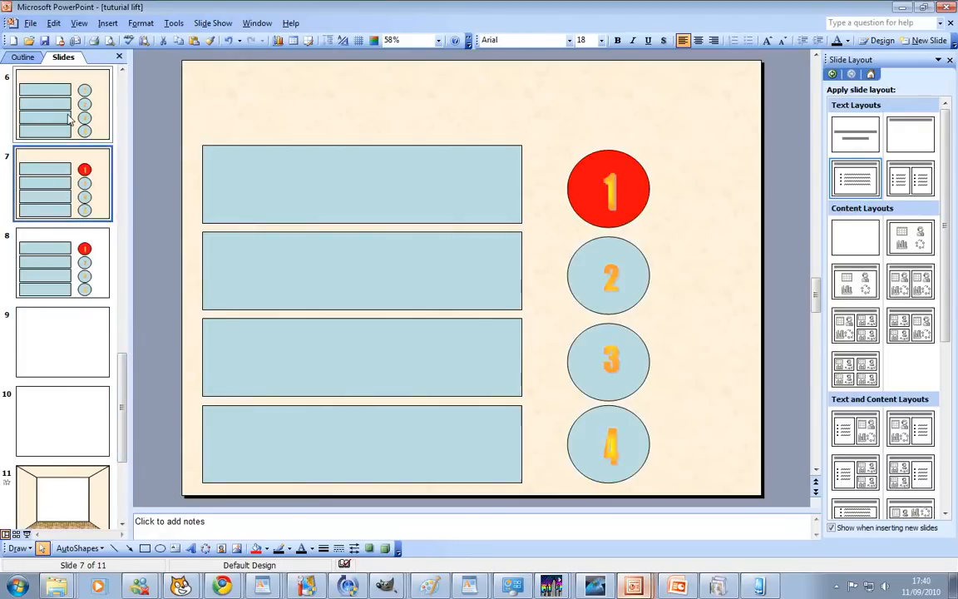
- Recolour slide 8 so circle 2 is red and circle 1 is plain
left_click(63, 262)
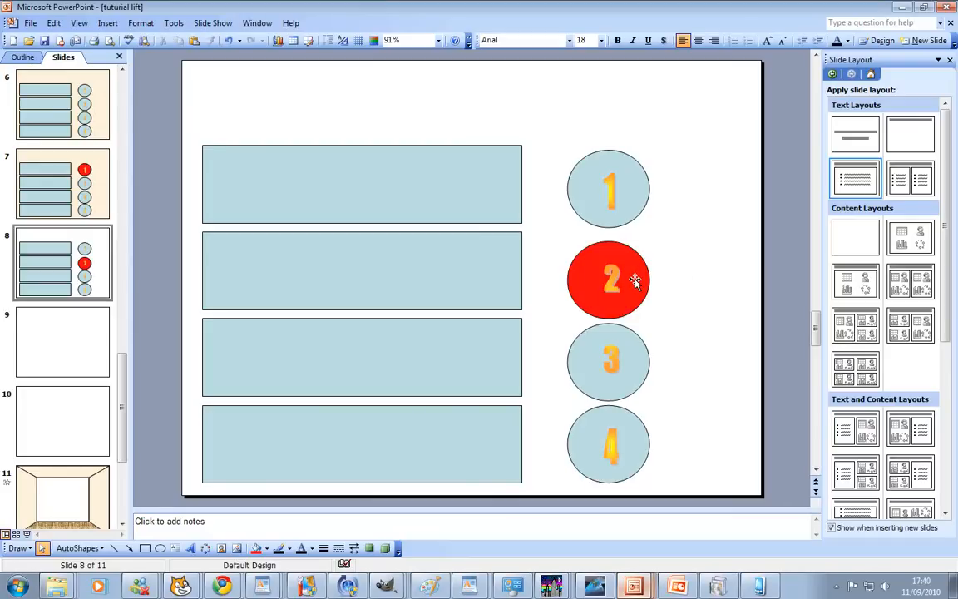
mouse_move(93, 206)
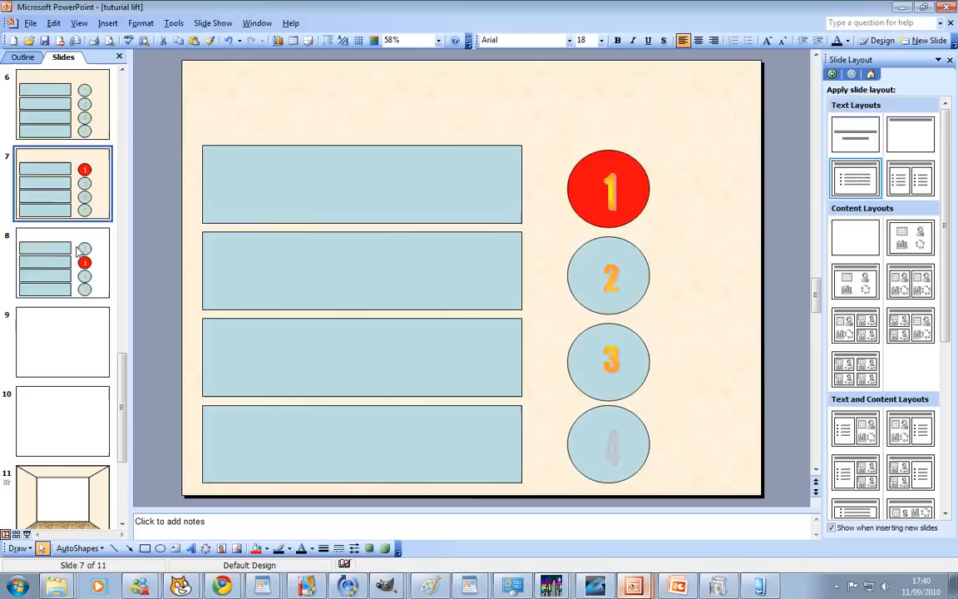
left_click(63, 262)
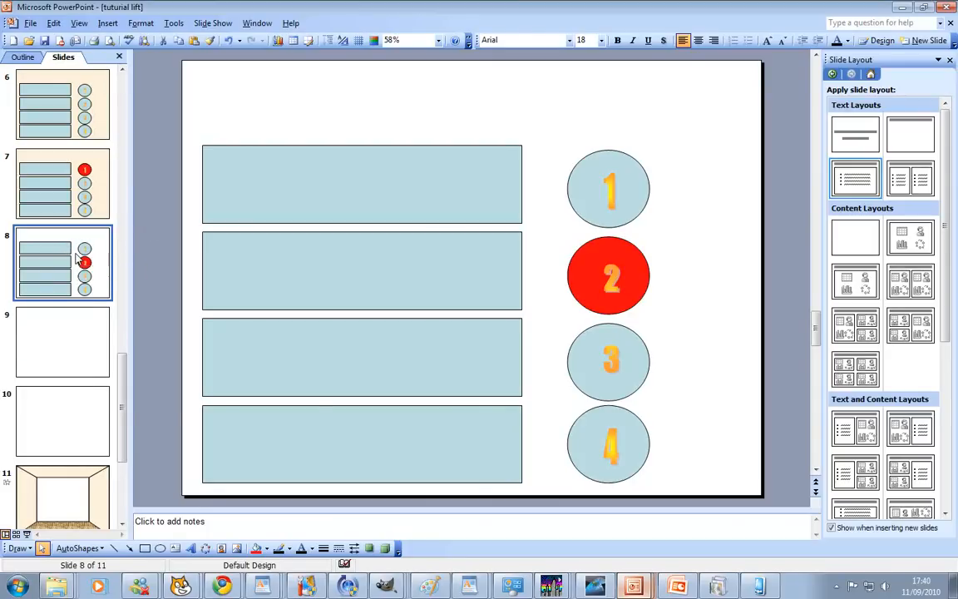
- Duplicate slide 8 as slide 9 and reorder the circles so the red one shows at position 3
right_click(63, 262)
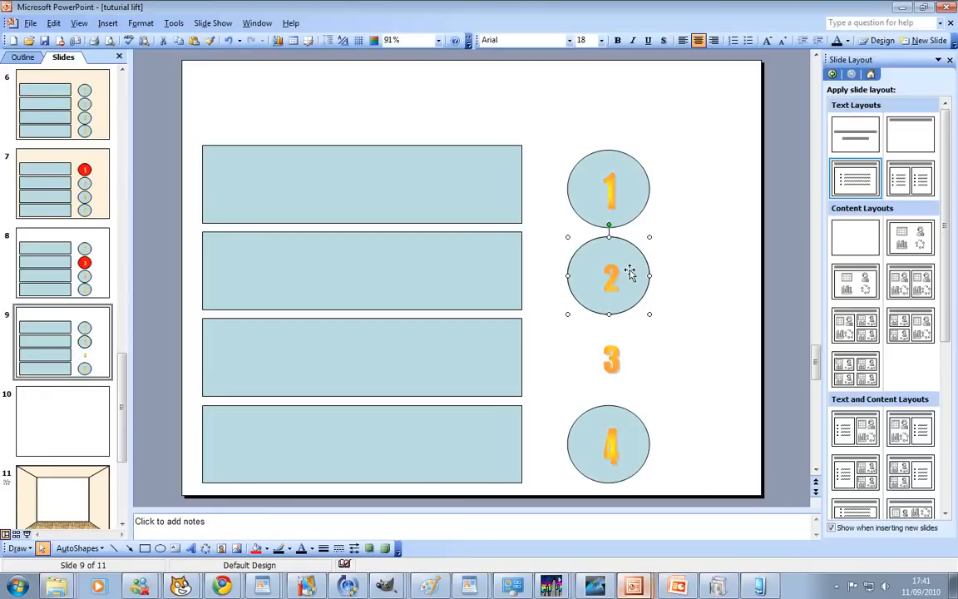
right_click(629, 274)
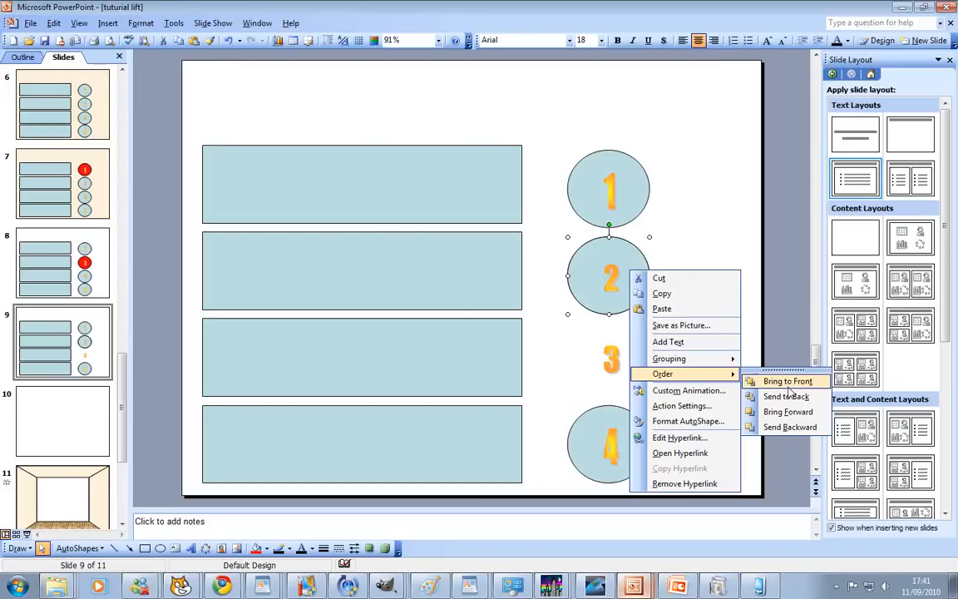
left_click(787, 381)
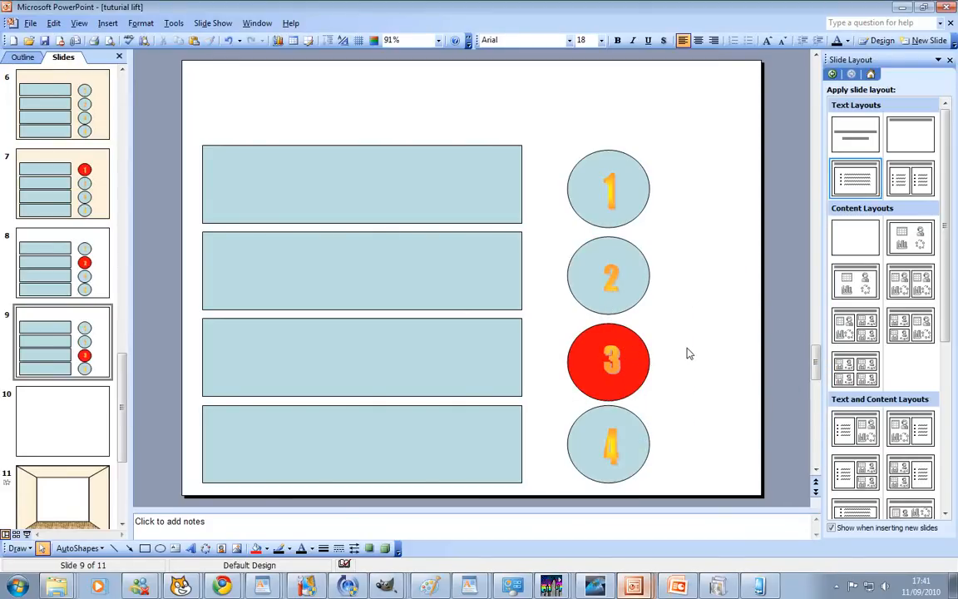
left_click(63, 263)
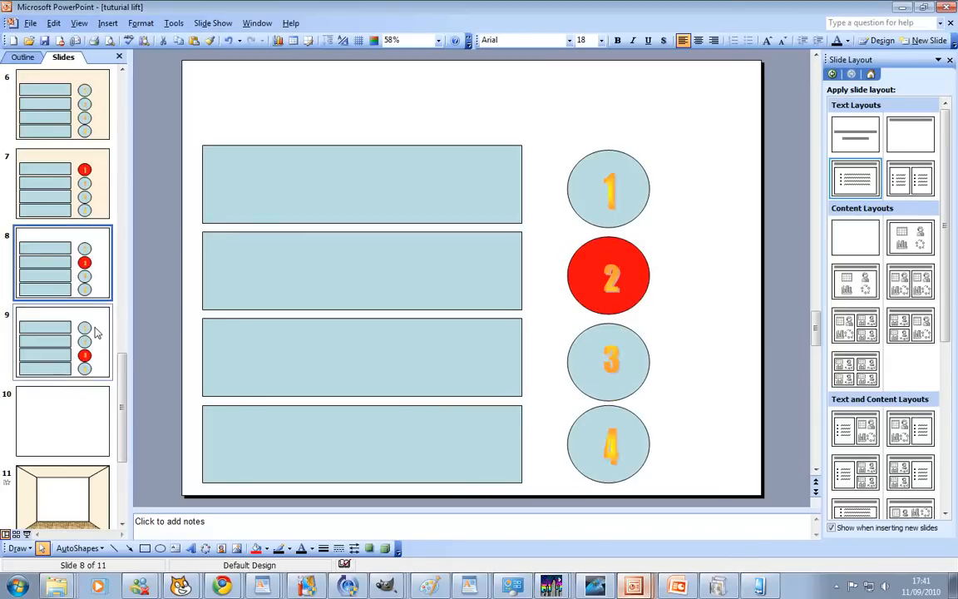
- Review slides 9, 8 and 7 to check circles 3, 2 and 1 are each lit in turn
left_click(63, 342)
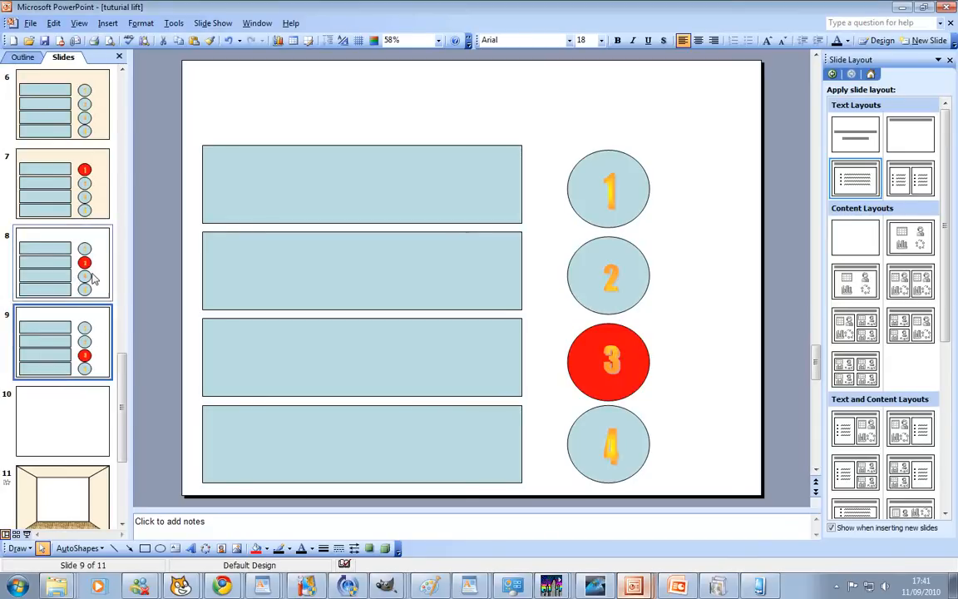
left_click(63, 263)
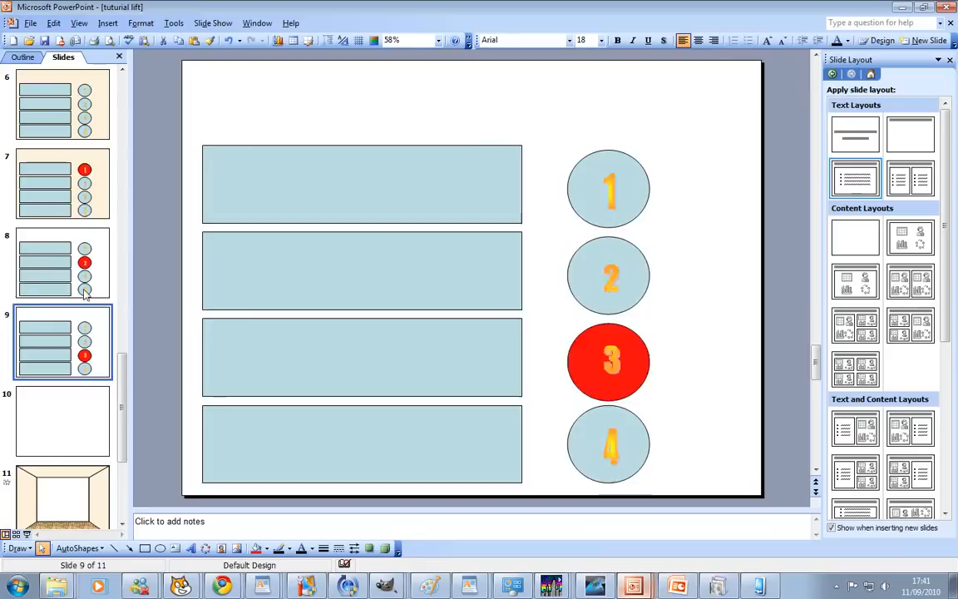
left_click(64, 263)
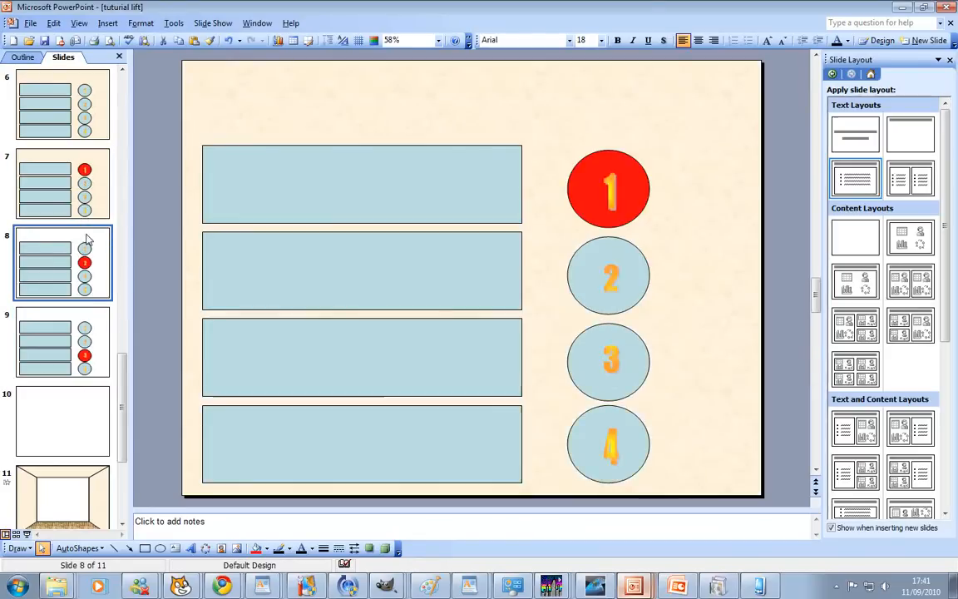
left_click(63, 183)
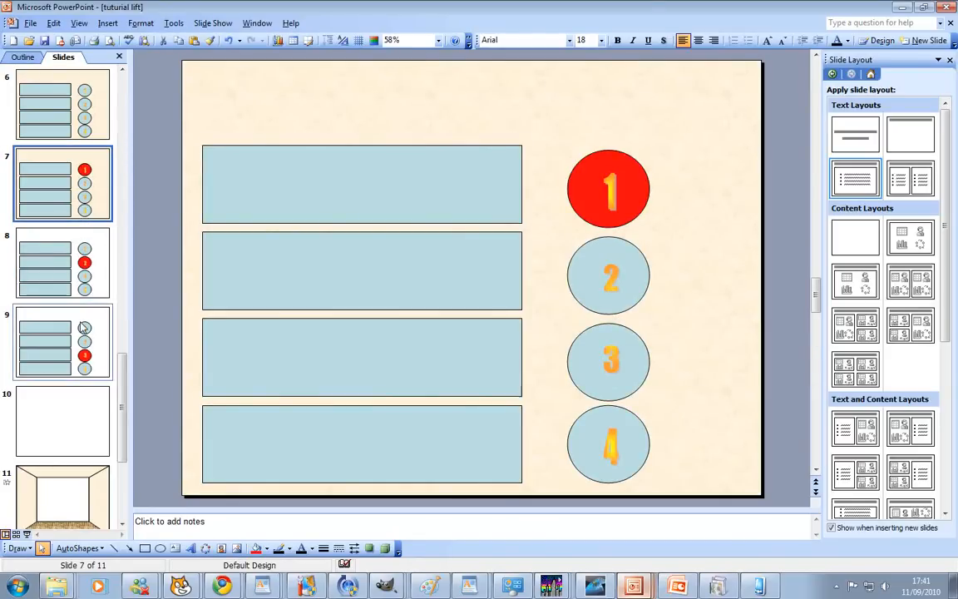
- Duplicate slide 9 as slide 10, delete the blank slide, and send the red circle back to position 4
left_click(63, 341)
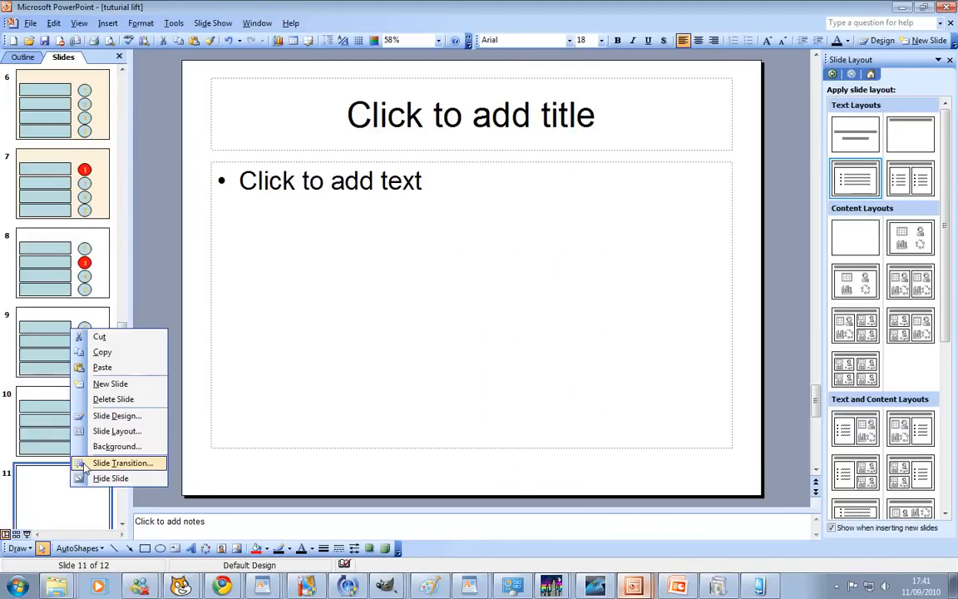
left_click(110, 382)
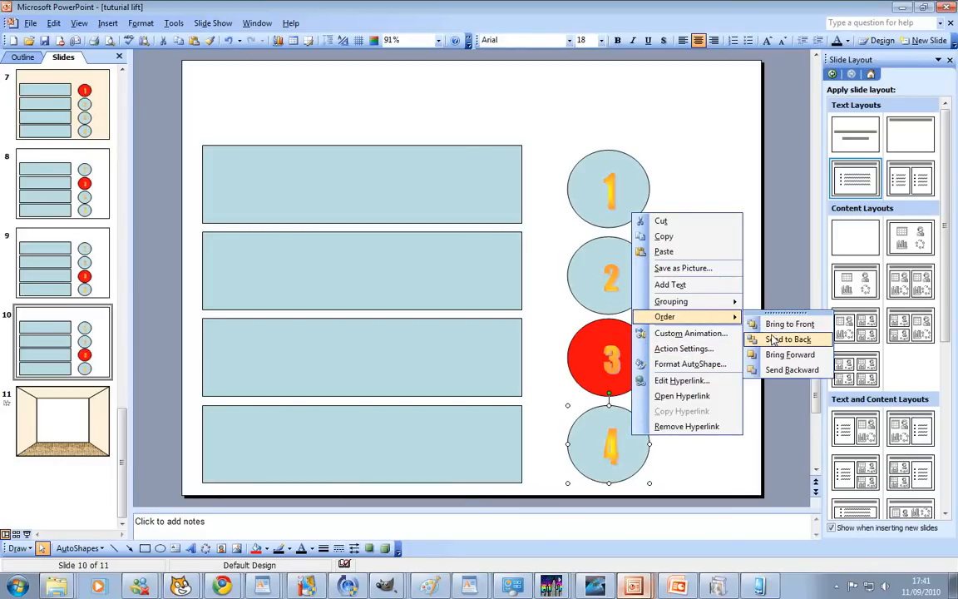
left_click(787, 339)
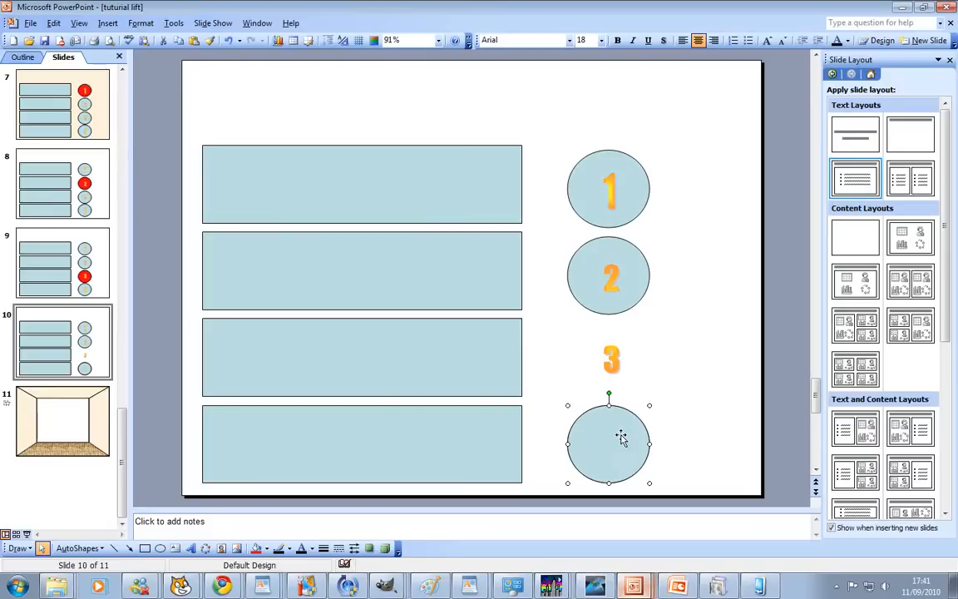
left_click(611, 358)
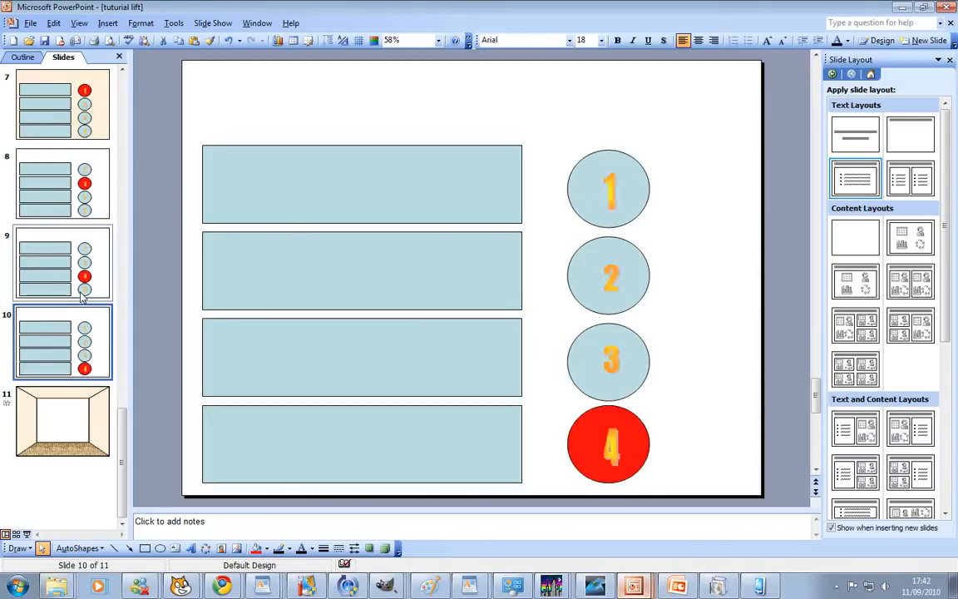
- Compare slide 7 with slide 10 to confirm circle 4 is the lit button
left_click(63, 103)
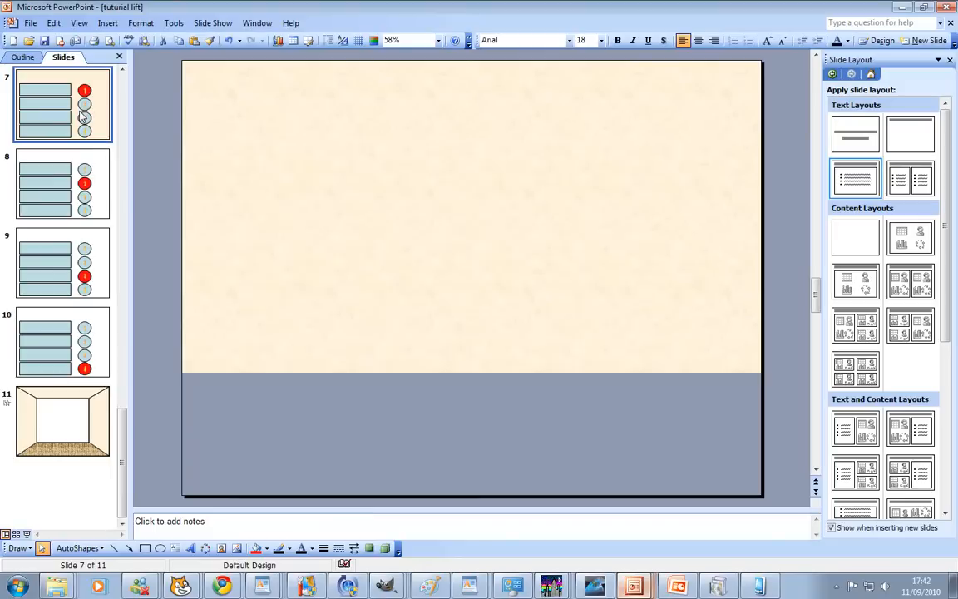
left_click(63, 341)
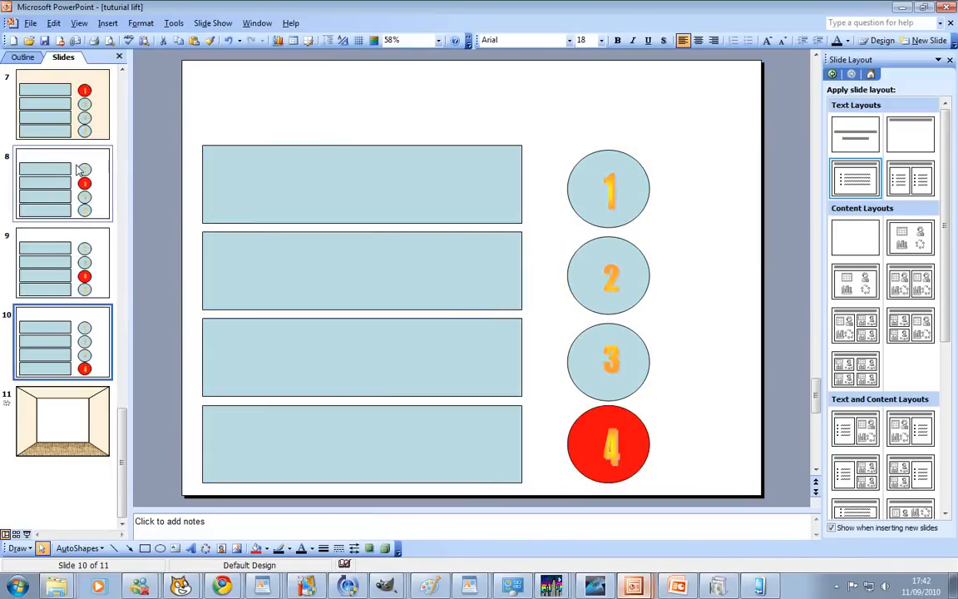
- Give slide 8 a Parchment texture background via Fill Effects
right_click(374, 191)
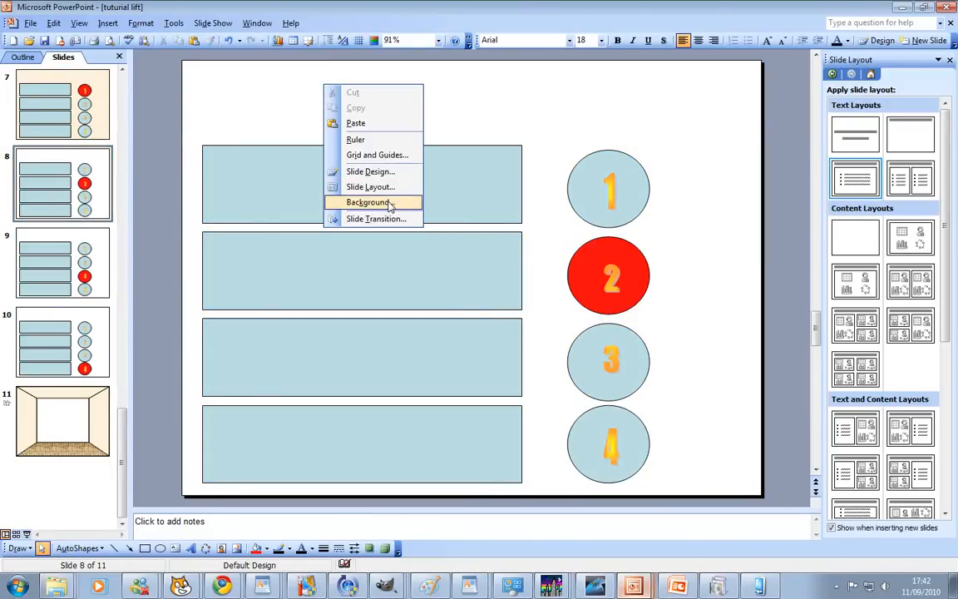
left_click(369, 203)
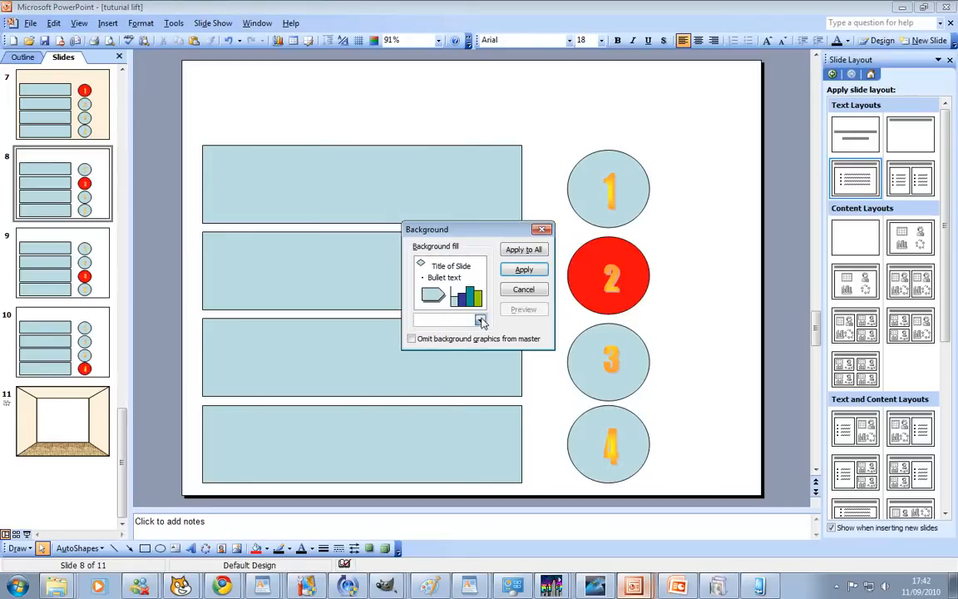
left_click(479, 319)
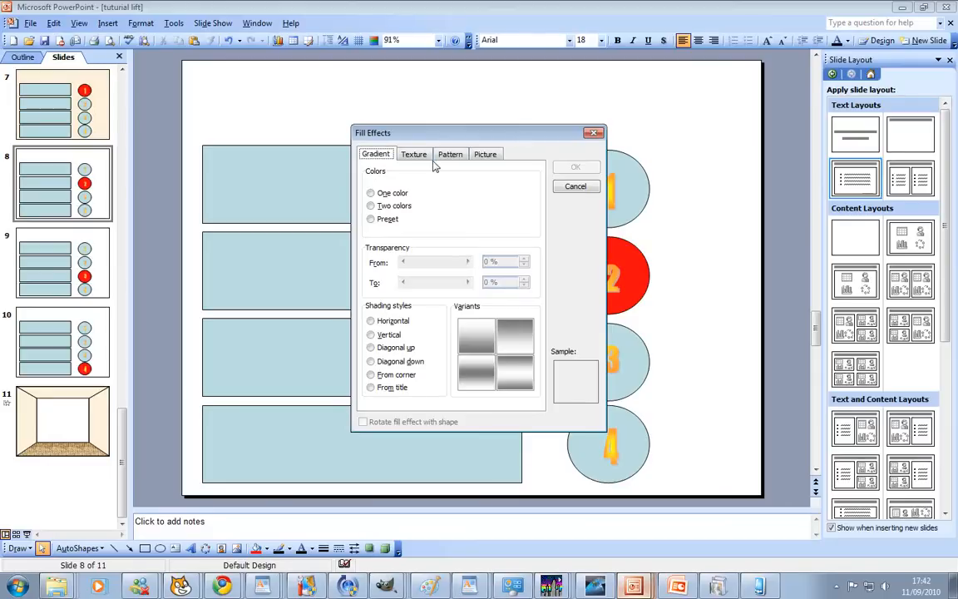
left_click(412, 153)
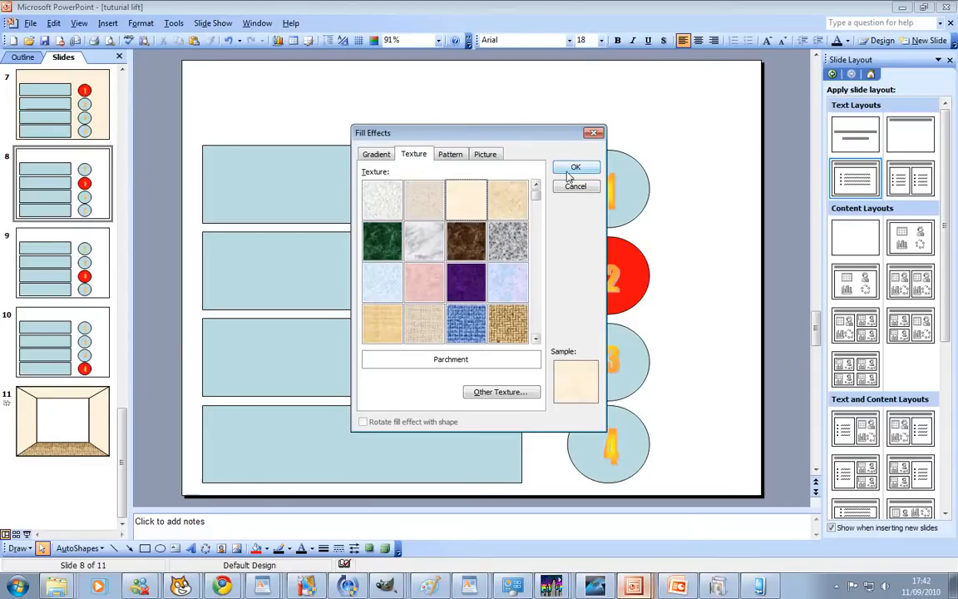
left_click(575, 166)
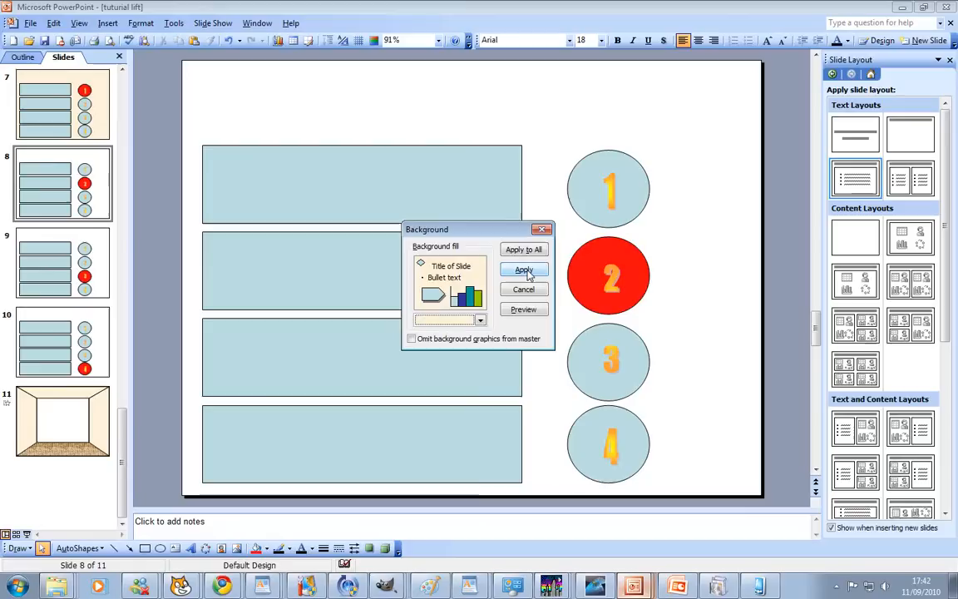
left_click(522, 270)
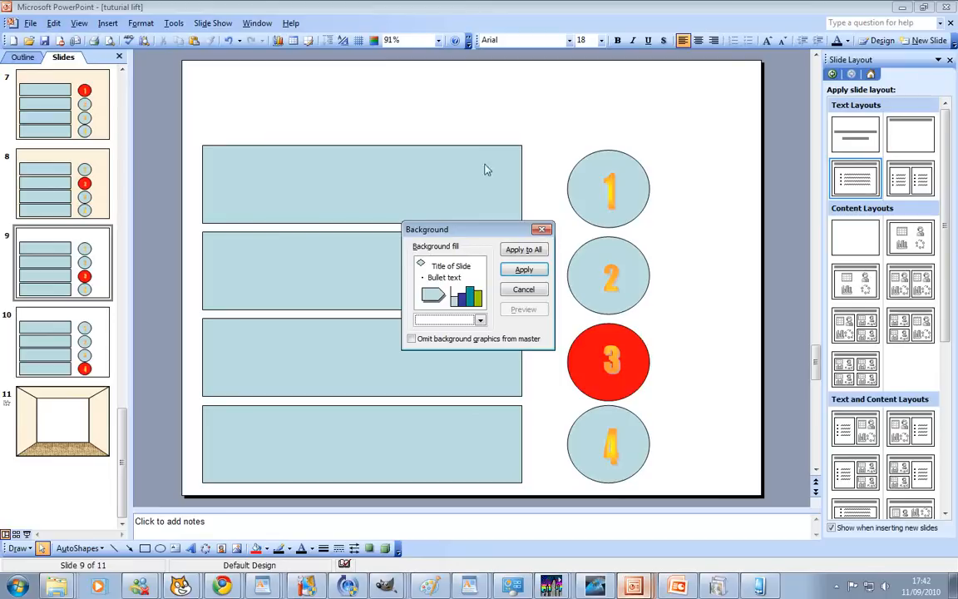
- Apply the same Parchment texture background to slides 9 and 10
left_click(479, 319)
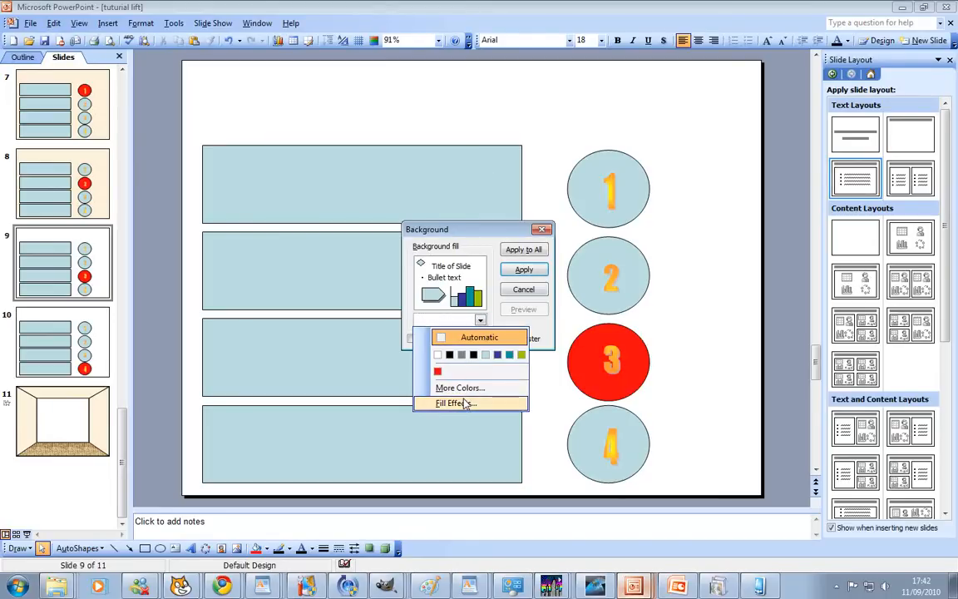
left_click(452, 404)
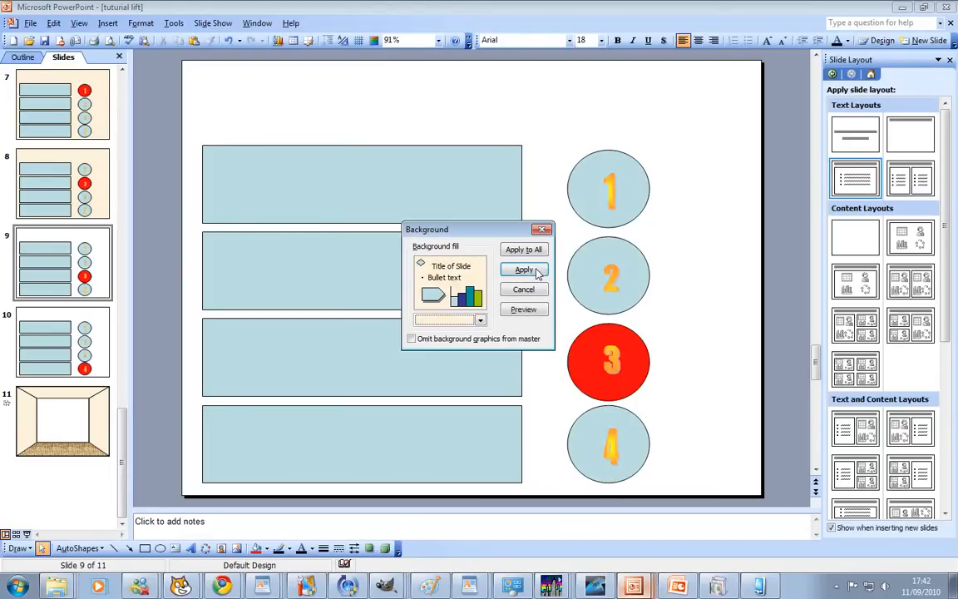
left_click(524, 269)
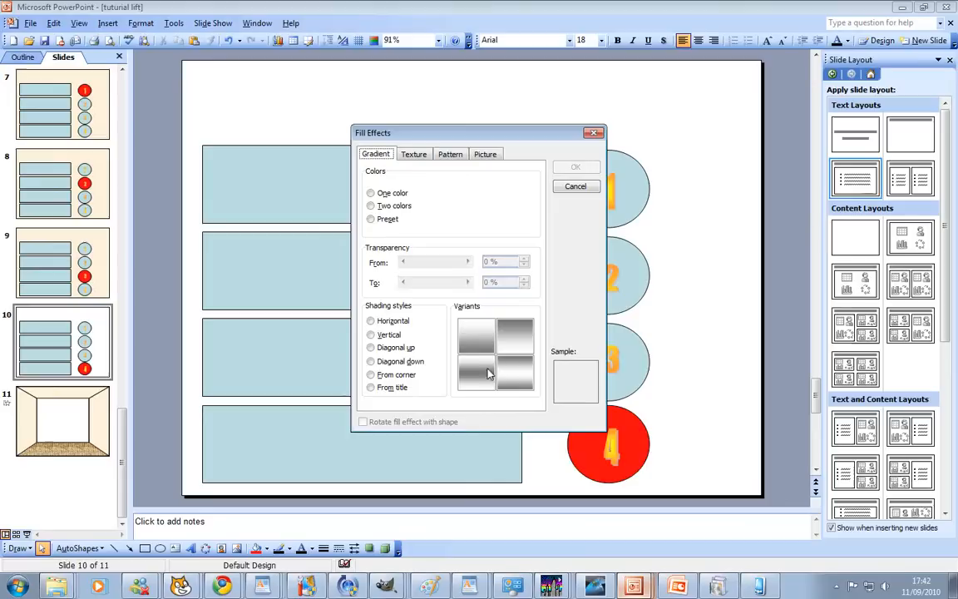
left_click(412, 153)
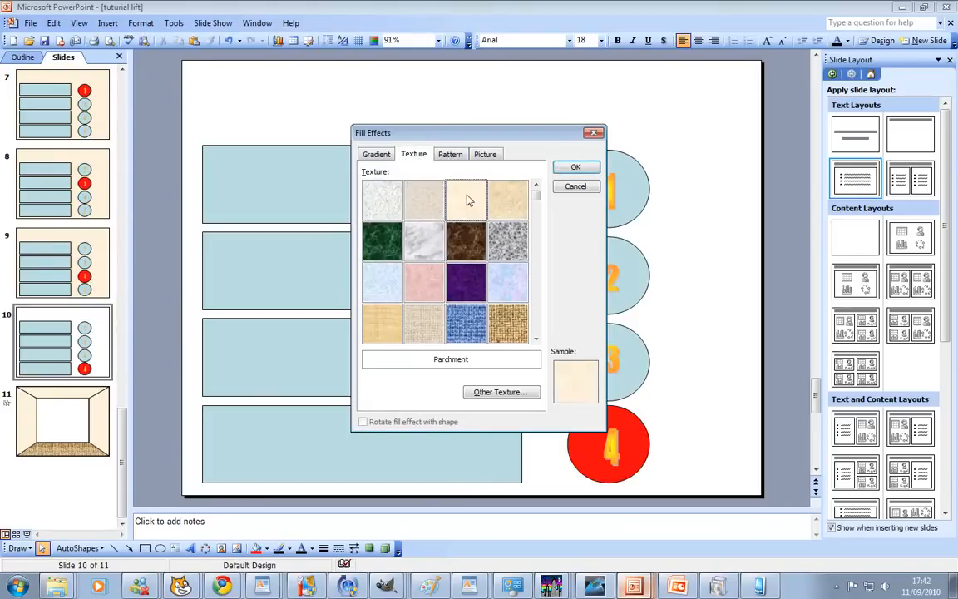
left_click(575, 166)
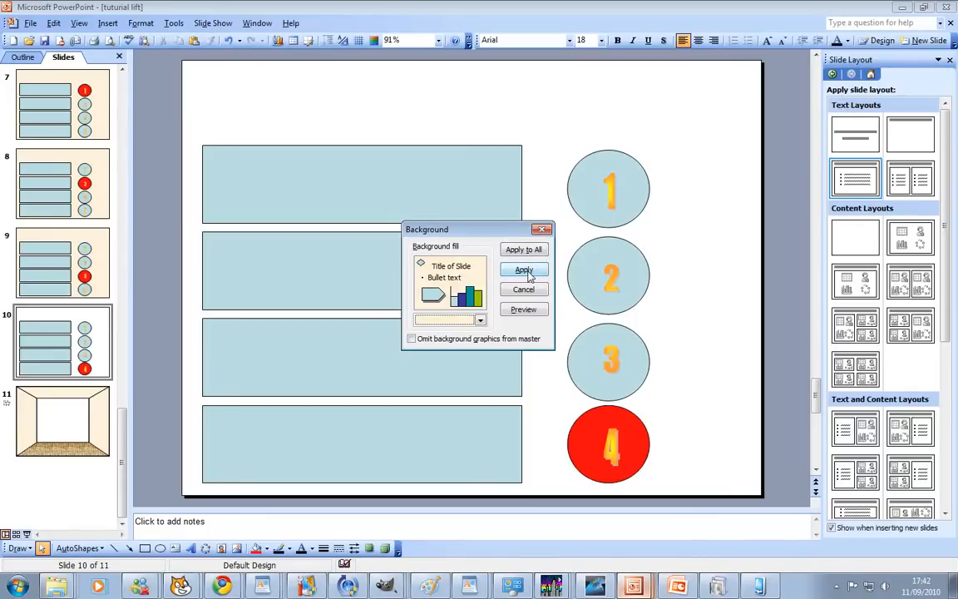
left_click(522, 269)
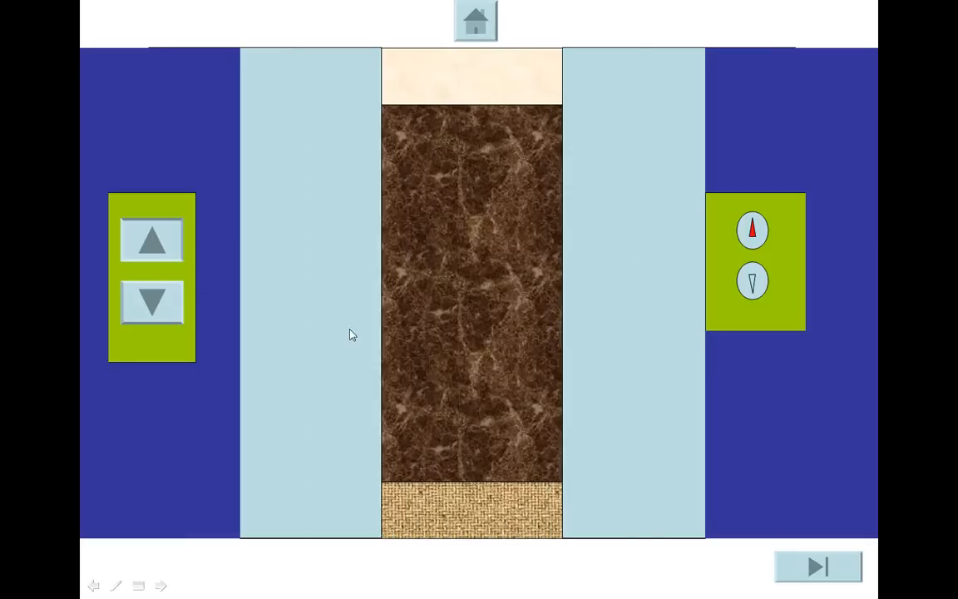
- Run the slideshow through the doors, lift interior and floor buttons, then leave it with Esc
left_click(818, 565)
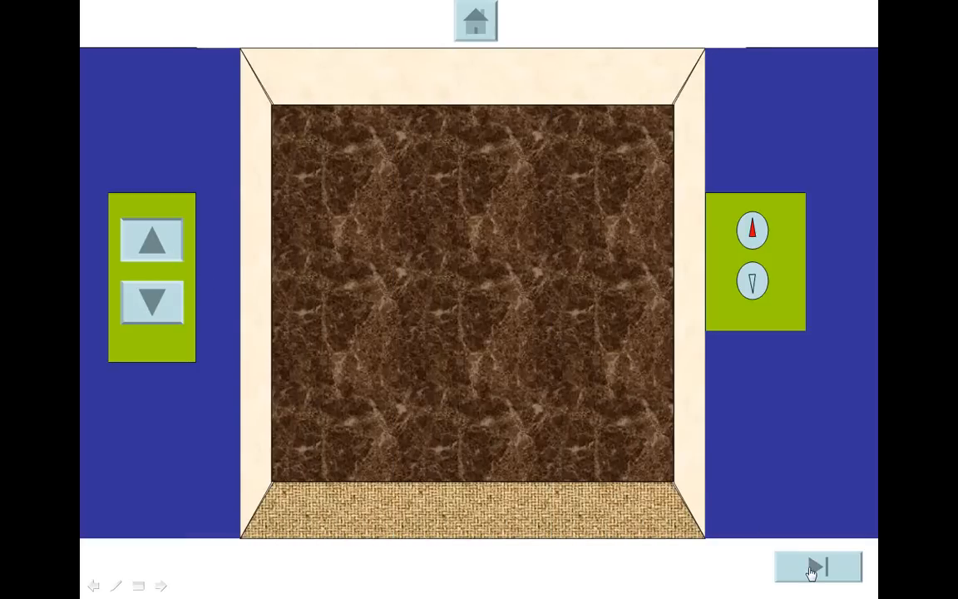
left_click(818, 565)
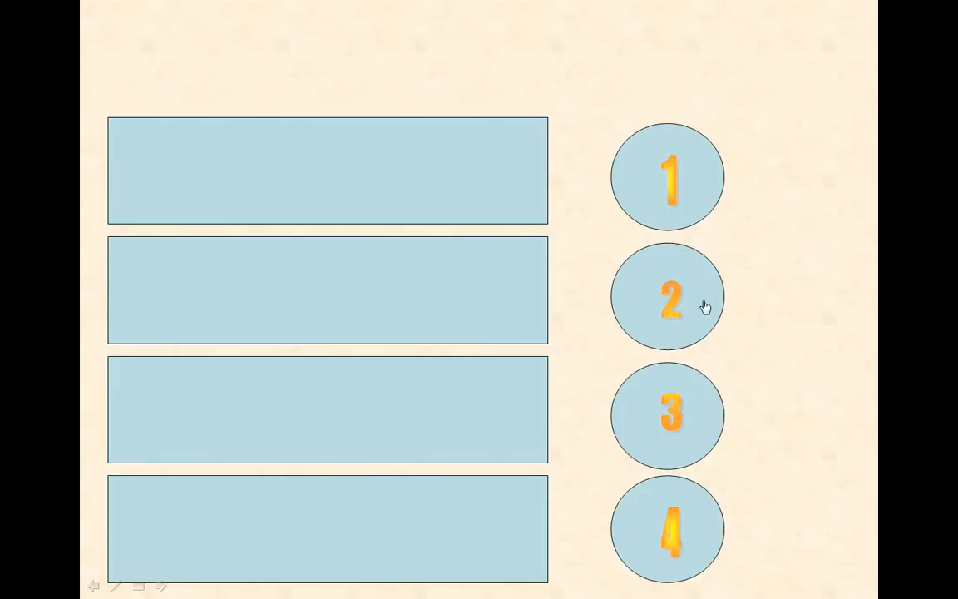
mouse_move(702, 429)
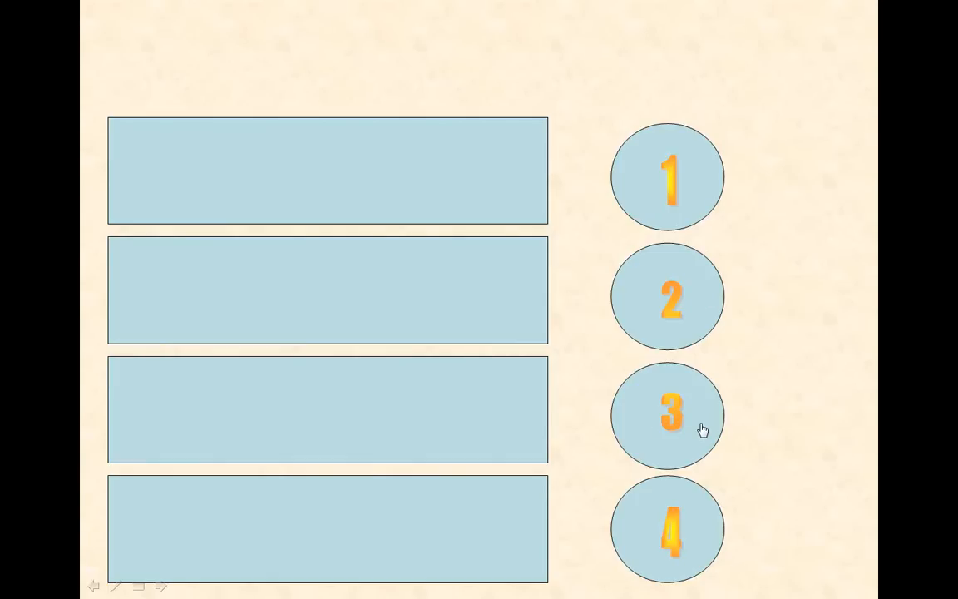
left_click(669, 176)
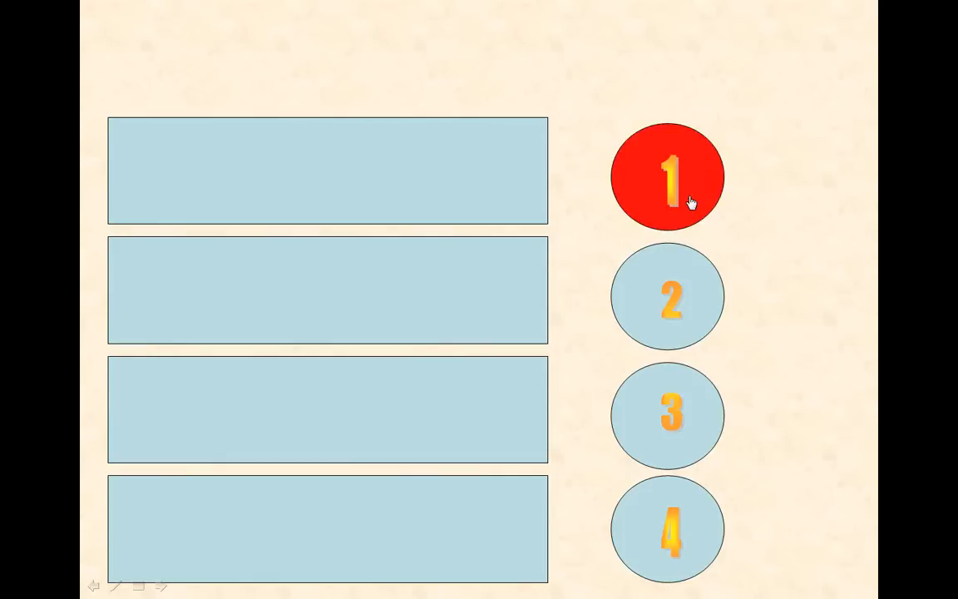
left_click(665, 176)
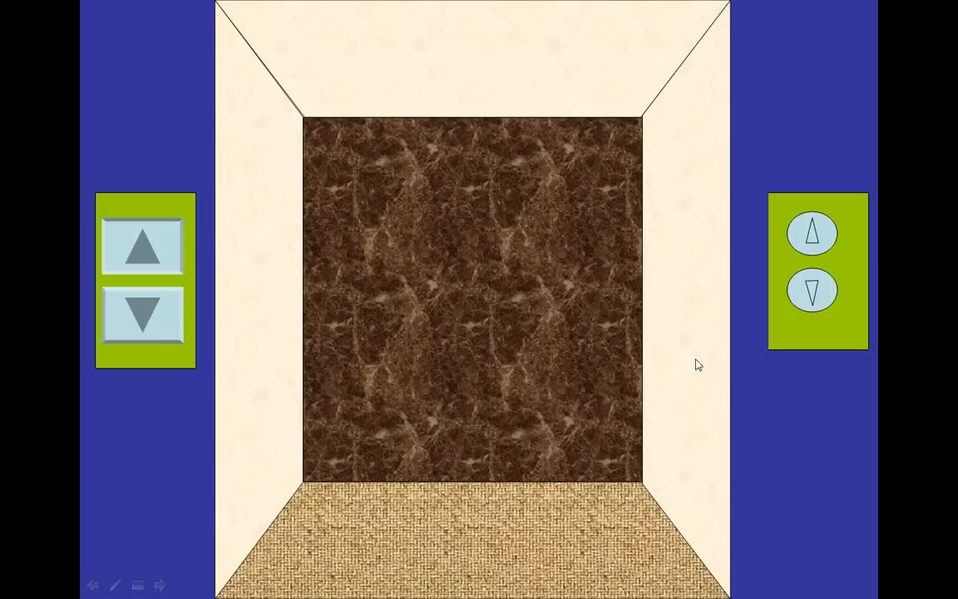
key("Escape")
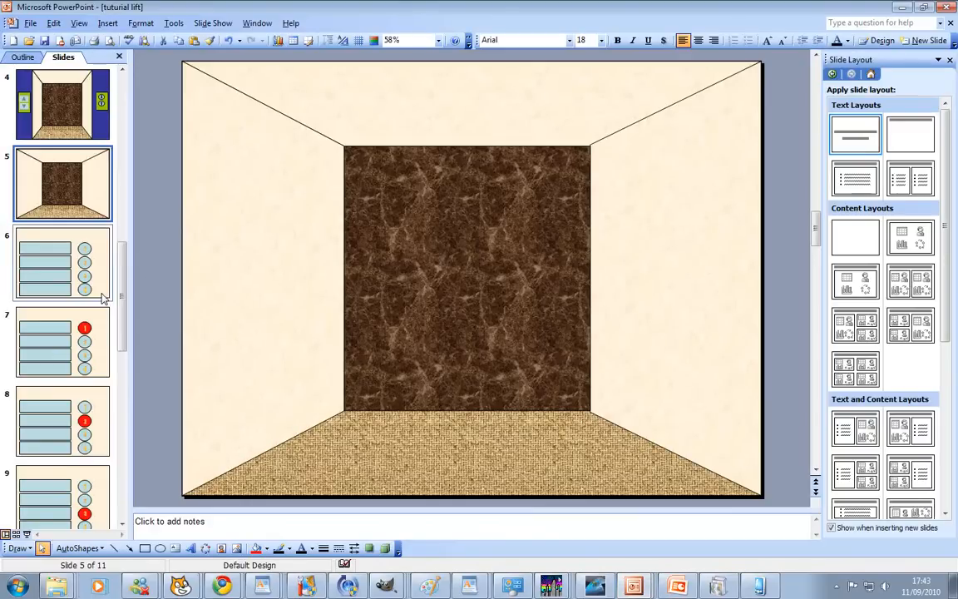
- Give circle 2 on slide 6 an Action Settings hyperlink to its matching lit-button slide
left_click(63, 340)
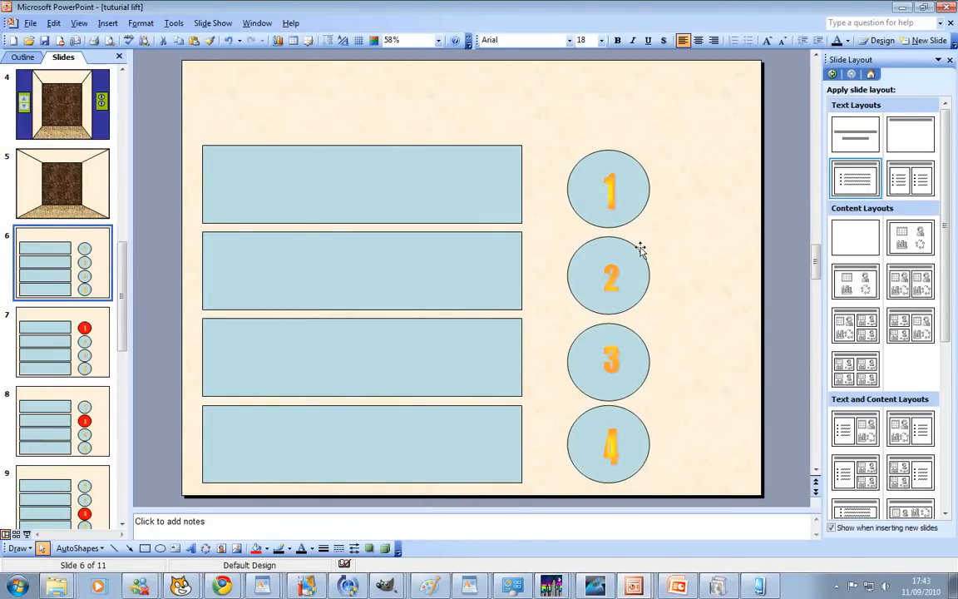
right_click(609, 274)
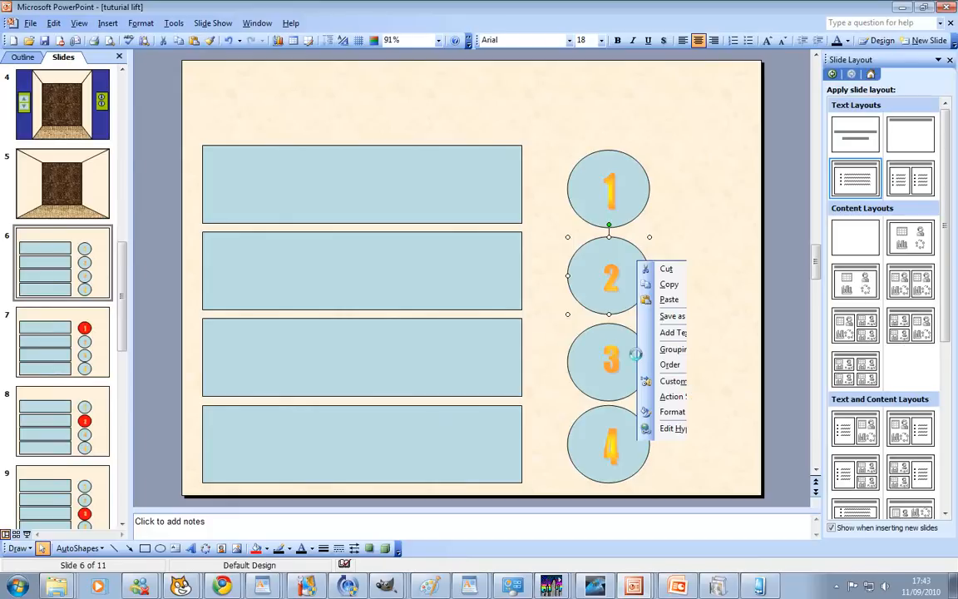
left_click(672, 396)
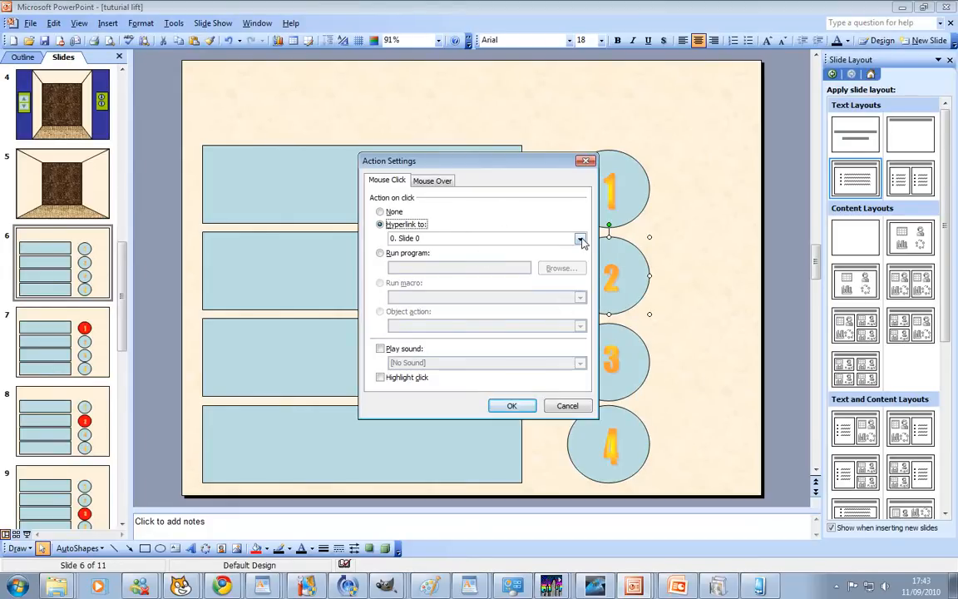
left_click(580, 239)
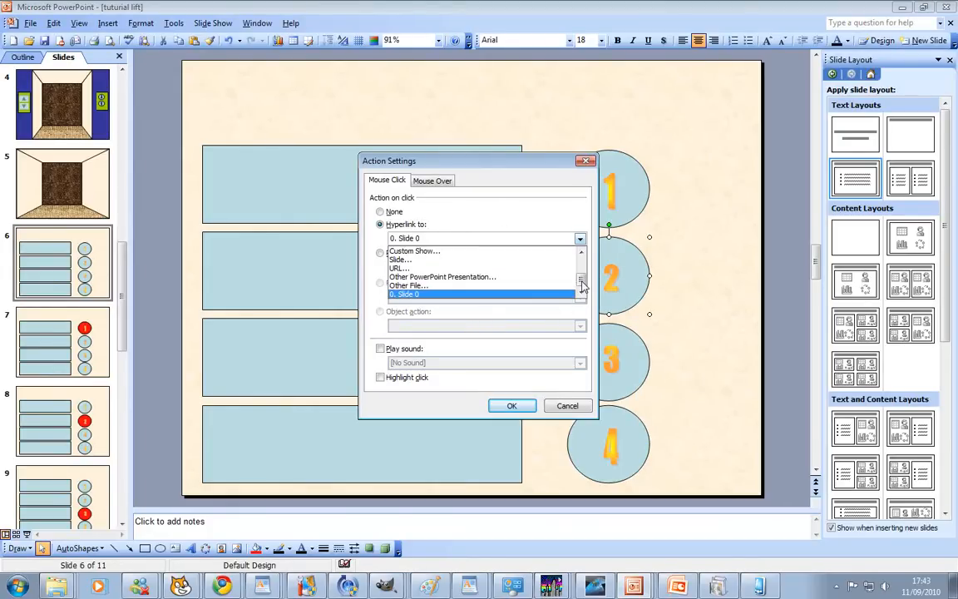
left_click(399, 260)
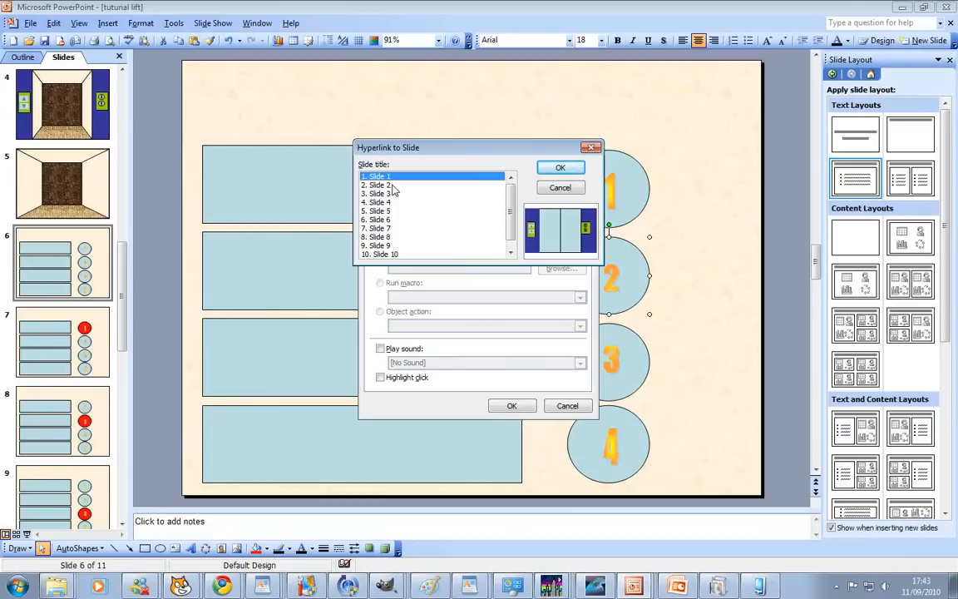
mouse_move(398, 226)
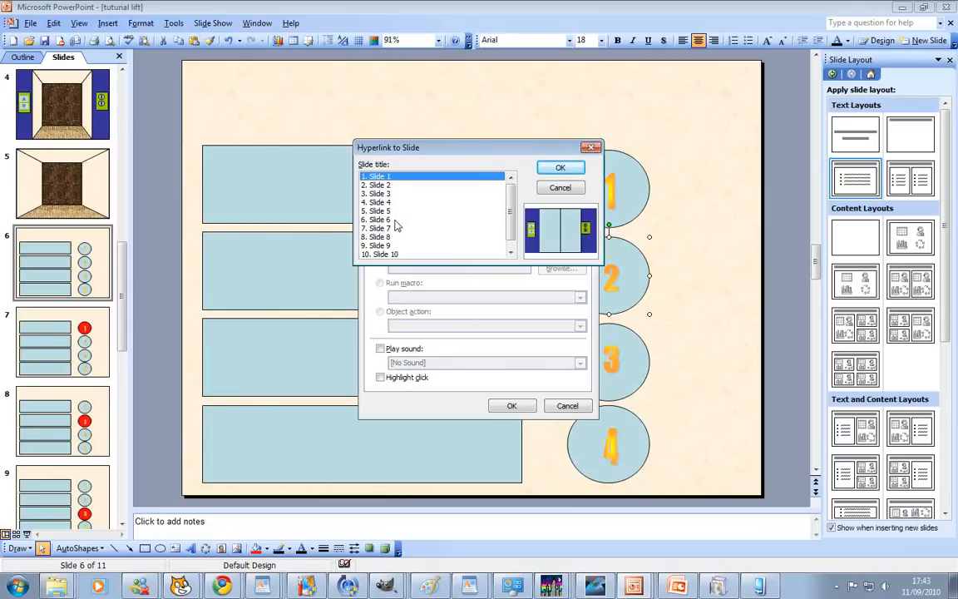
left_click(559, 166)
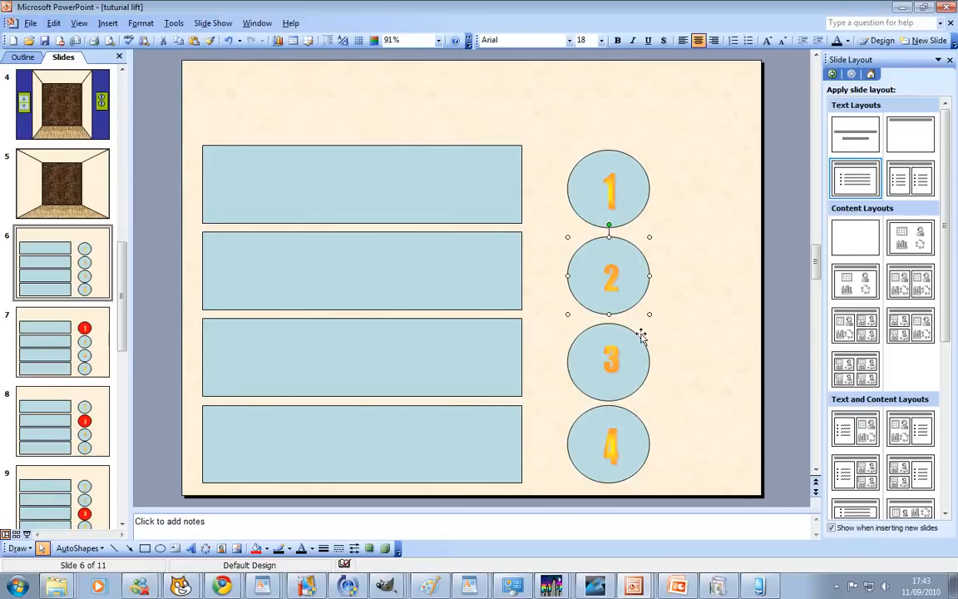
- Give circle 3 an Action Settings hyperlink to its matching lit-button slide
right_click(608, 359)
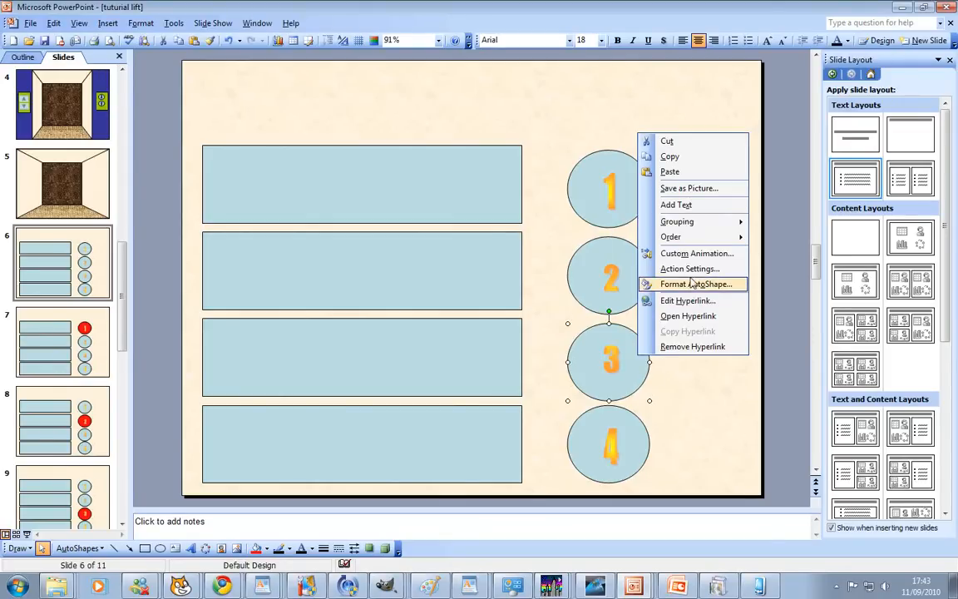
left_click(690, 268)
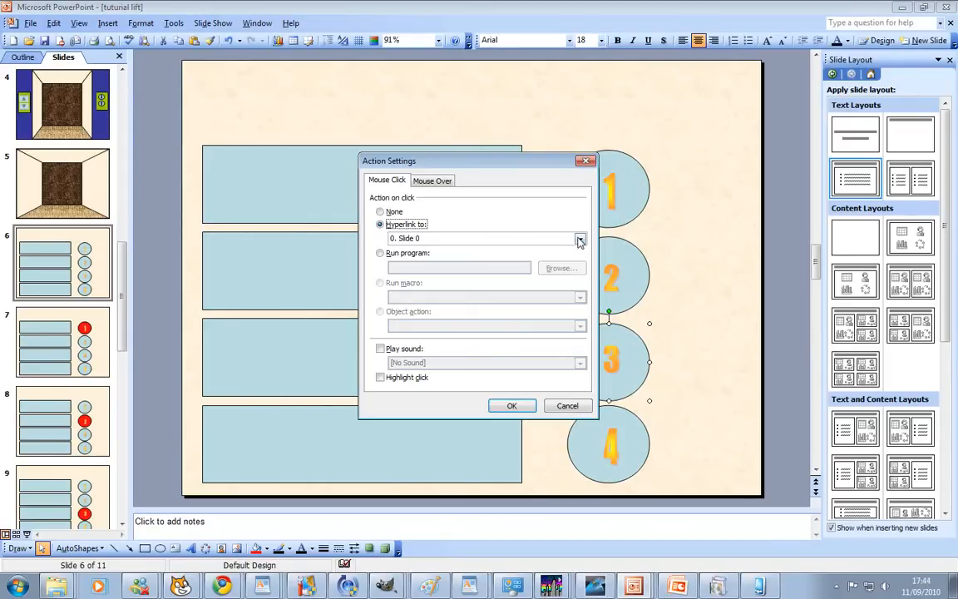
left_click(579, 240)
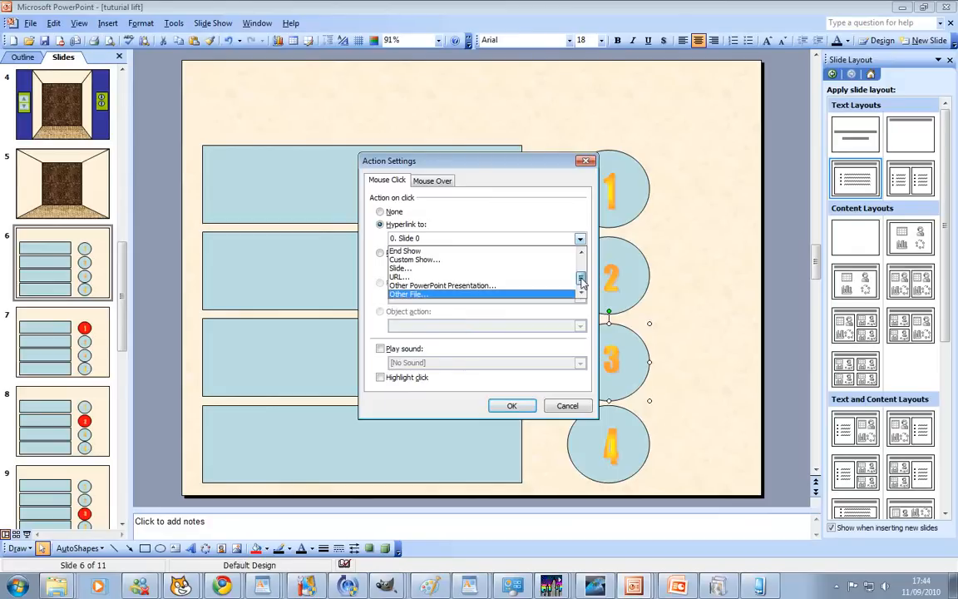
left_click(401, 267)
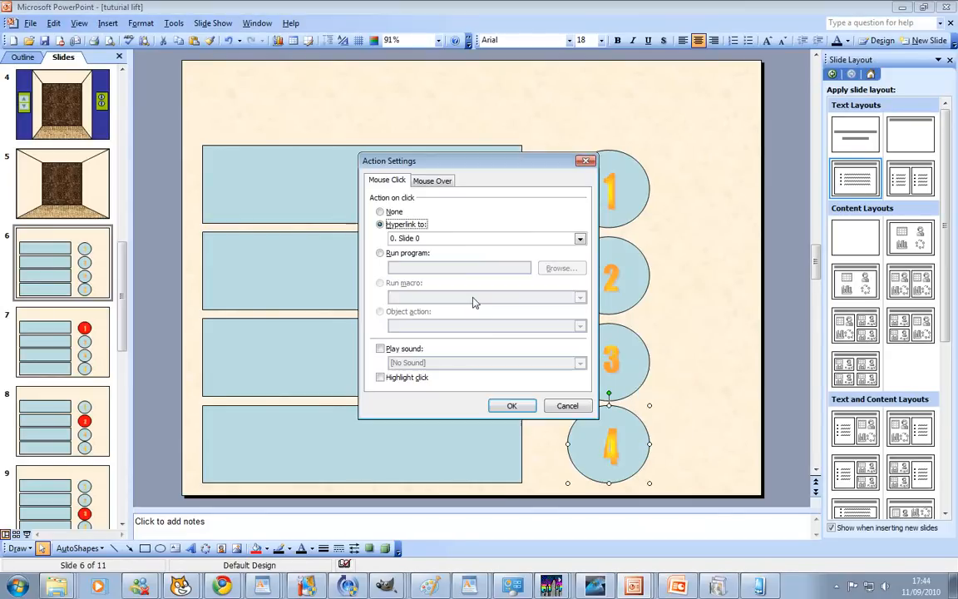
- Give circle 4 an Action Settings hyperlink to slide 10, where 4 is lit
left_click(579, 240)
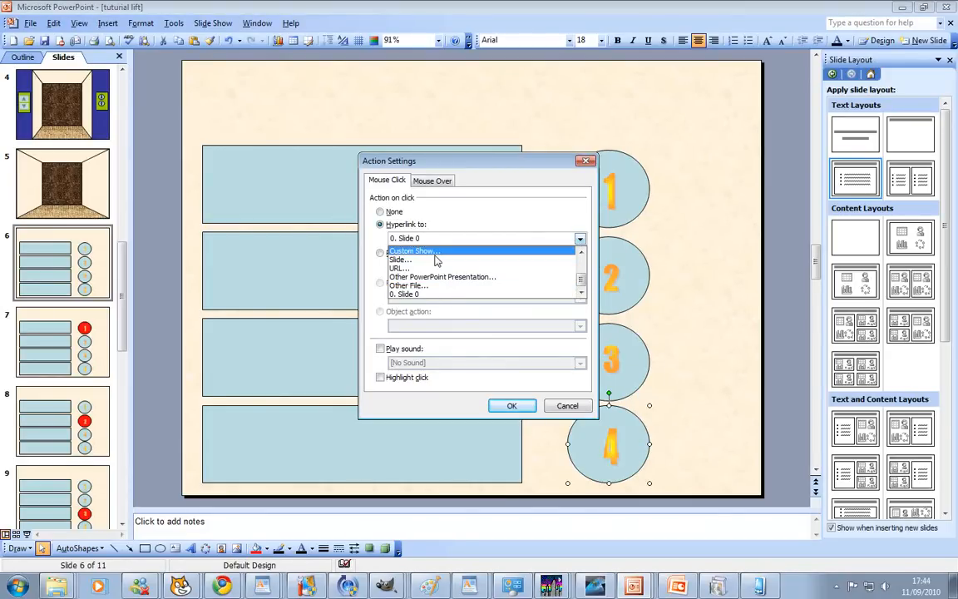
left_click(403, 292)
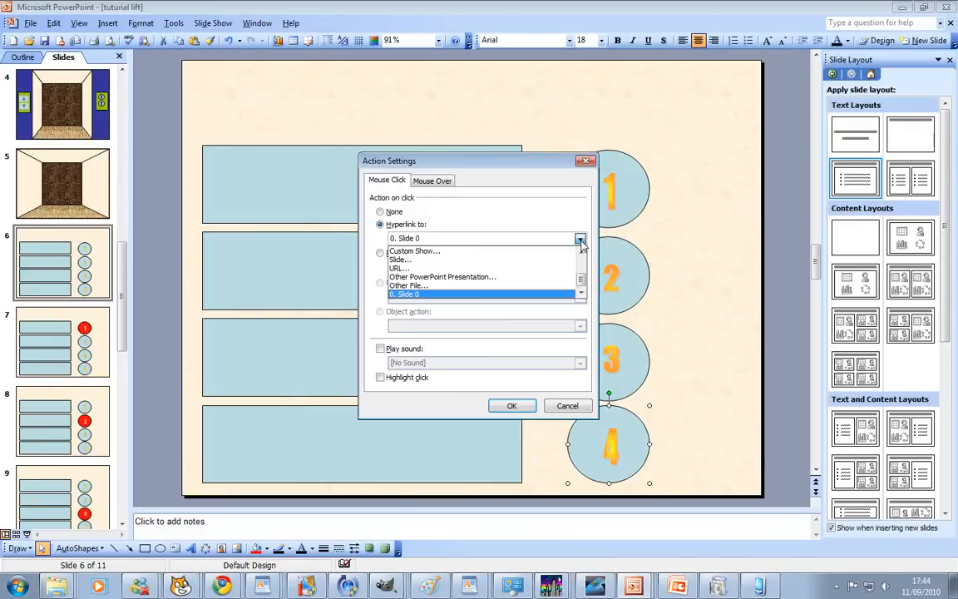
left_click(401, 259)
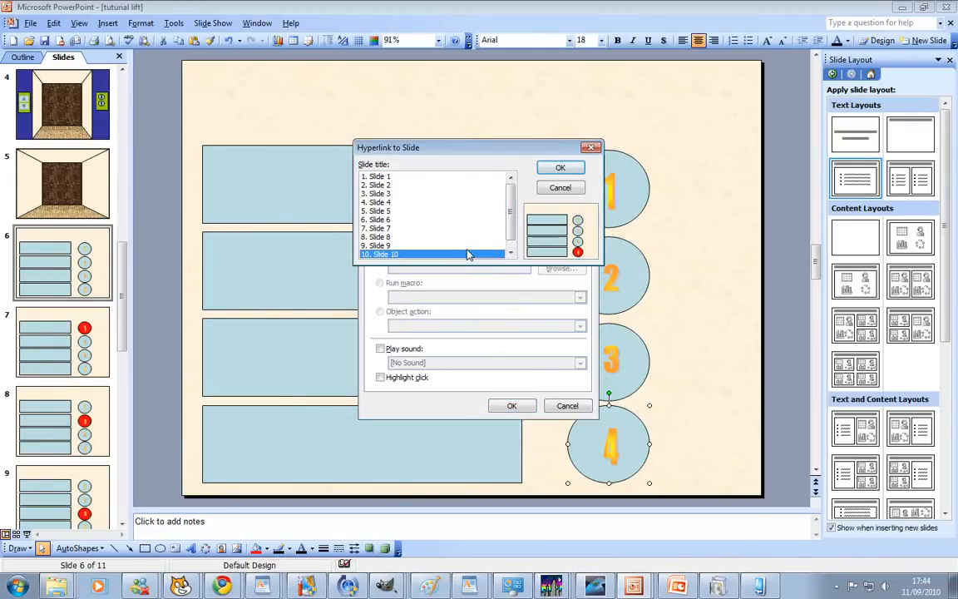
left_click(559, 166)
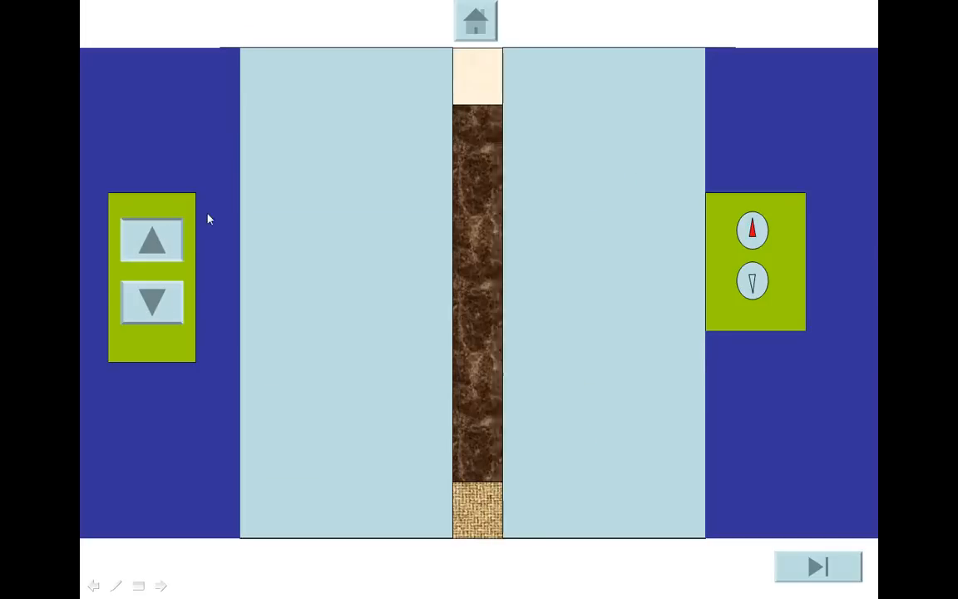
- In the slideshow, press floor buttons including 4 and 2 to check the matching button lights up
left_click(752, 229)
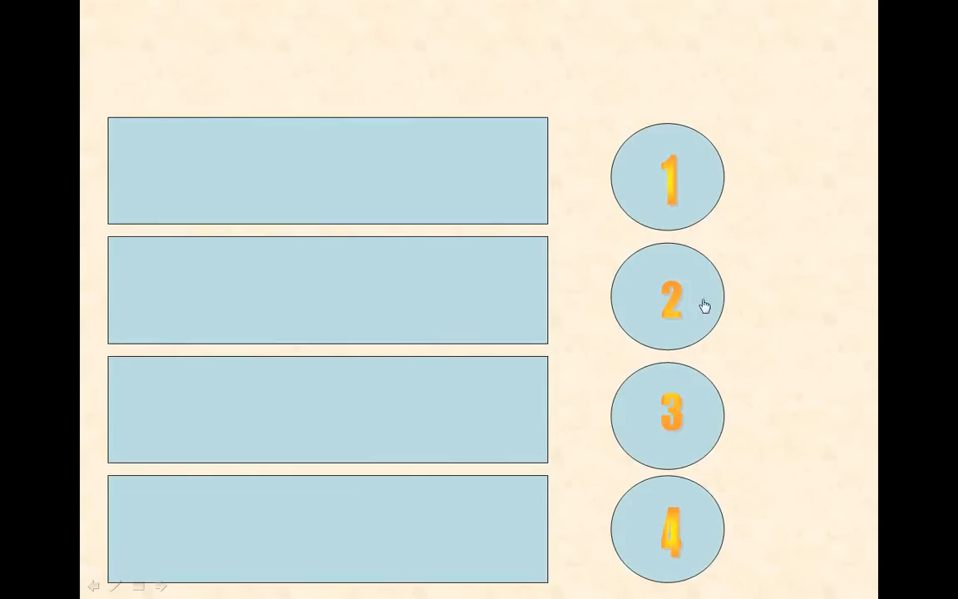
left_click(668, 296)
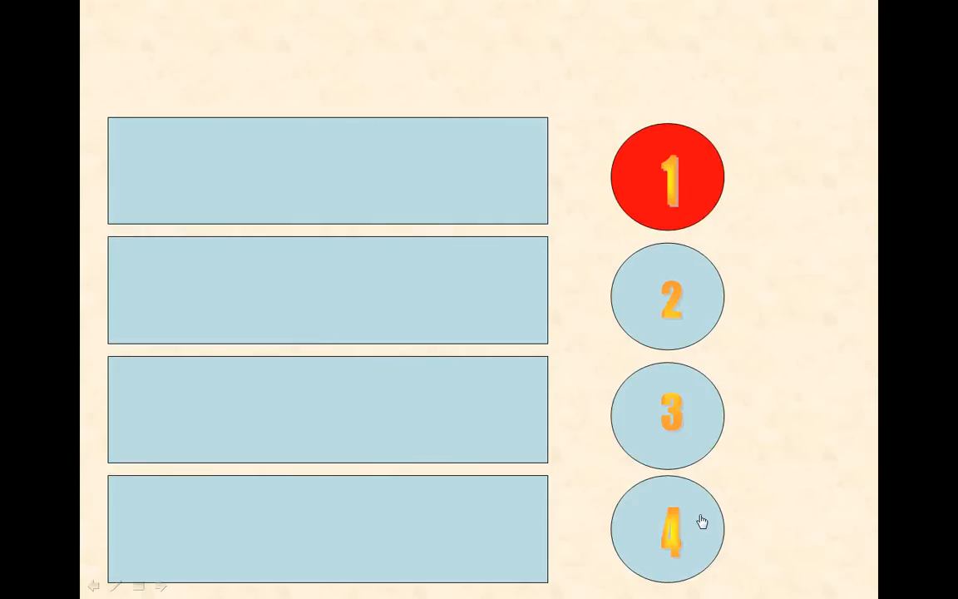
left_click(668, 176)
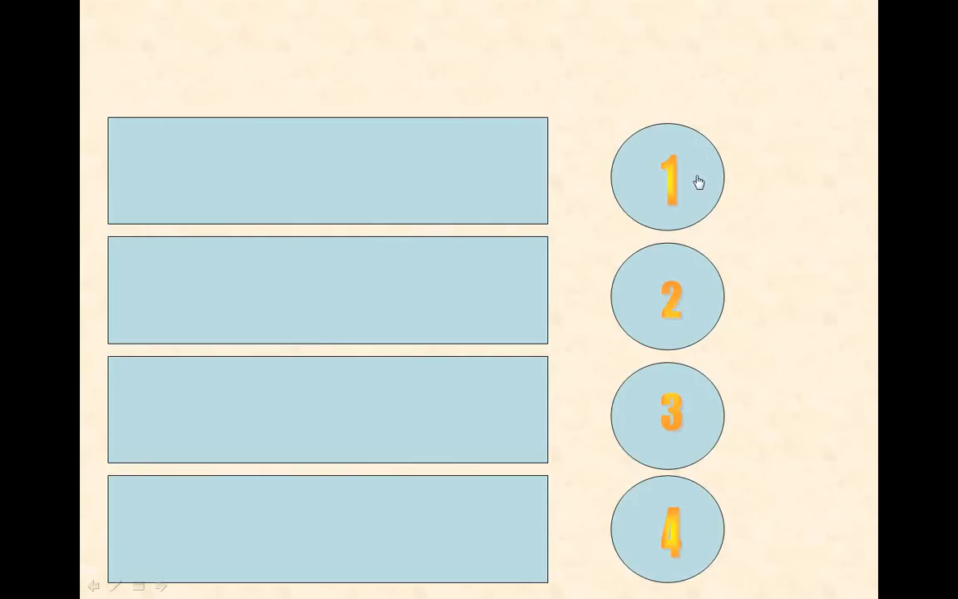
left_click(667, 296)
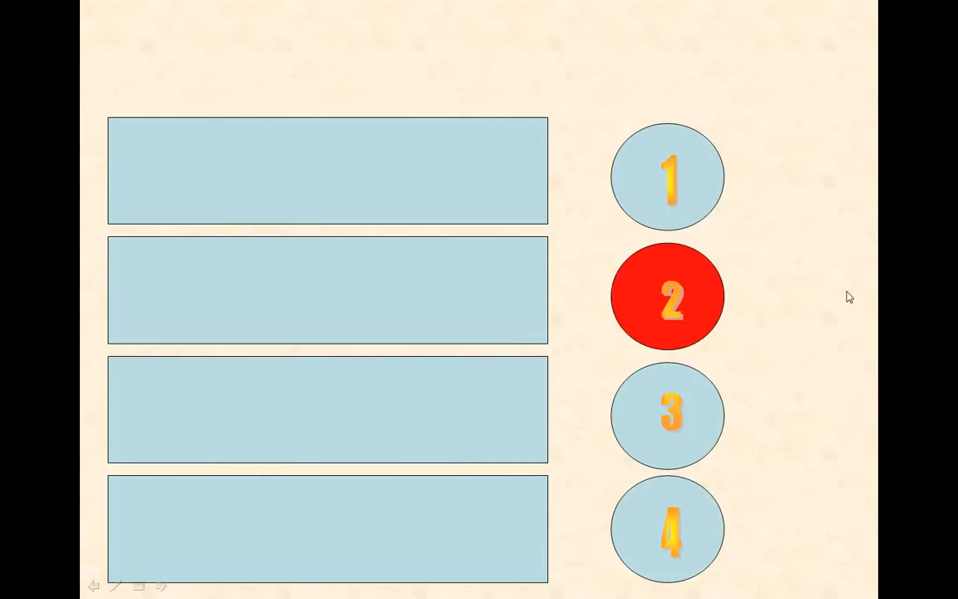
mouse_move(856, 296)
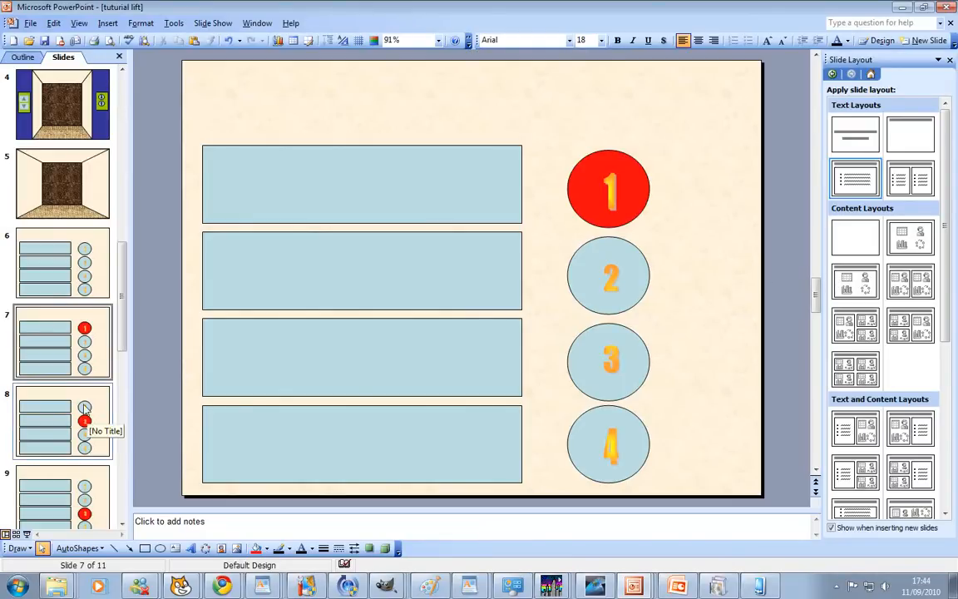
- Step back through slide 8 (floor 2 lit) and slide 7 (floor 1 lit)
left_click(64, 422)
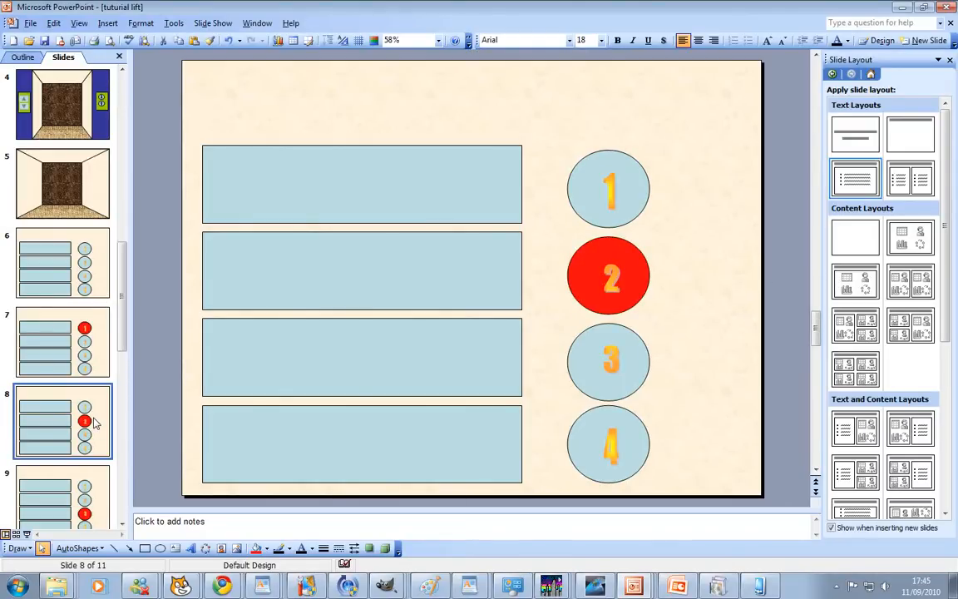
left_click(63, 341)
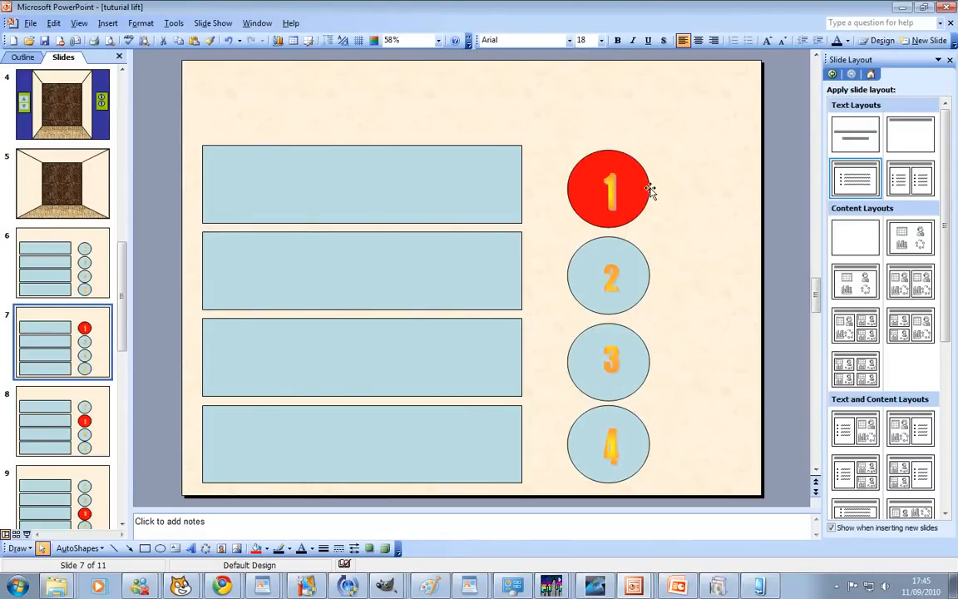
mouse_move(639, 187)
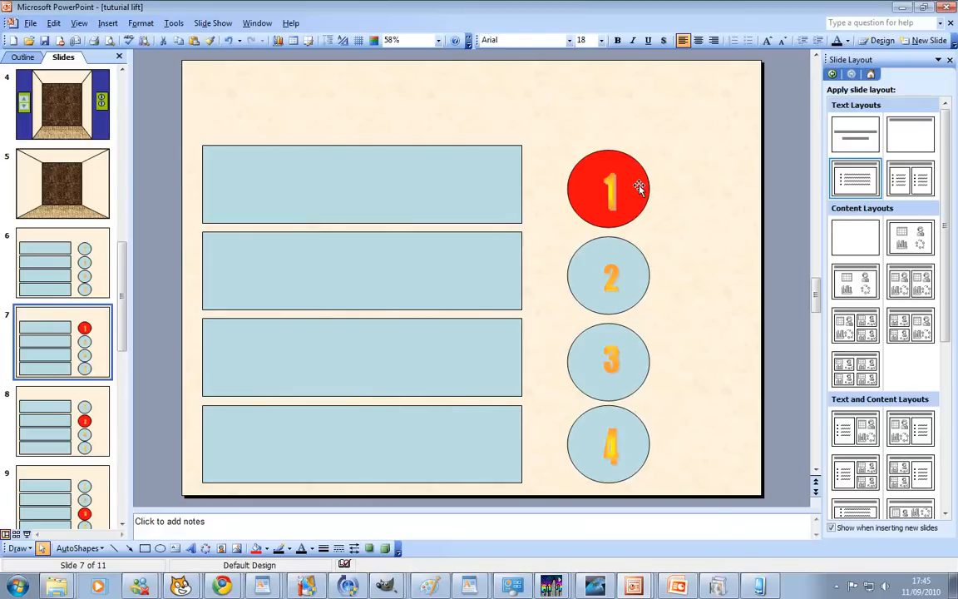
mouse_move(91, 273)
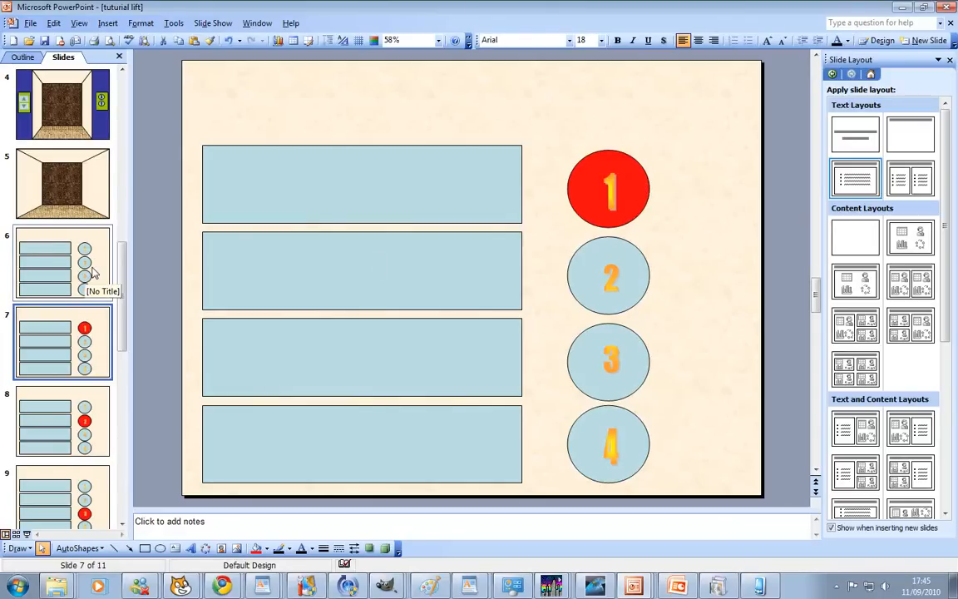
mouse_move(67, 339)
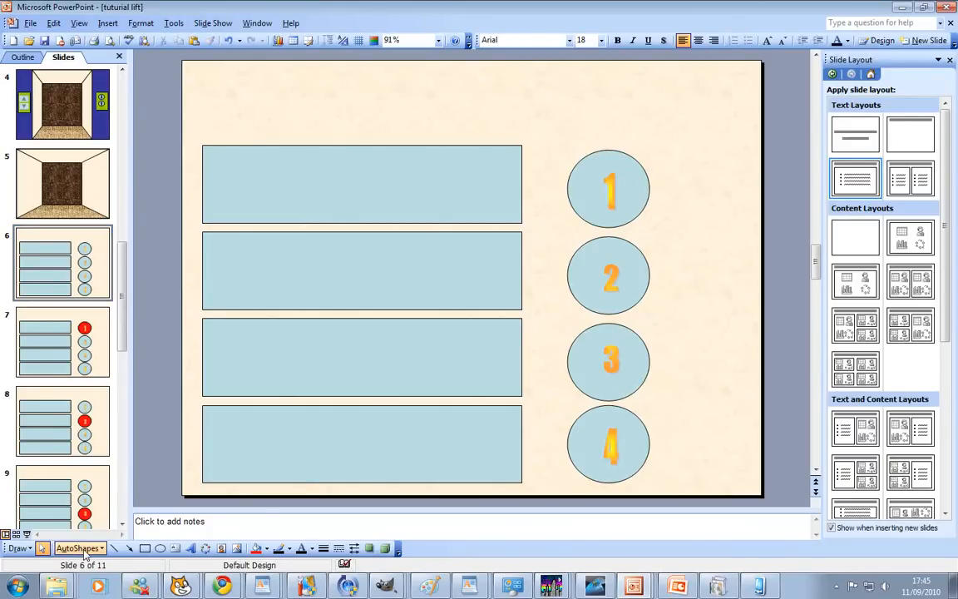
left_click(76, 547)
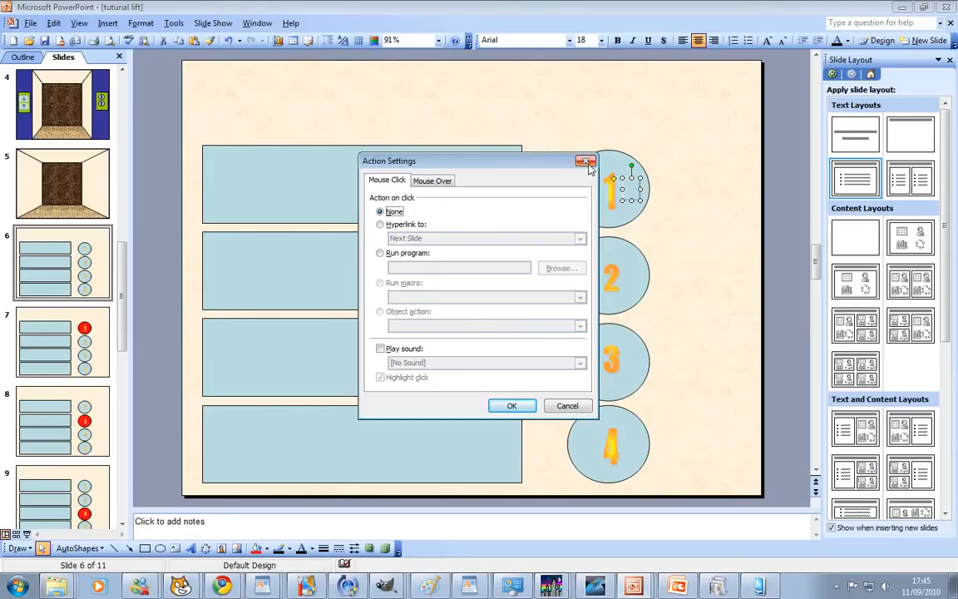
left_click(585, 160)
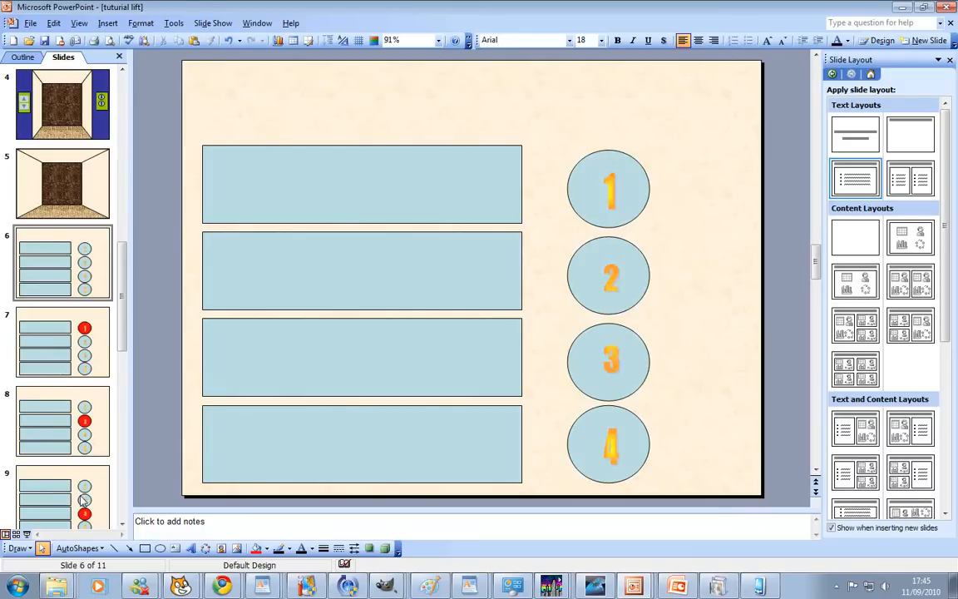
left_click(80, 547)
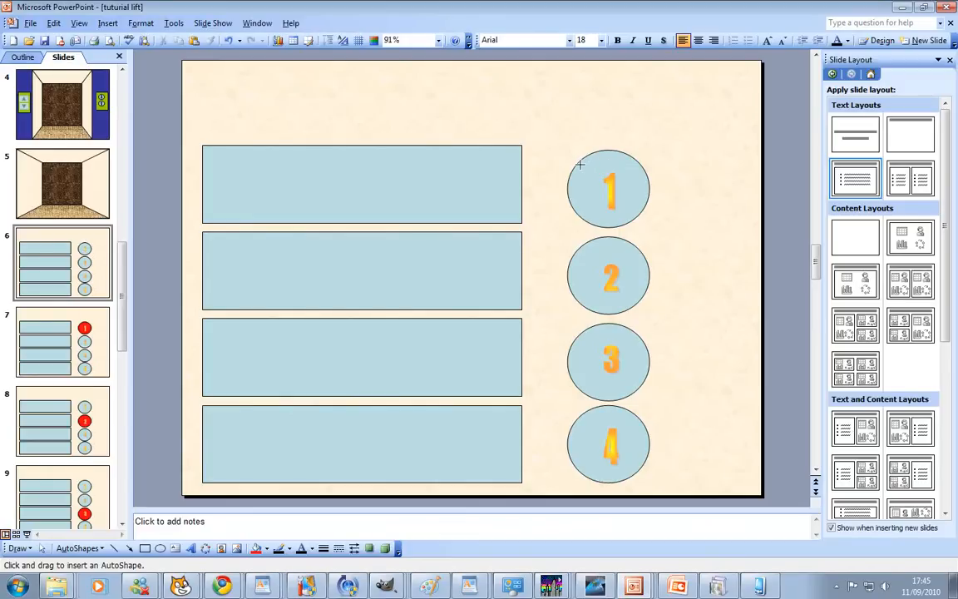
left_click(609, 189)
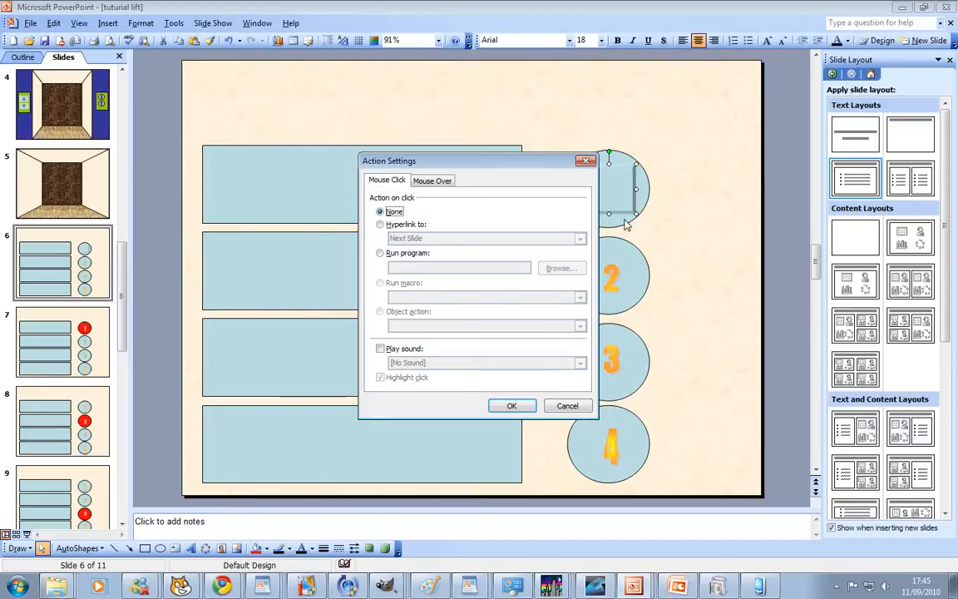
- Set the custom action button over circle 1 to hyperlink to slide 11, the lift interior
left_click(380, 225)
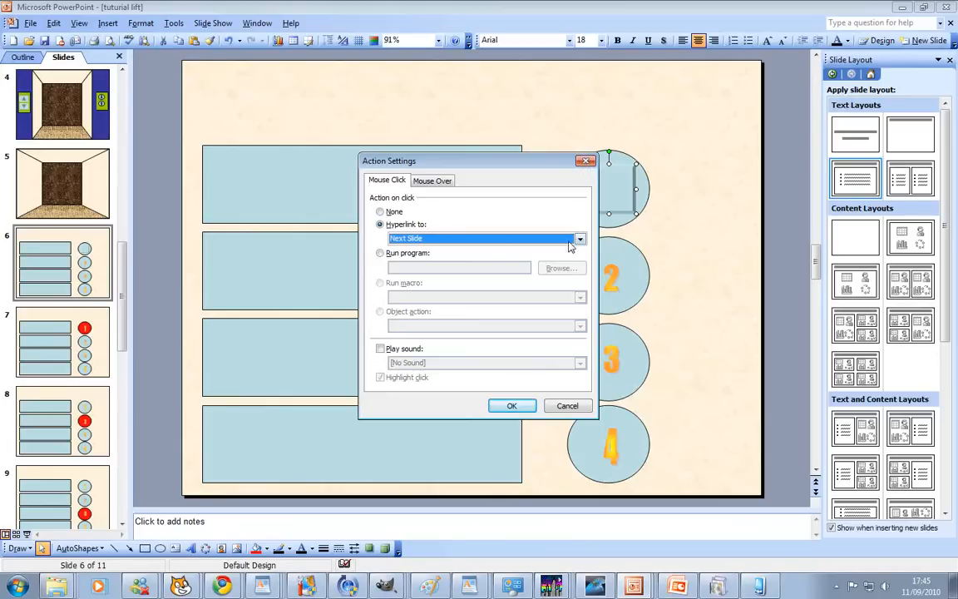
left_click(579, 239)
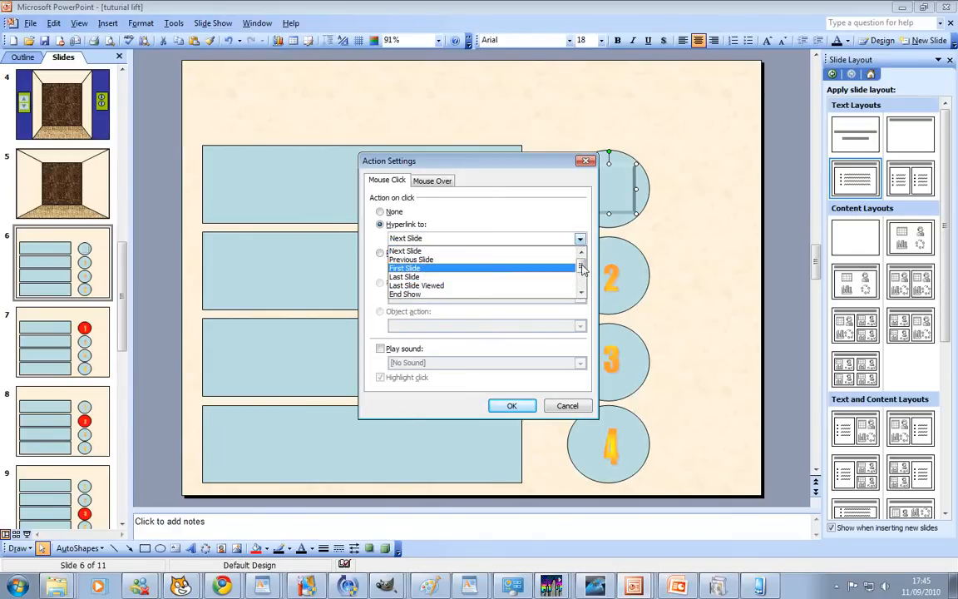
left_click(402, 266)
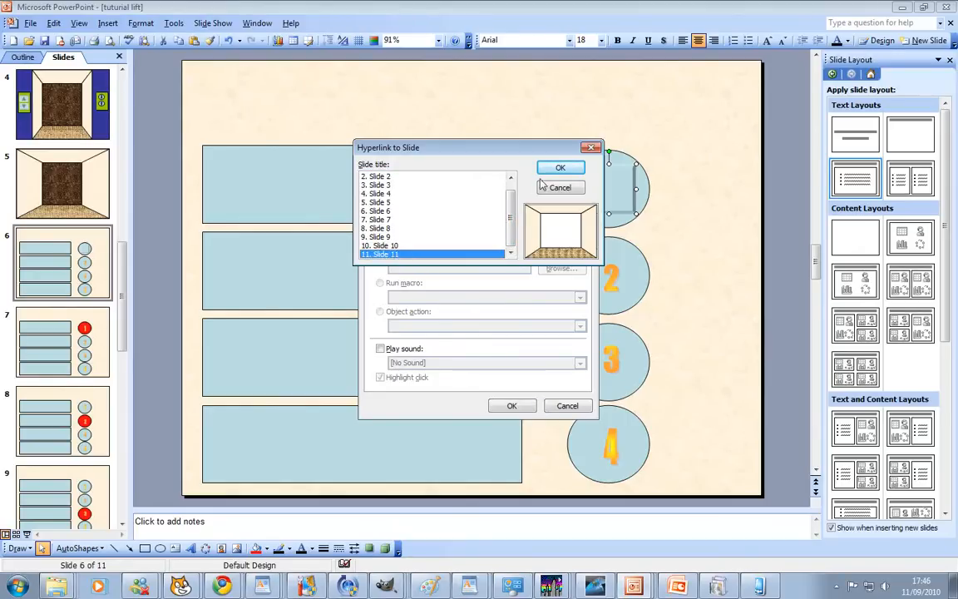
left_click(559, 166)
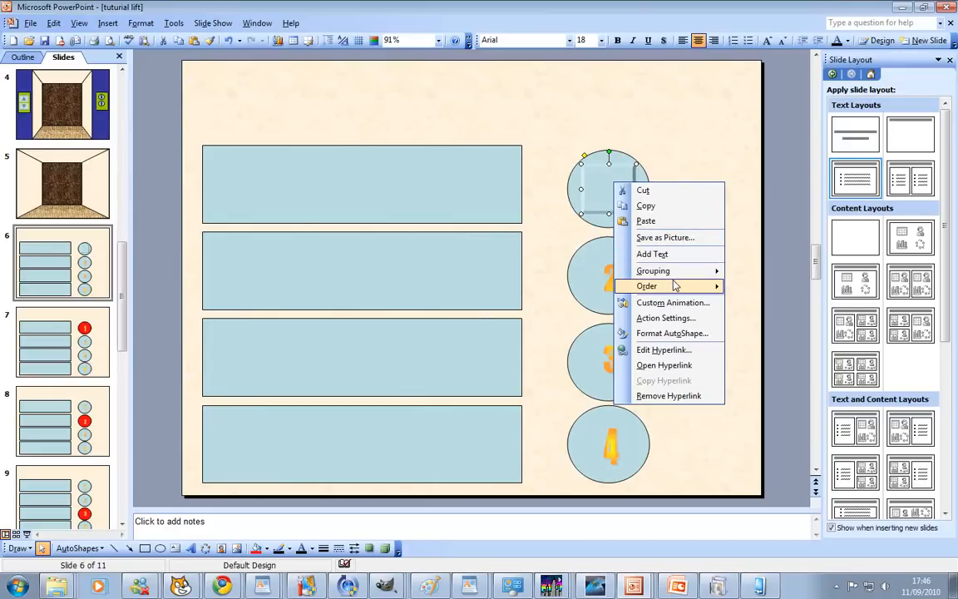
left_click(682, 246)
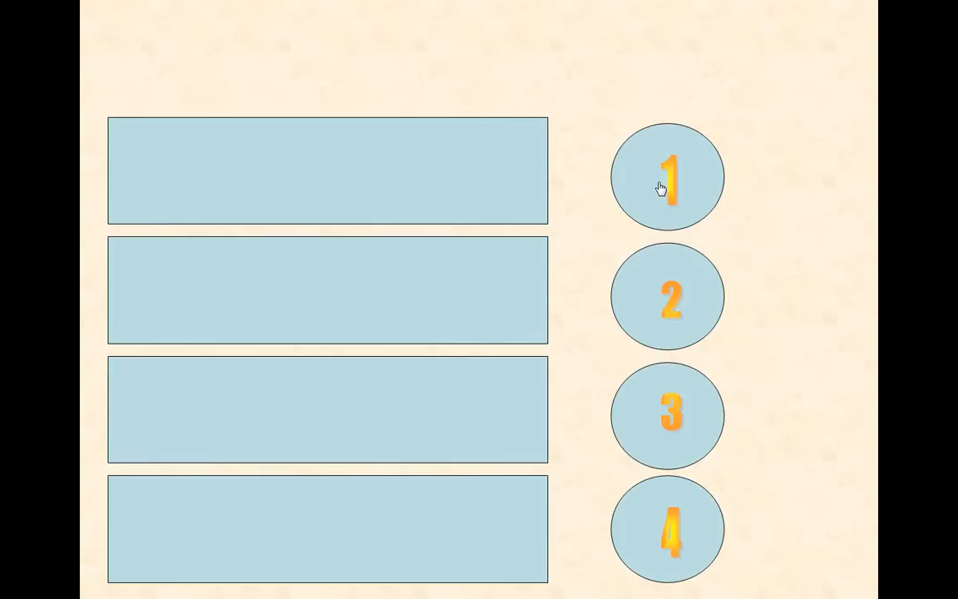
- Try floor button 1 in the running slide show before returning to slide 7
left_click(667, 296)
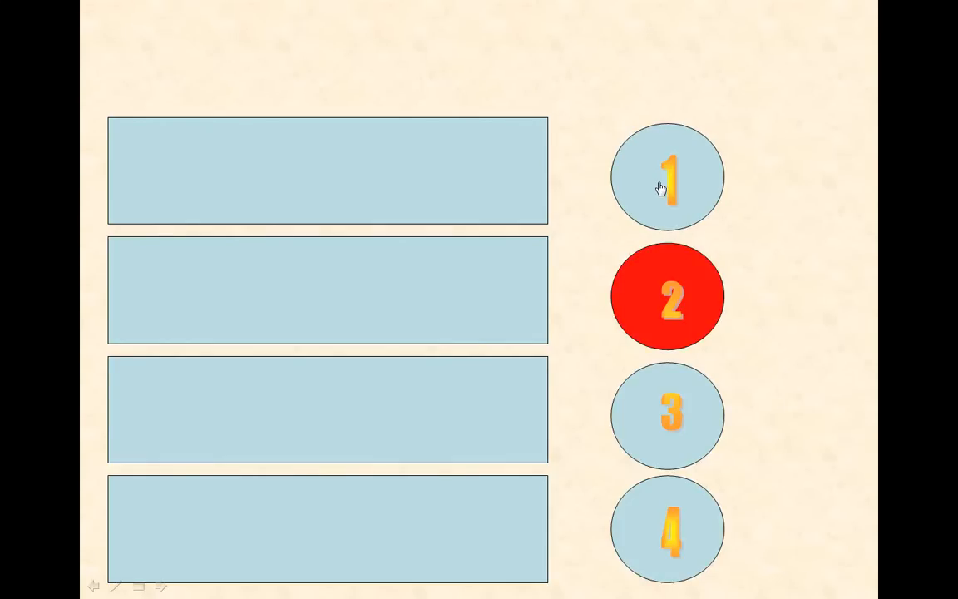
mouse_move(658, 193)
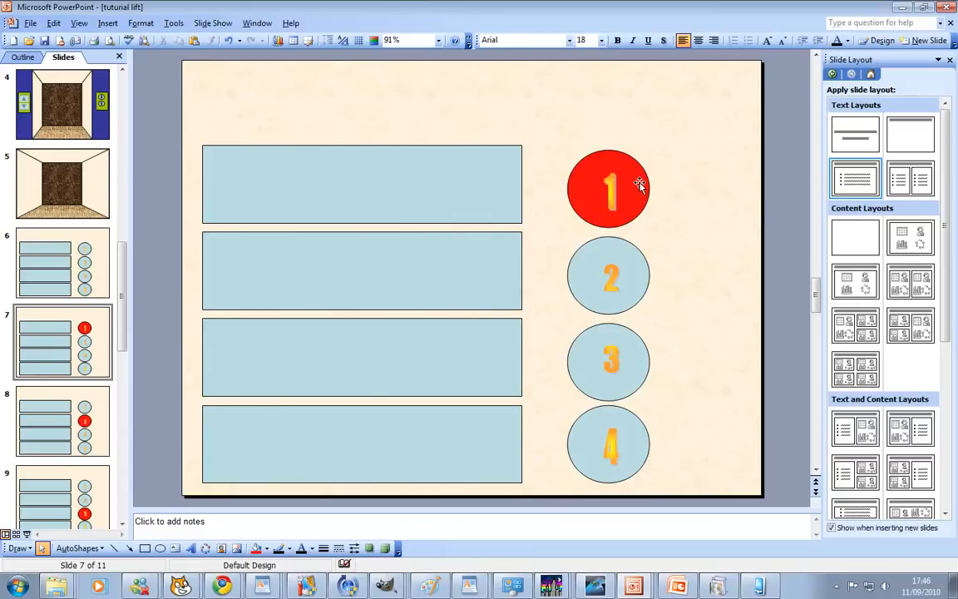
mouse_move(133, 209)
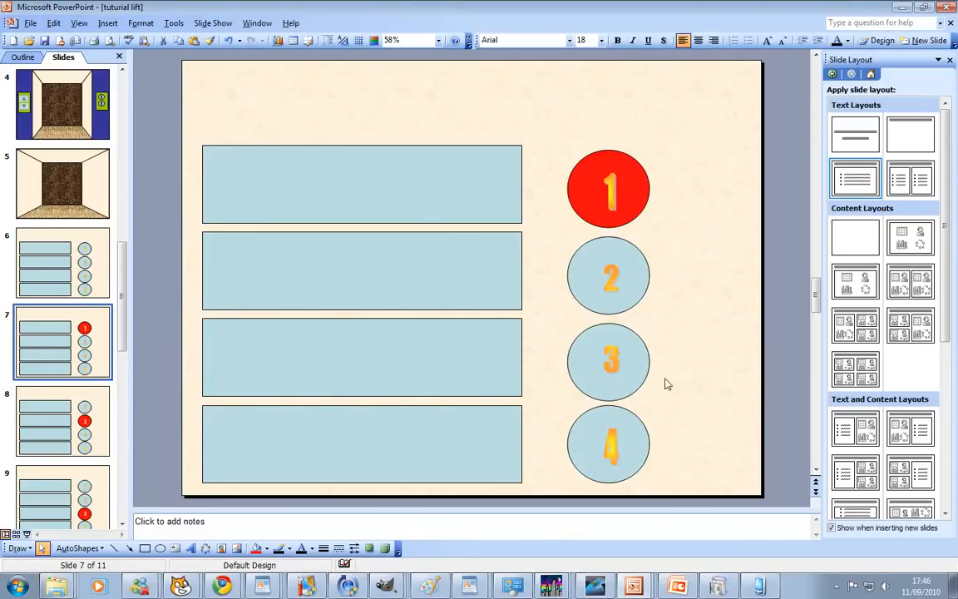
mouse_move(153, 569)
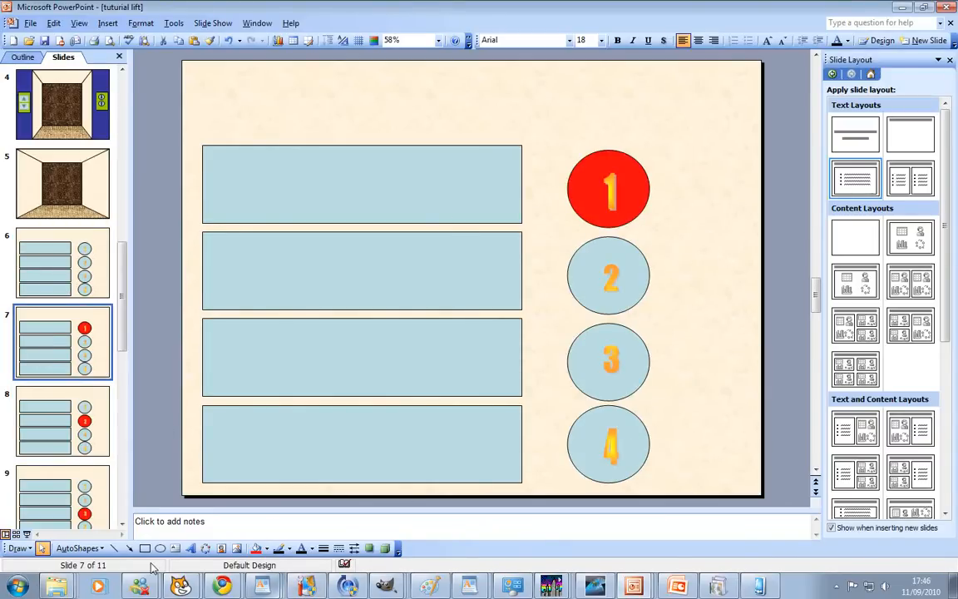
- Insert an End action button top-right on slide 7 hyperlinked to slide 11
left_click(76, 547)
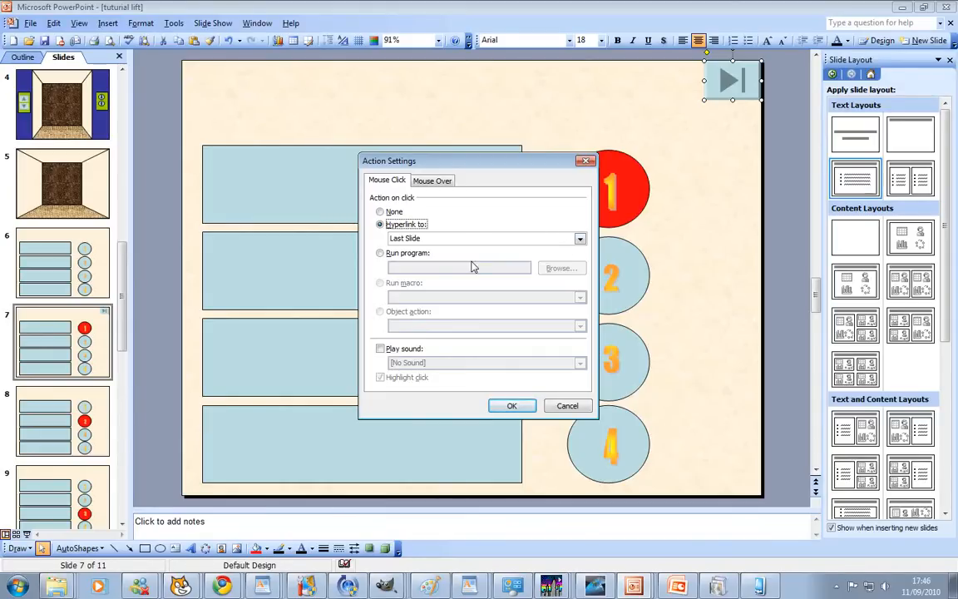
left_click(579, 239)
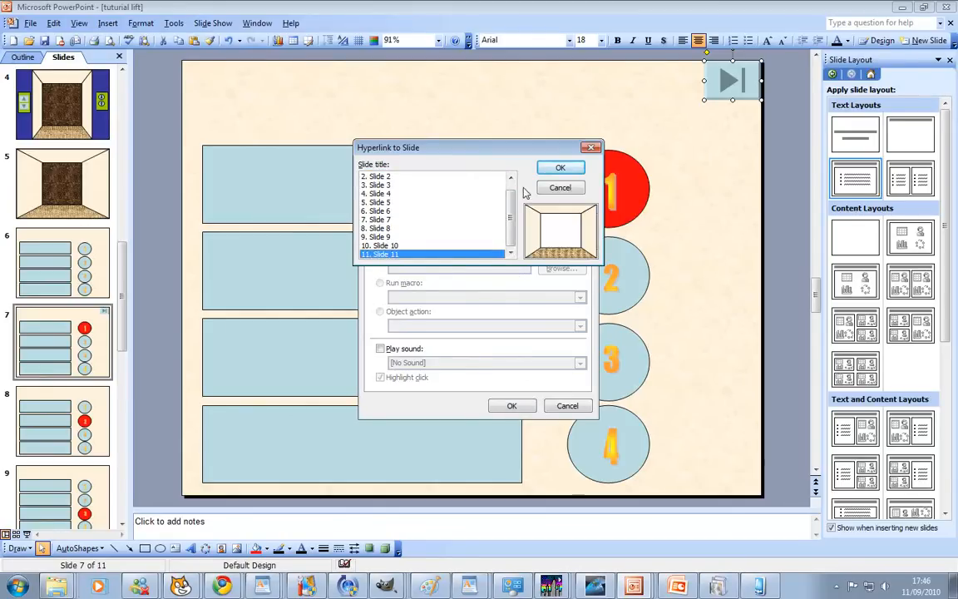
left_click(512, 406)
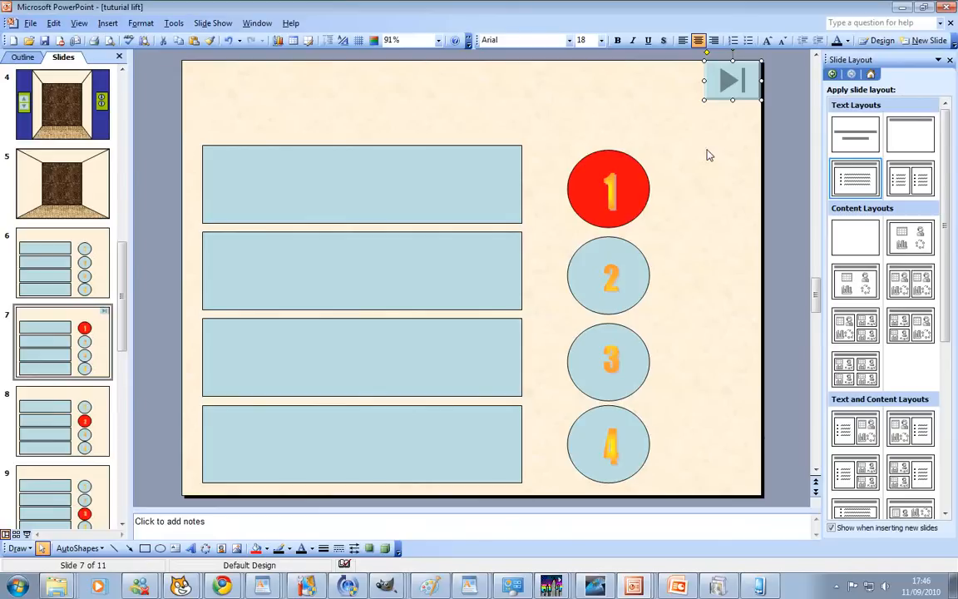
mouse_move(716, 111)
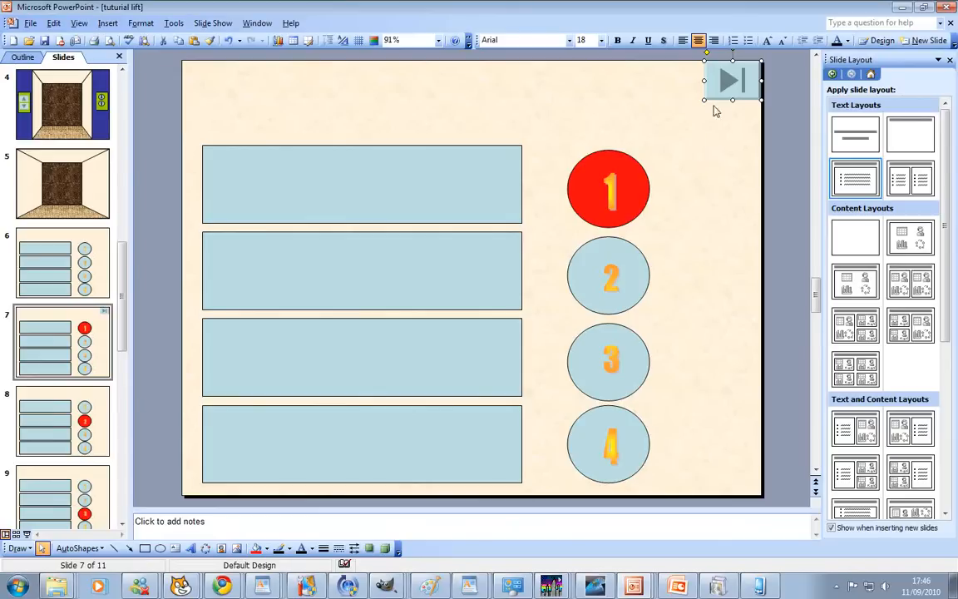
- Copy the linked action button and paste it onto slide 8
right_click(730, 80)
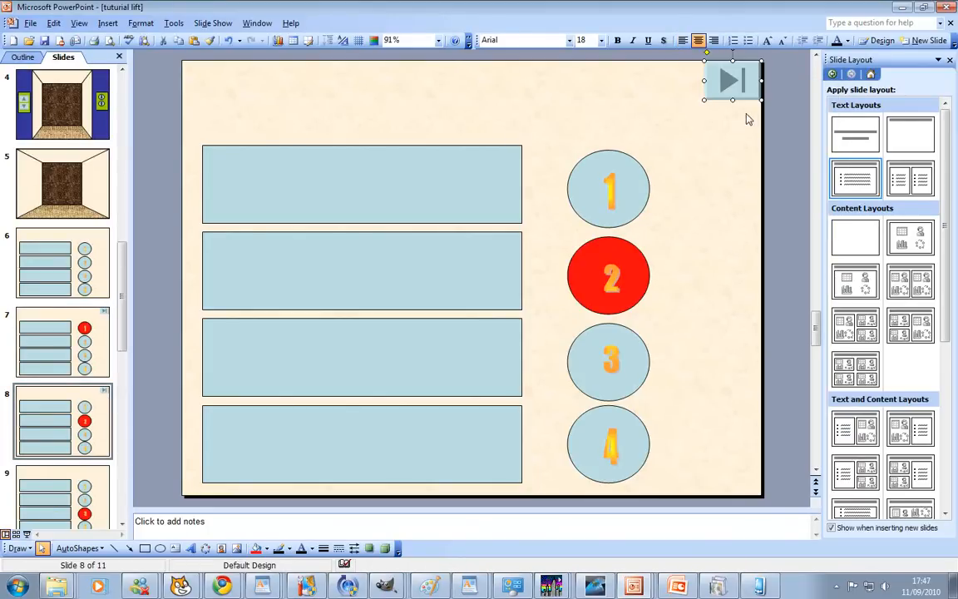
right_click(732, 125)
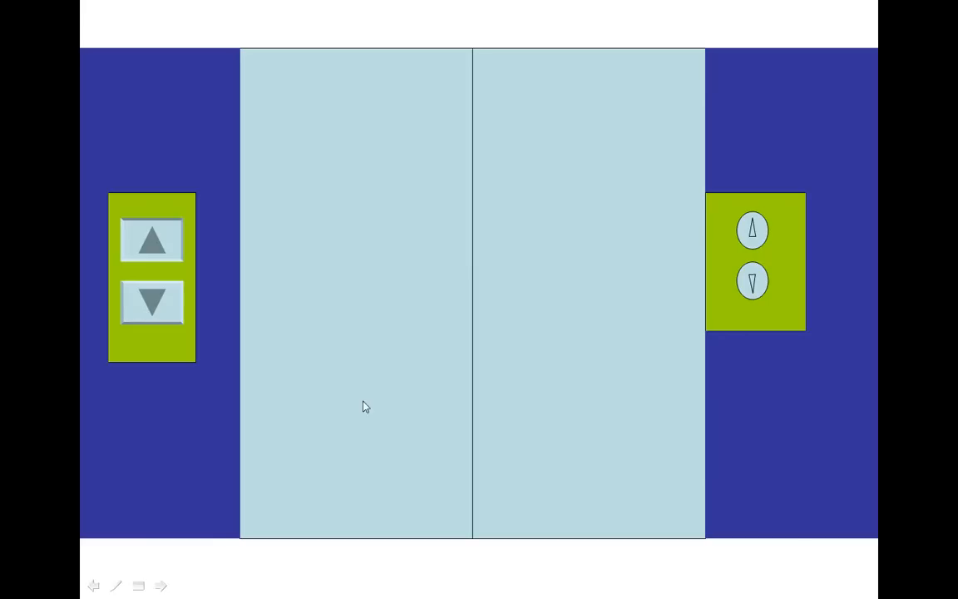
- In the show, call the lift down, enter the interior and choose floor 1 on the panel
left_click(152, 303)
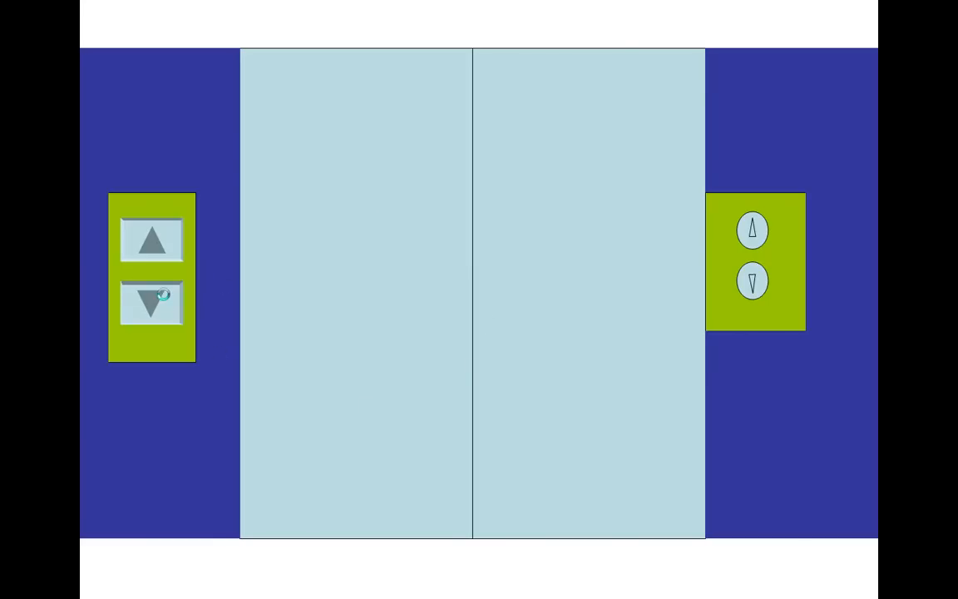
left_click(153, 301)
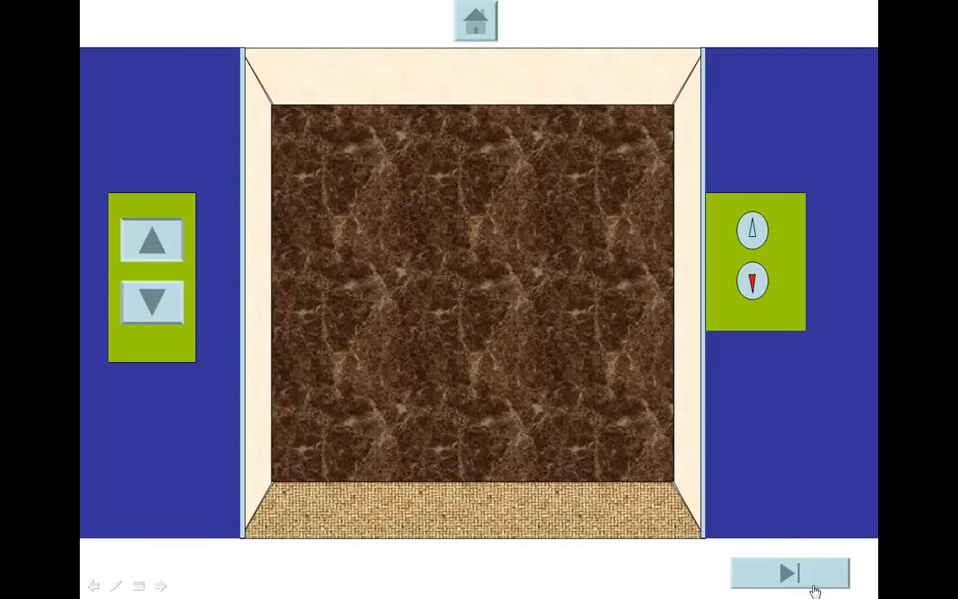
left_click(788, 572)
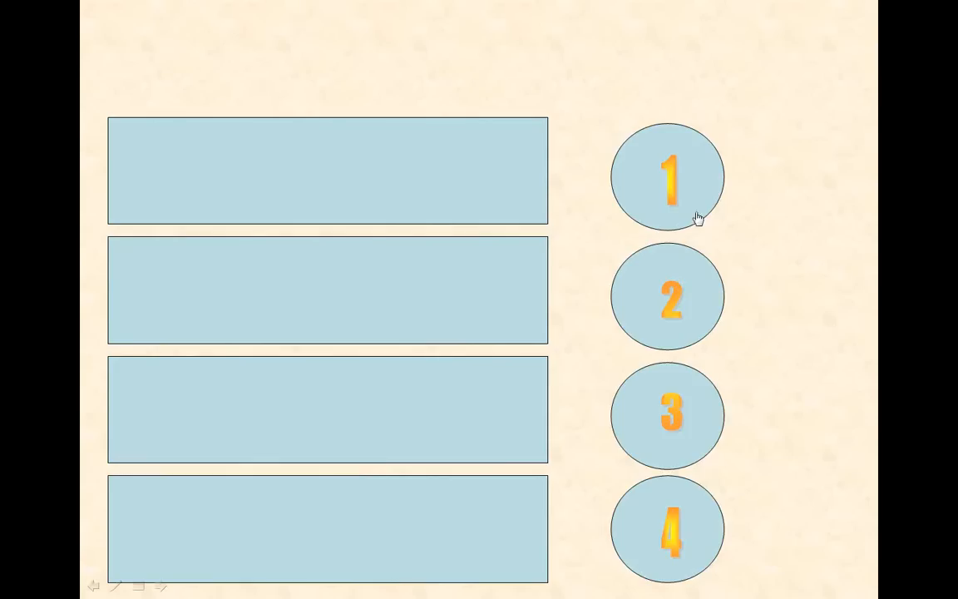
left_click(667, 177)
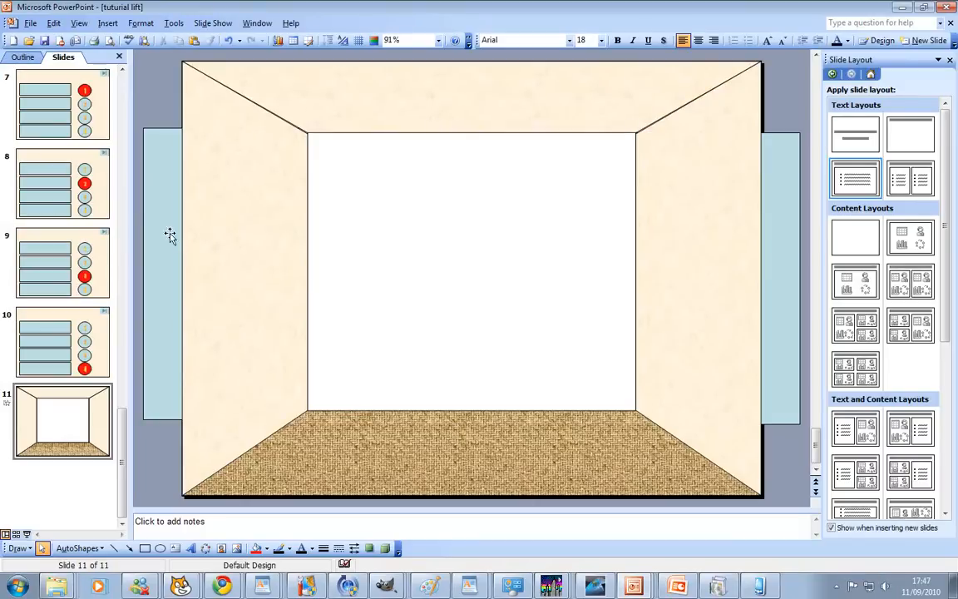
- Set the left door panel's animation to start After Previous and run the show to test
left_click(157, 233)
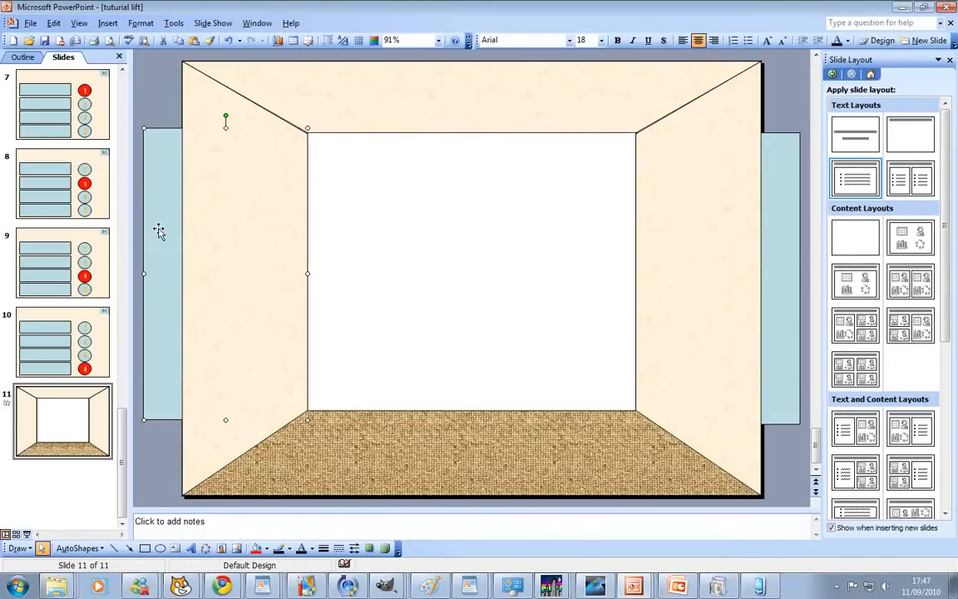
left_click(938, 60)
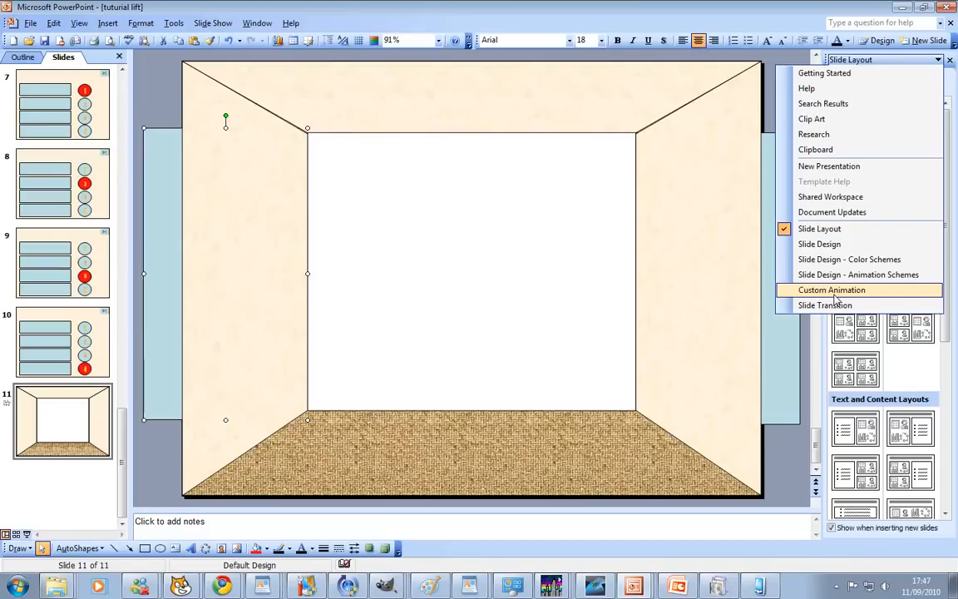
left_click(832, 290)
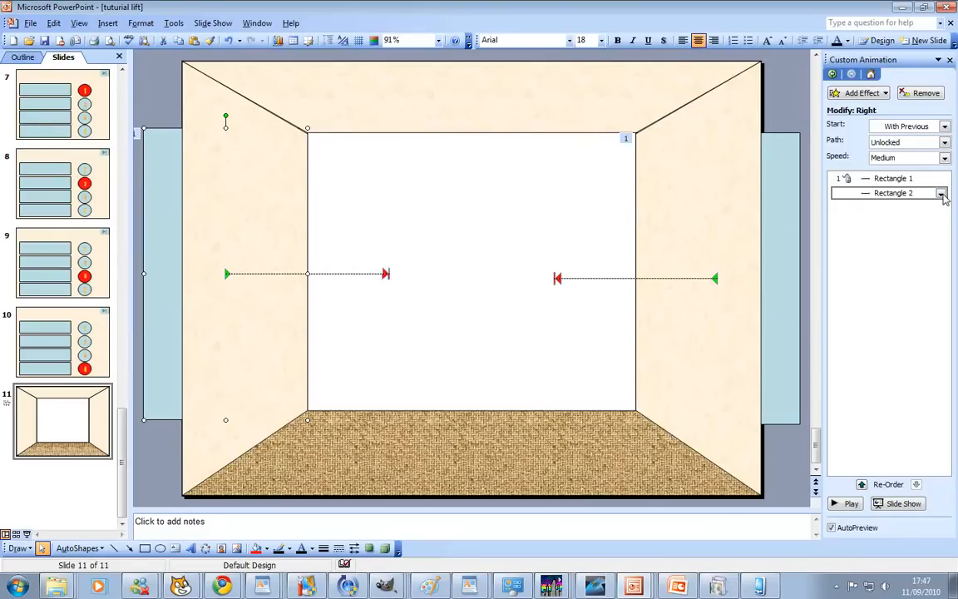
left_click(893, 178)
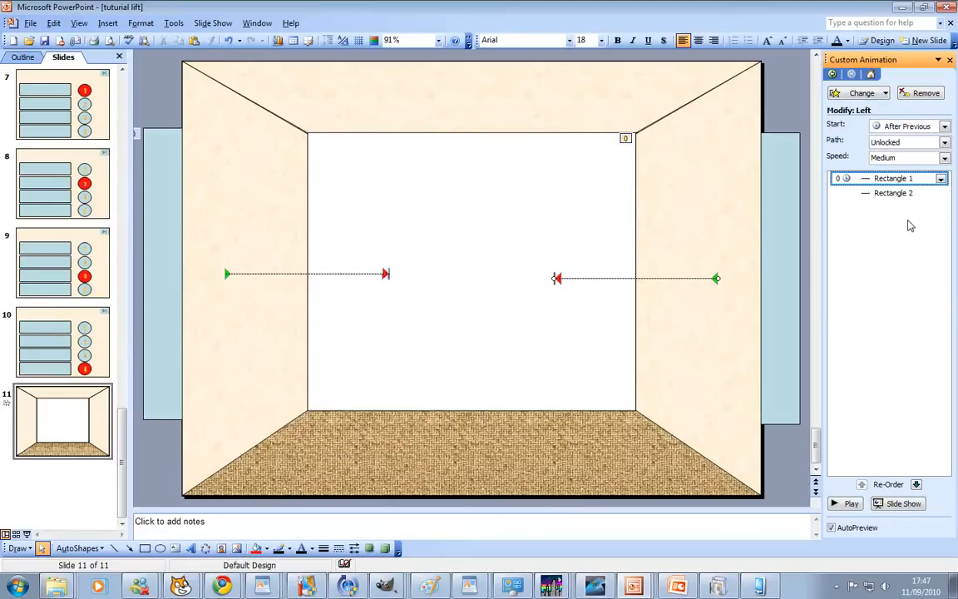
left_click(939, 193)
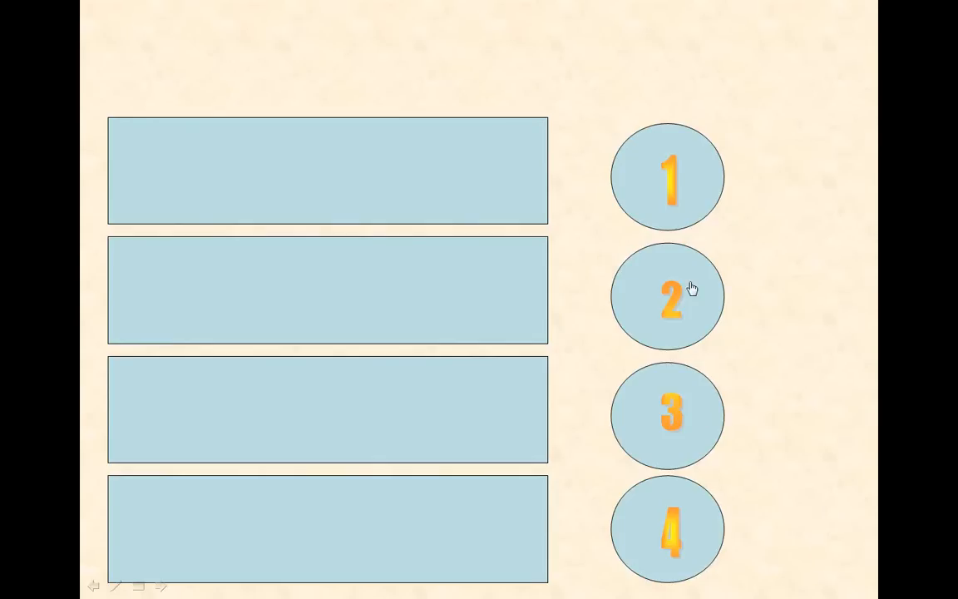
- Press floor button 2 in the show, then set the right door to start With Previous
left_click(668, 296)
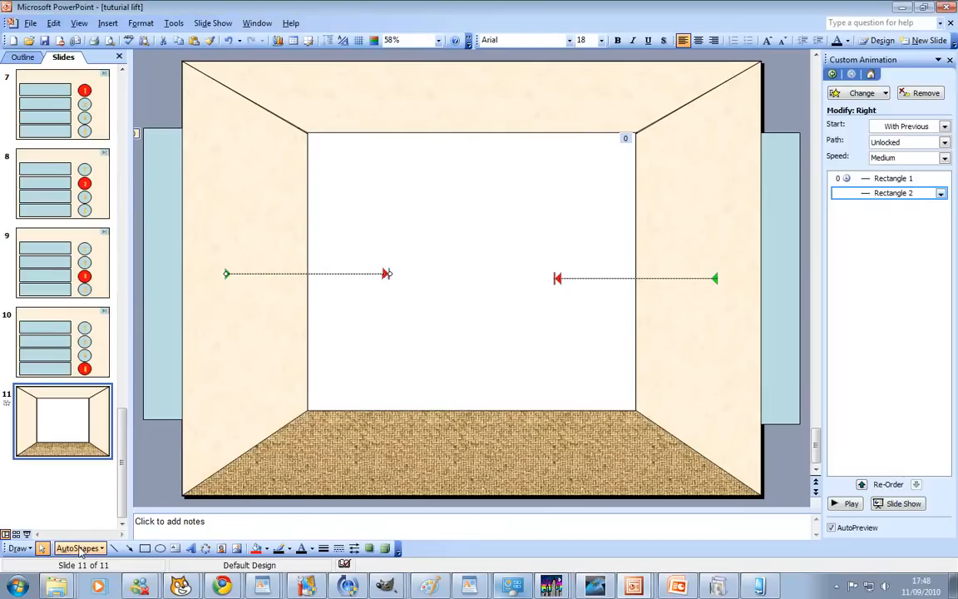
left_click(143, 549)
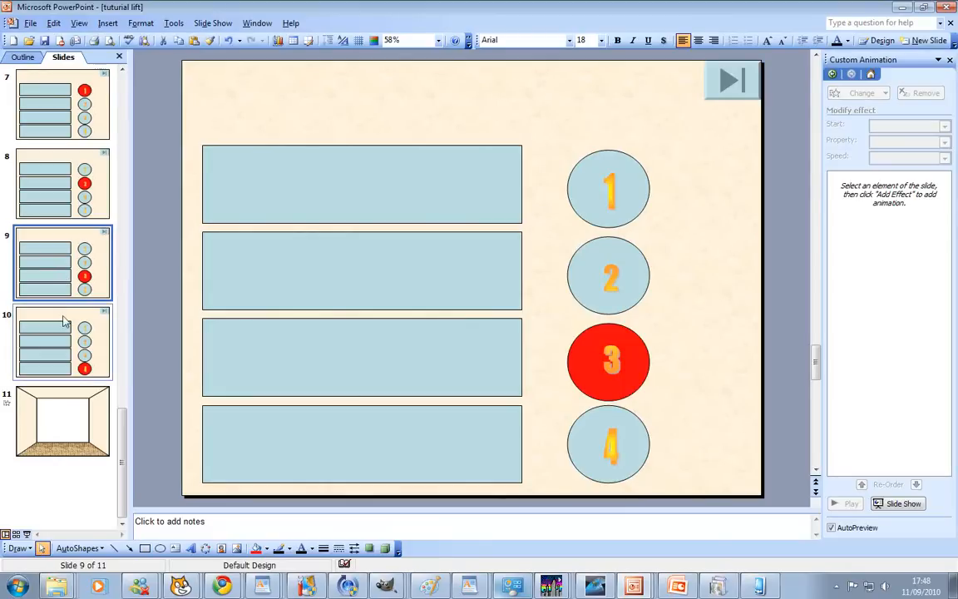
- Draw a rectangle sign panel on slide 11's right wall and tilt it
left_click(64, 422)
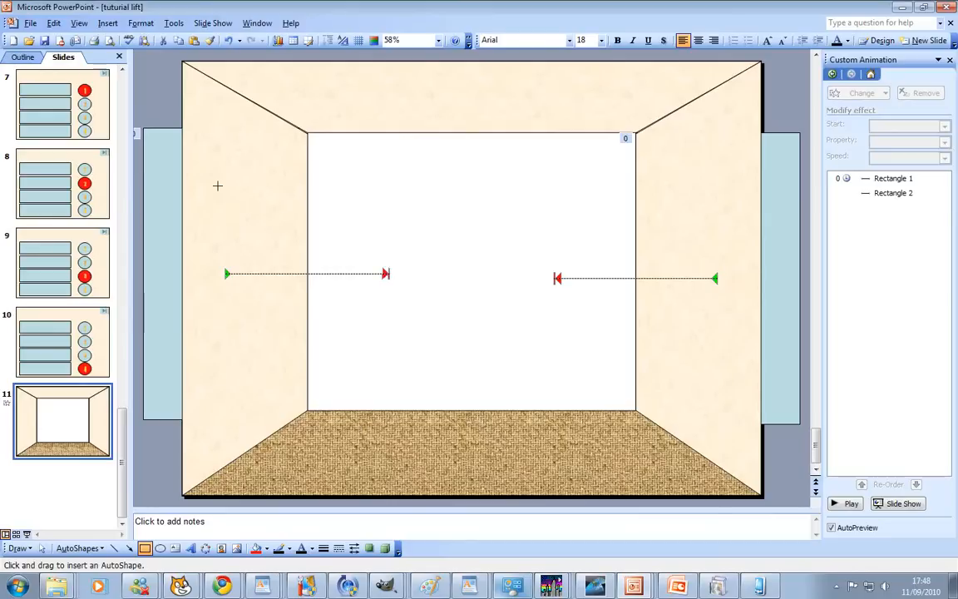
mouse_move(662, 196)
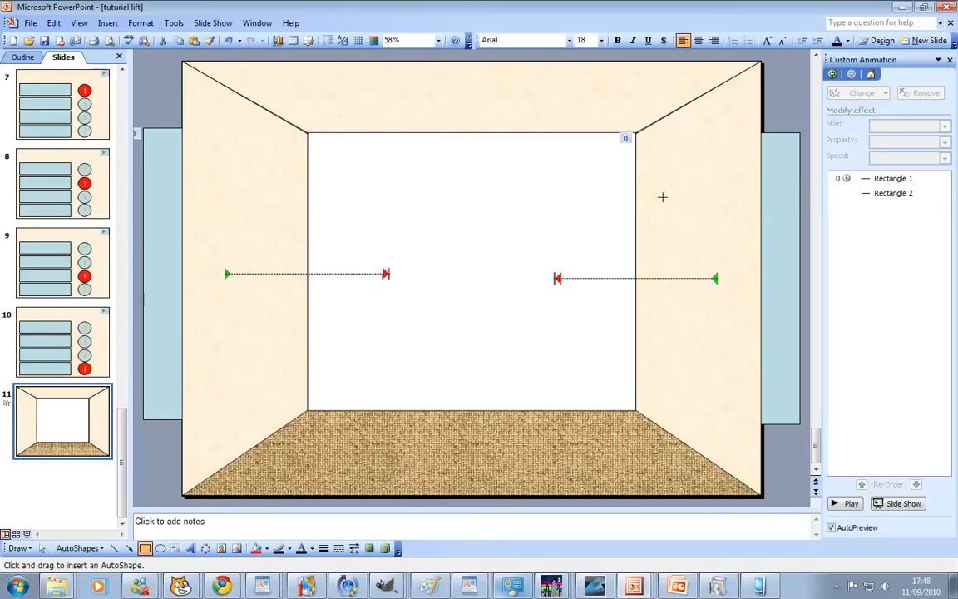
left_click_drag(656, 196, 688, 224)
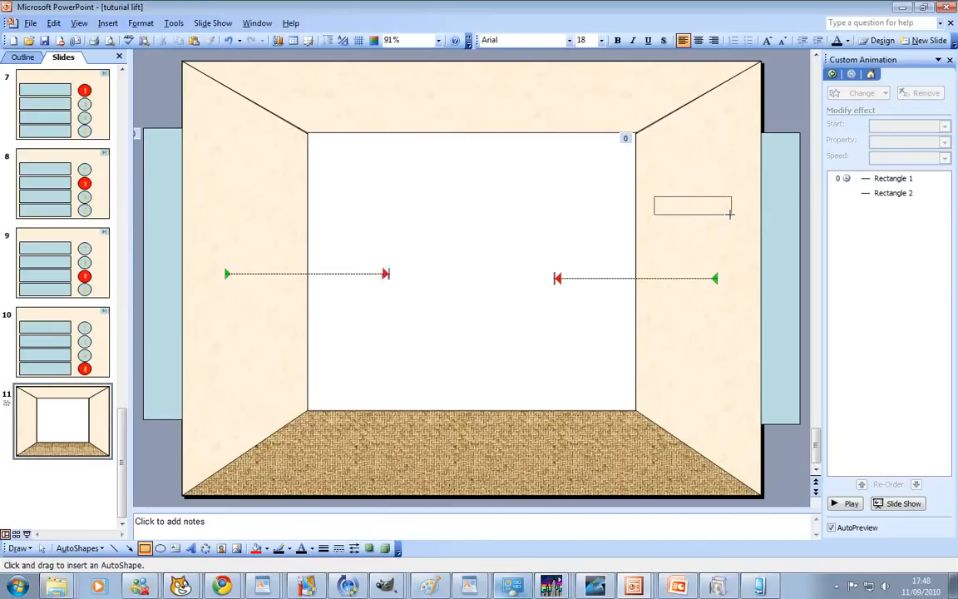
left_click(692, 206)
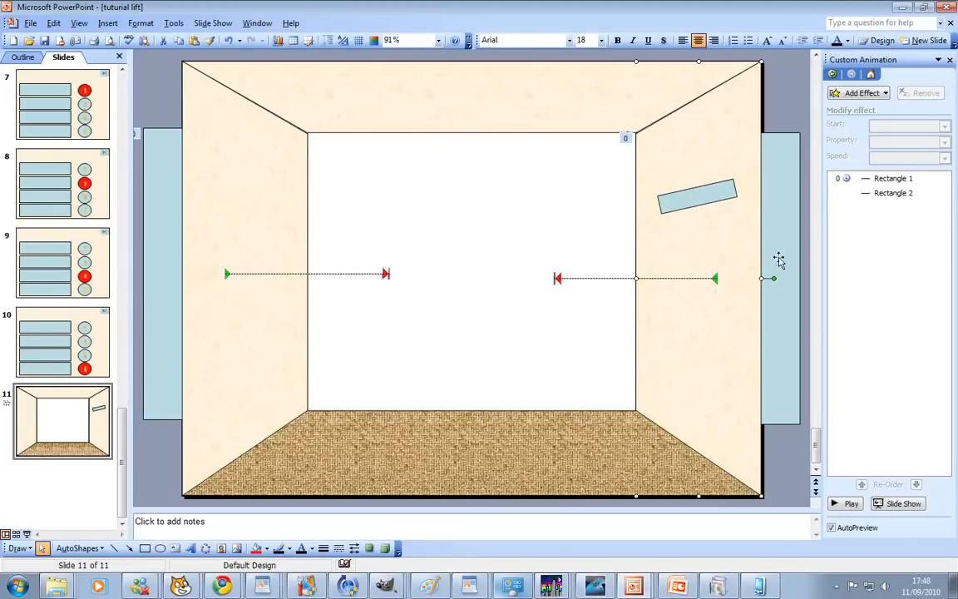
mouse_move(705, 206)
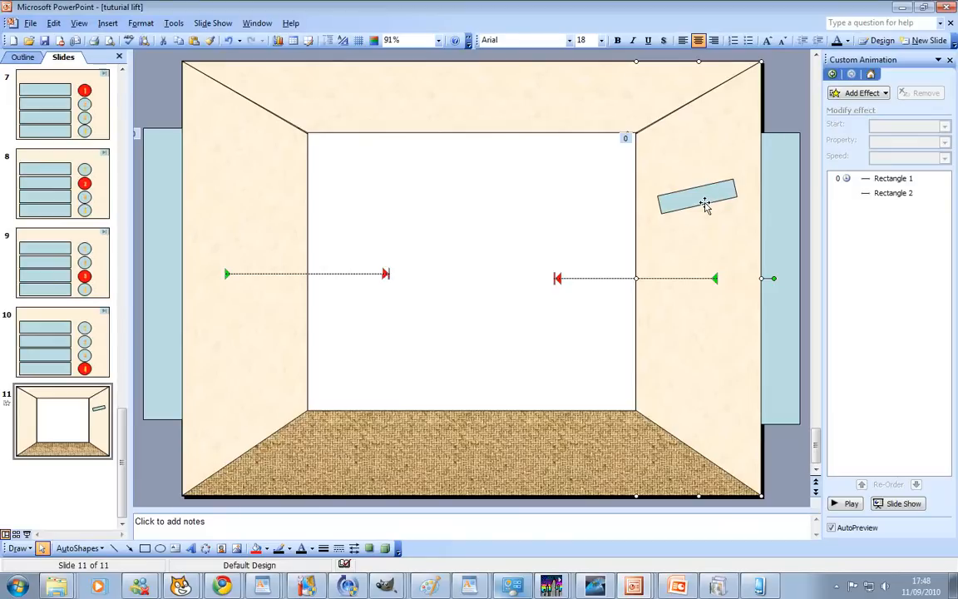
mouse_move(469, 480)
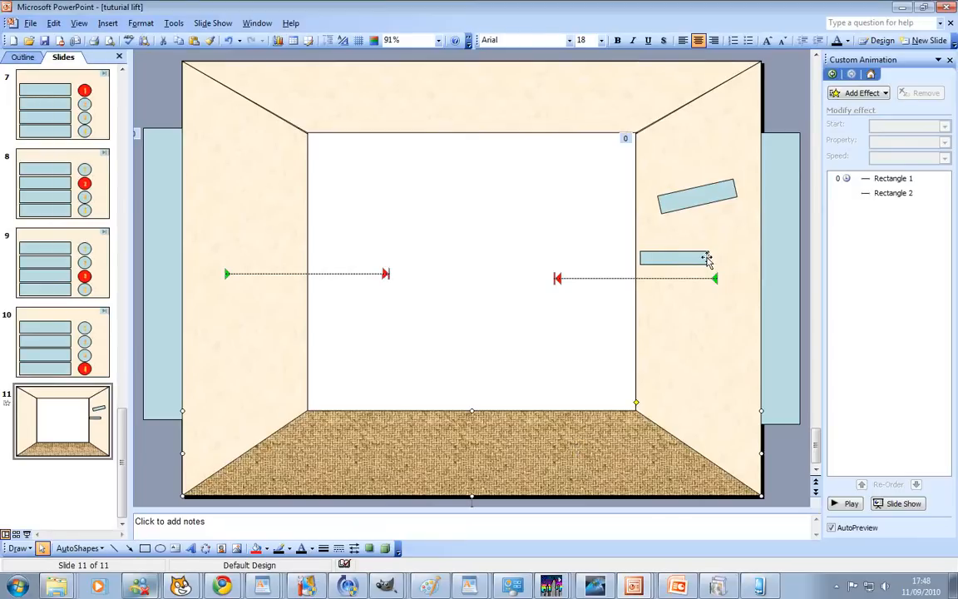
- Draw a small light-blue panel below the sign and copy it, leaving no hyperlink
left_click(673, 257)
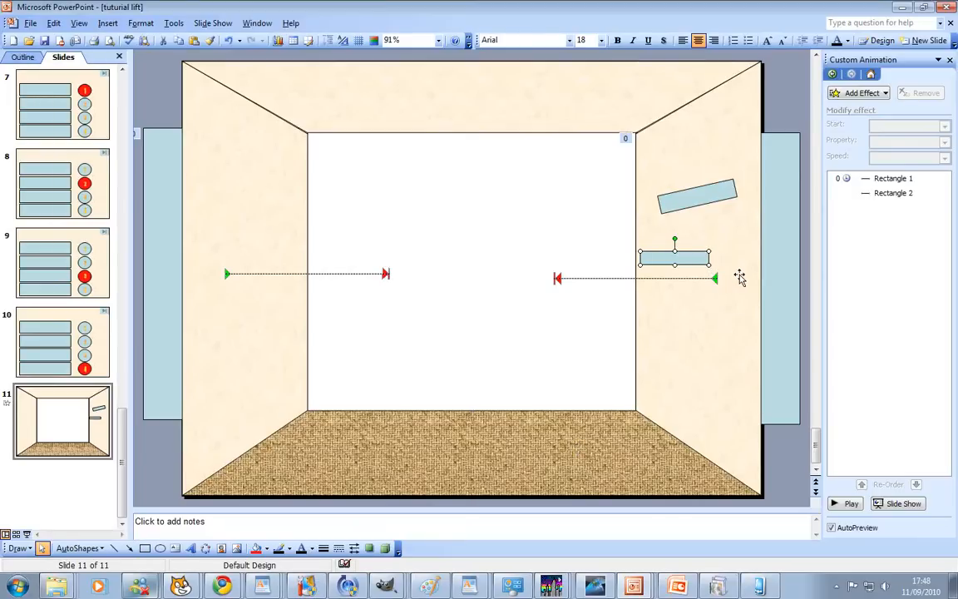
right_click(673, 258)
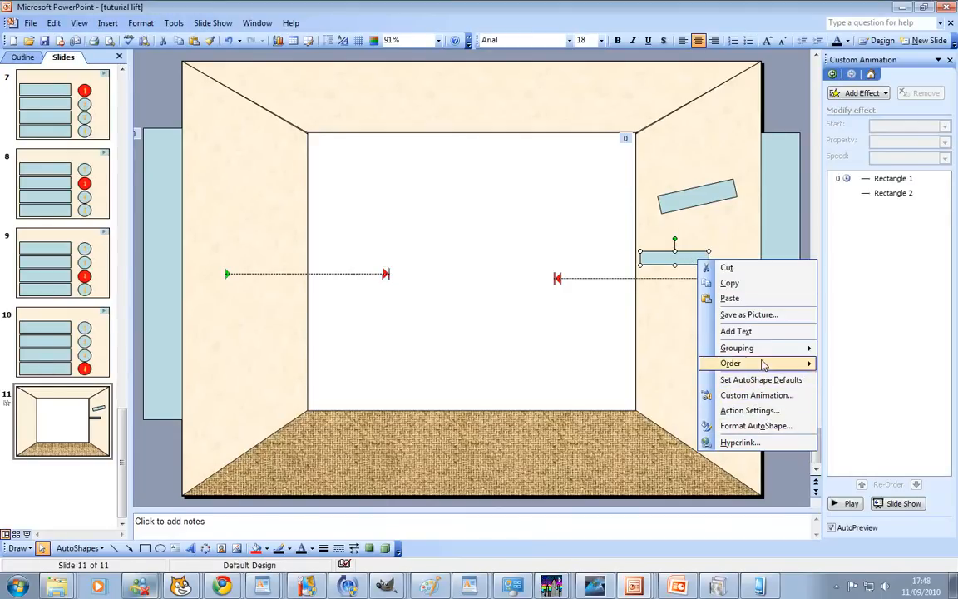
mouse_move(759, 379)
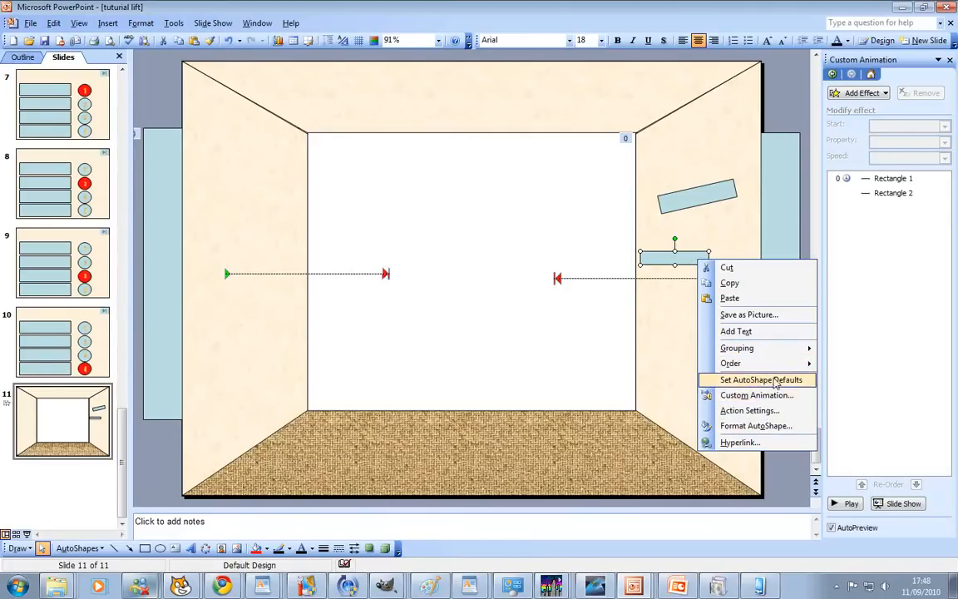
left_click(739, 442)
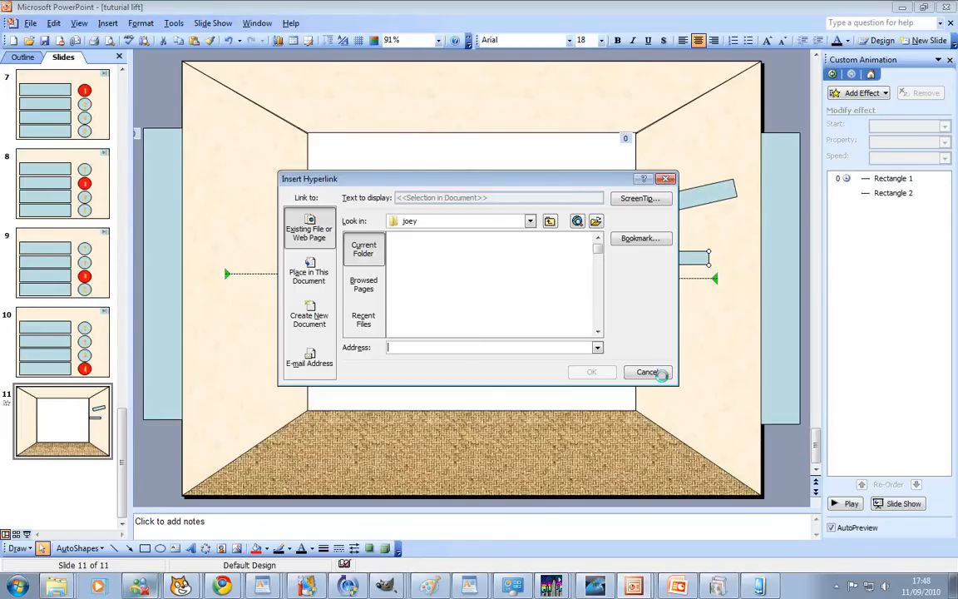
left_click(648, 373)
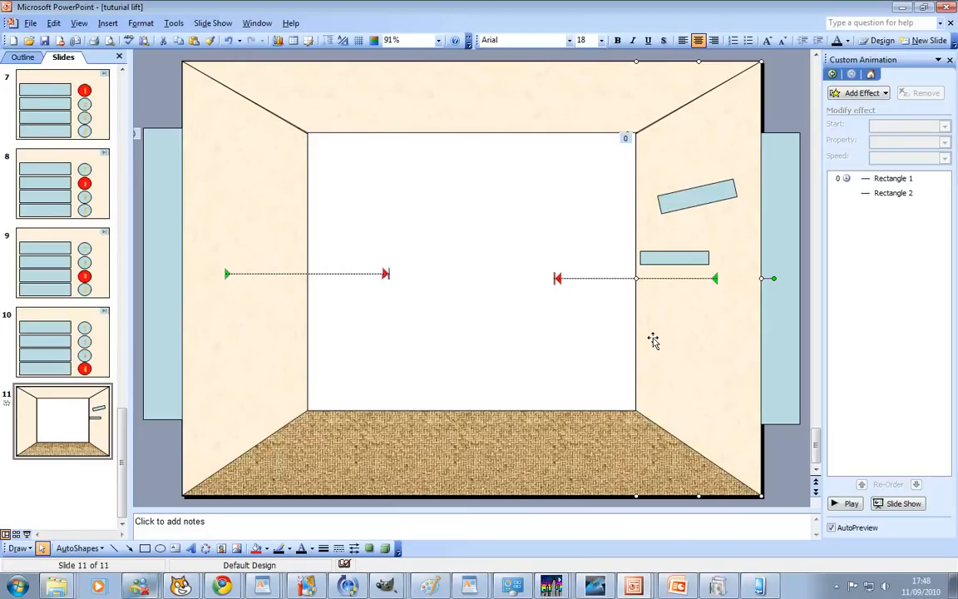
right_click(675, 256)
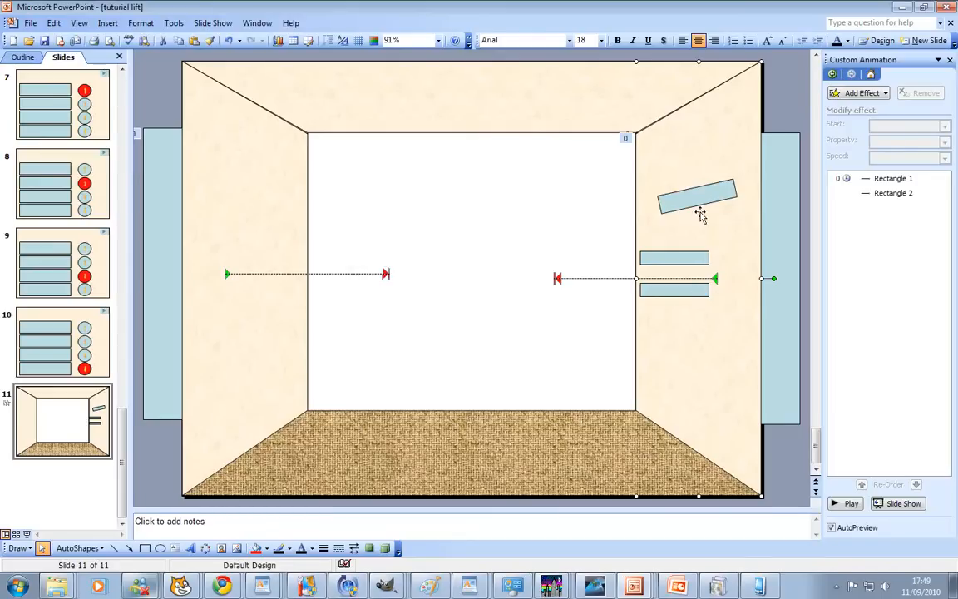
mouse_move(702, 206)
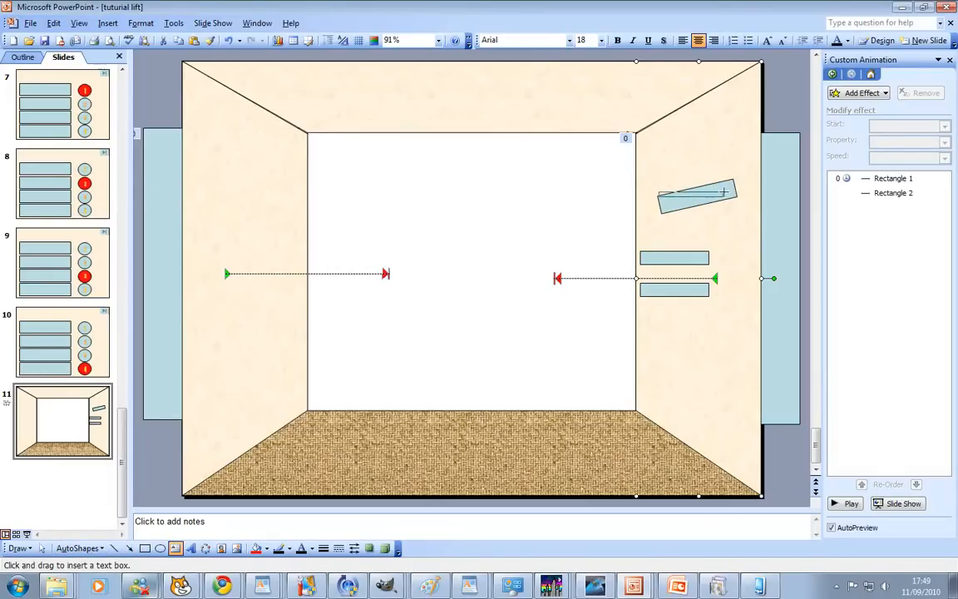
- Add a text box reading STAND CLEAR DOORS CLOSING and move it onto the tilted sign
left_click(697, 193)
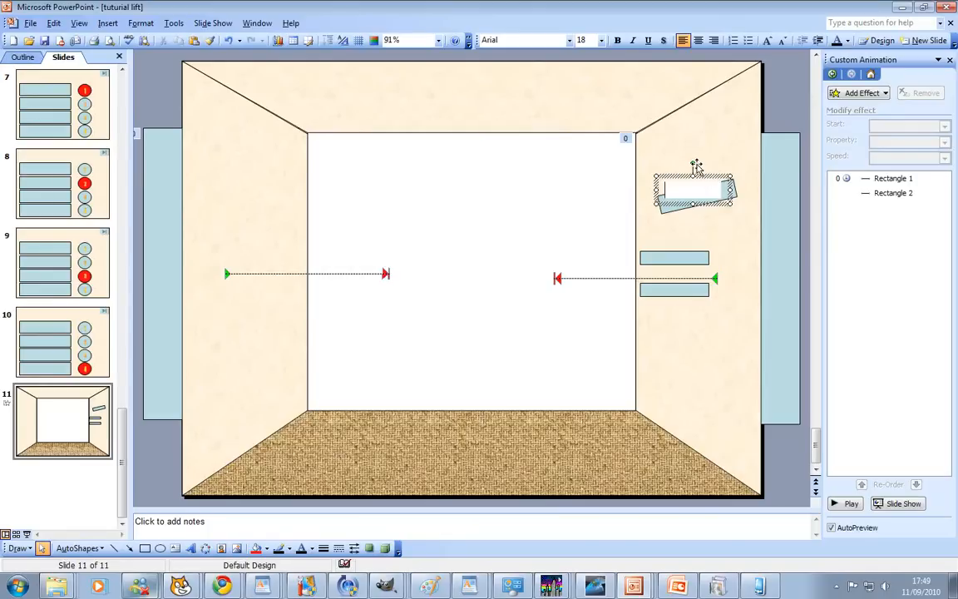
left_click_drag(695, 166, 689, 159)
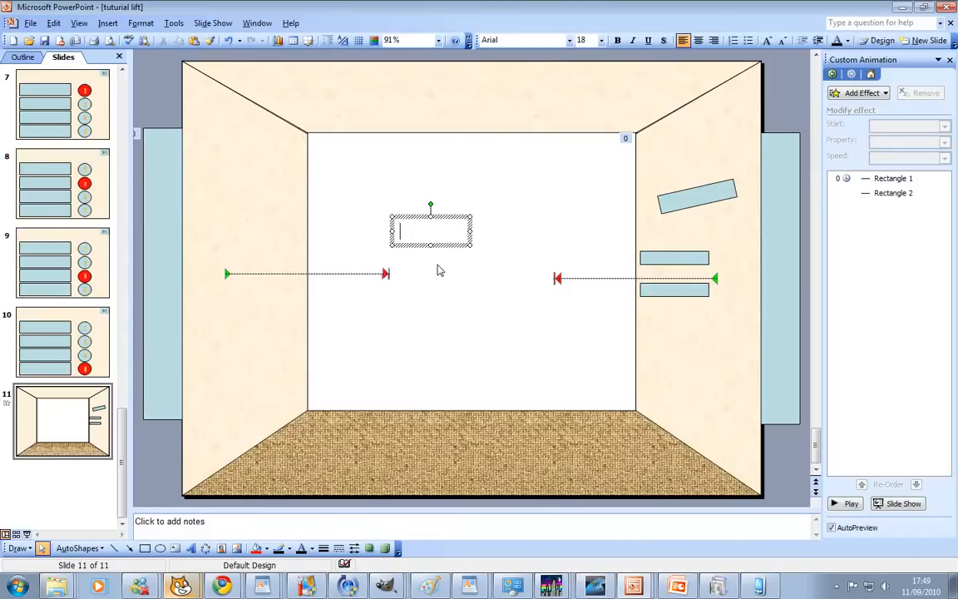
type("STAND")
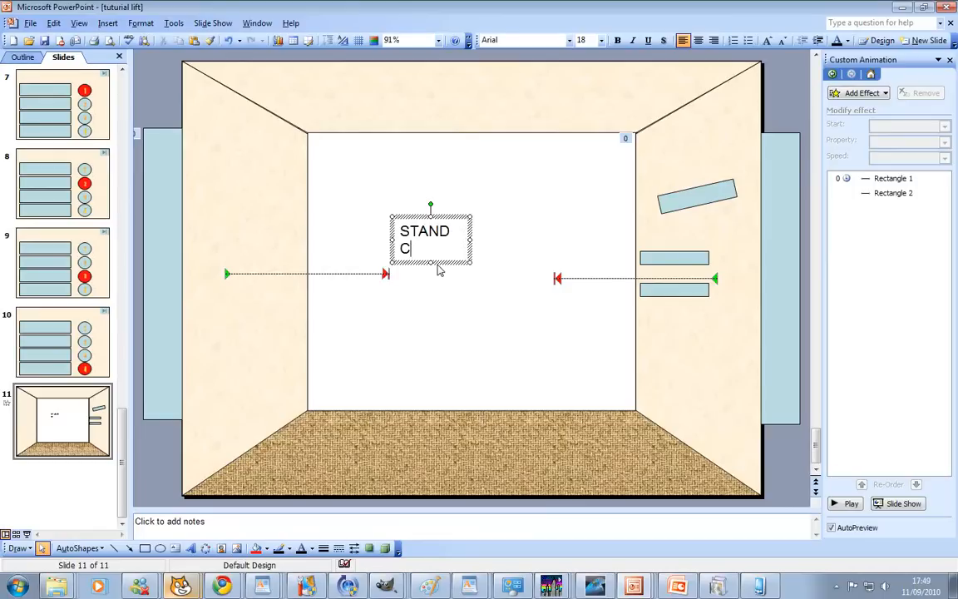
type("LEAR DOO")
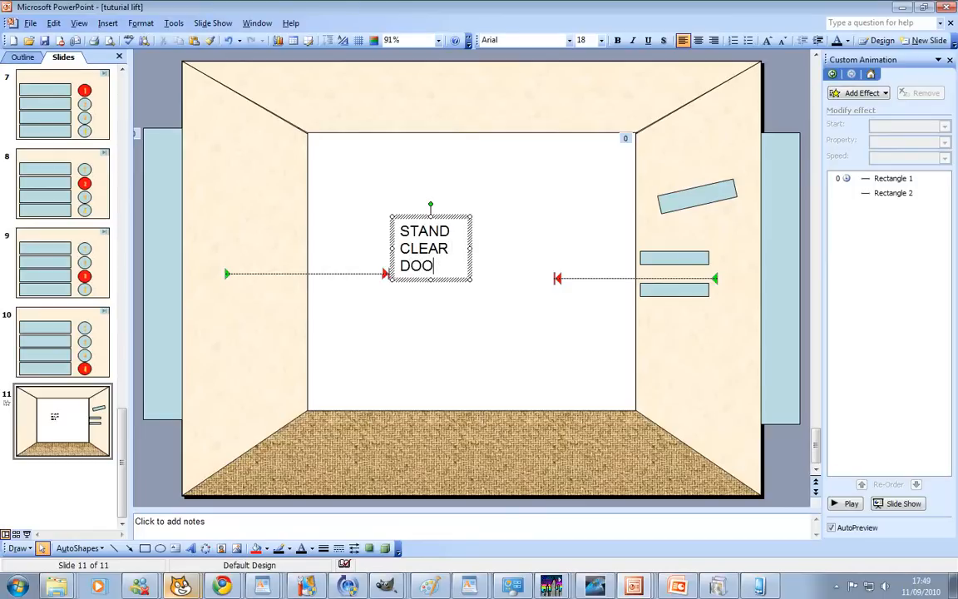
type("RS CLO")
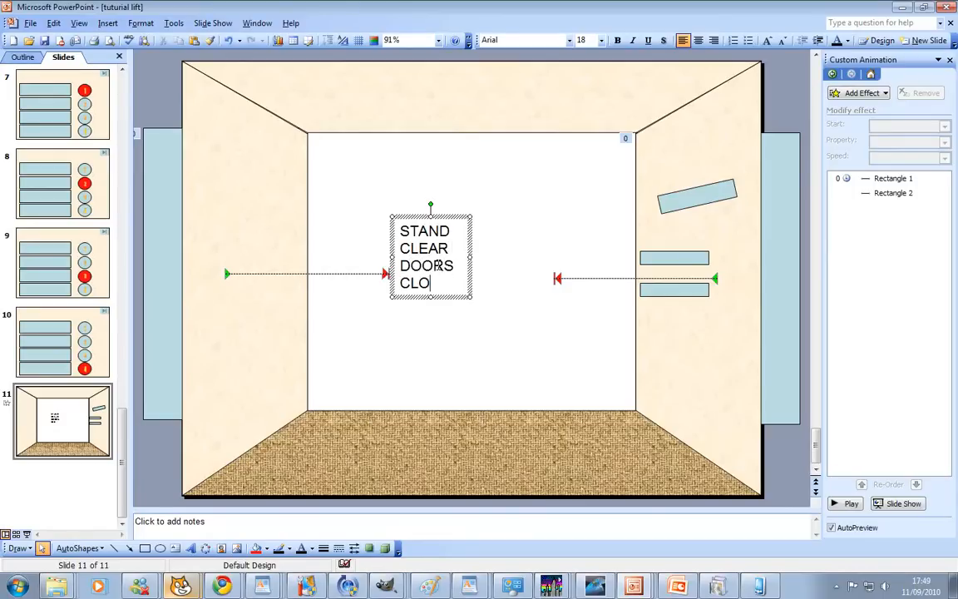
type("SING")
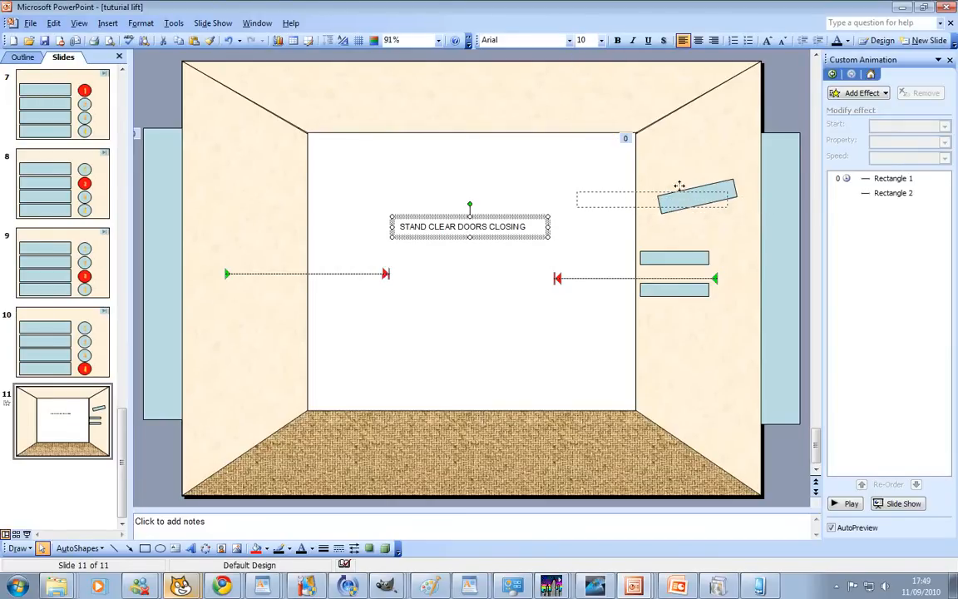
left_click_drag(469, 226, 624, 193)
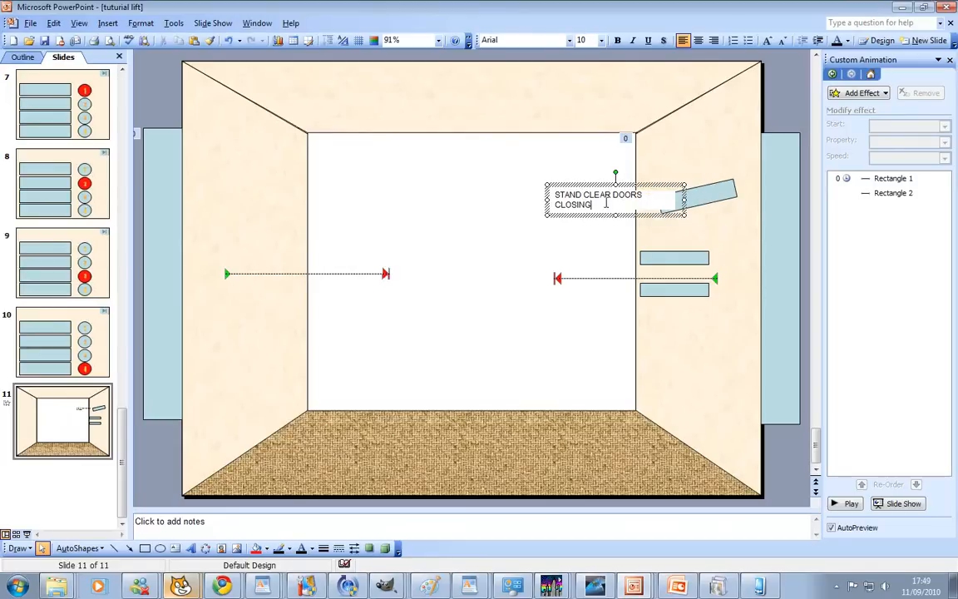
- Give the caption a smaller font size and position it along the tilted sign
left_click(600, 40)
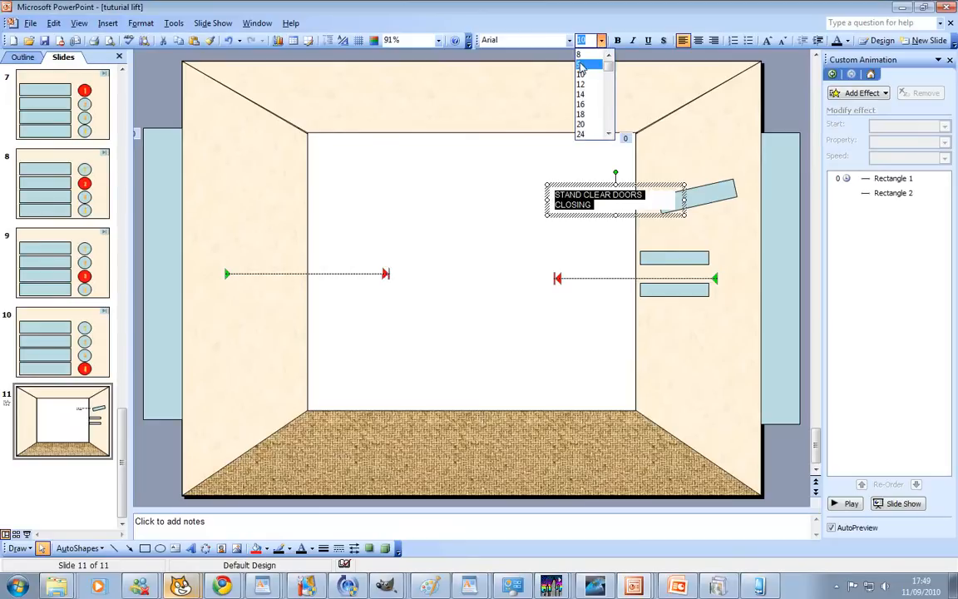
left_click(579, 54)
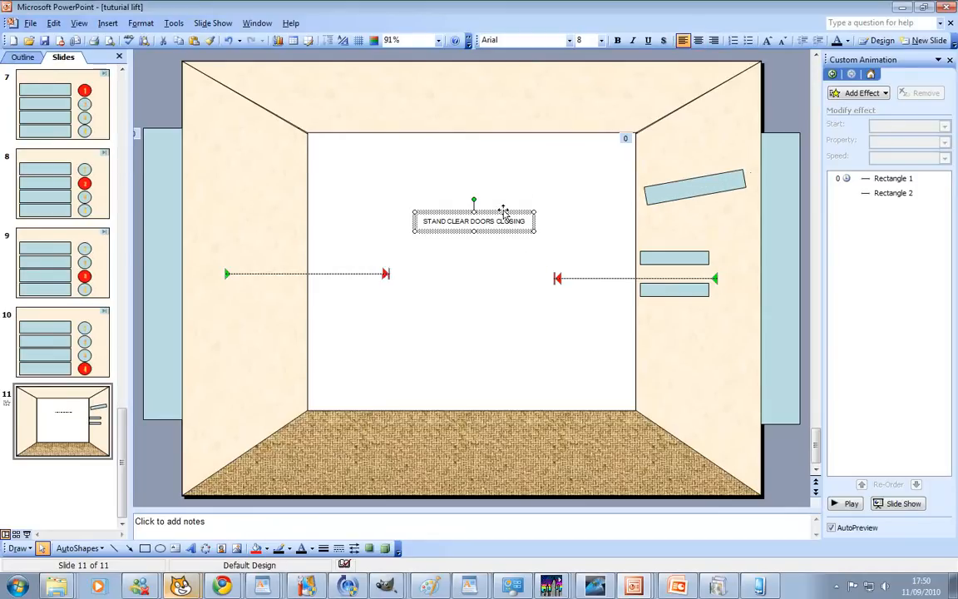
left_click_drag(474, 220, 681, 186)
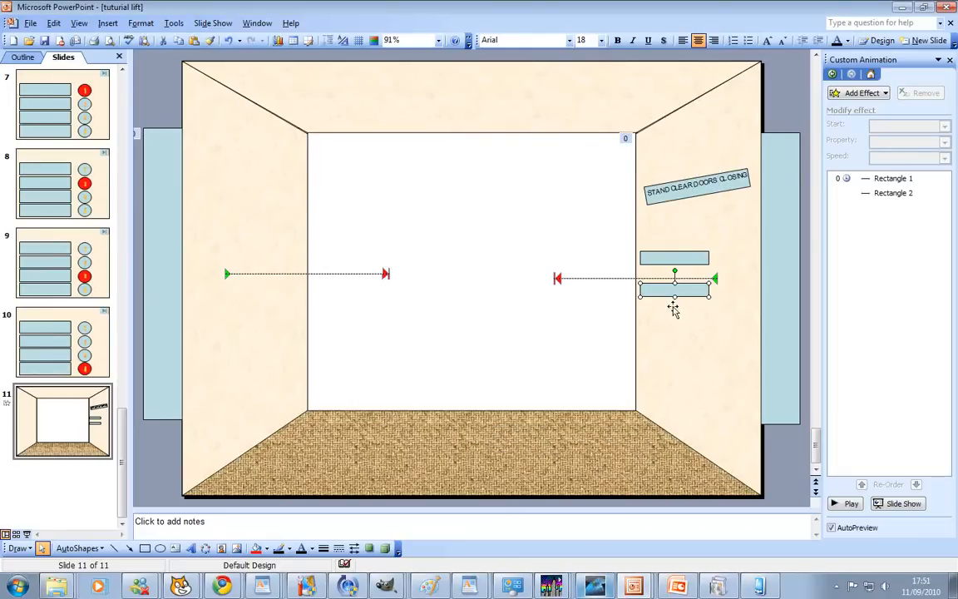
mouse_move(579, 376)
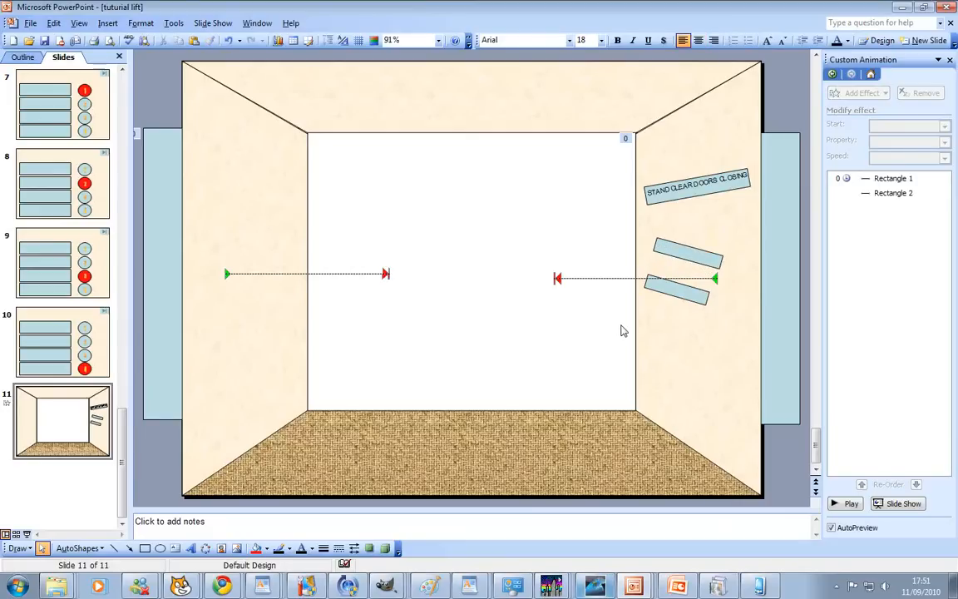
mouse_move(570, 299)
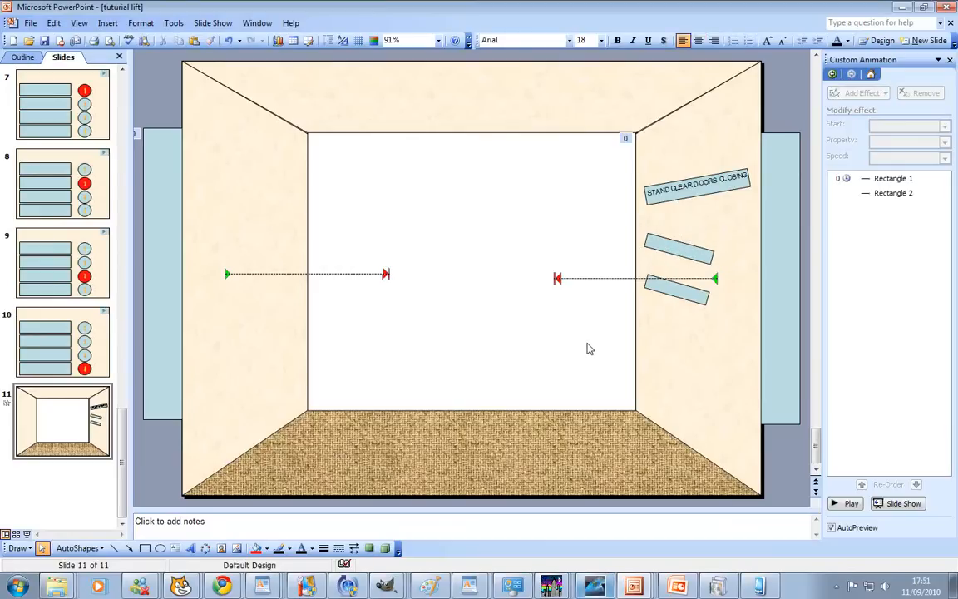
mouse_move(665, 279)
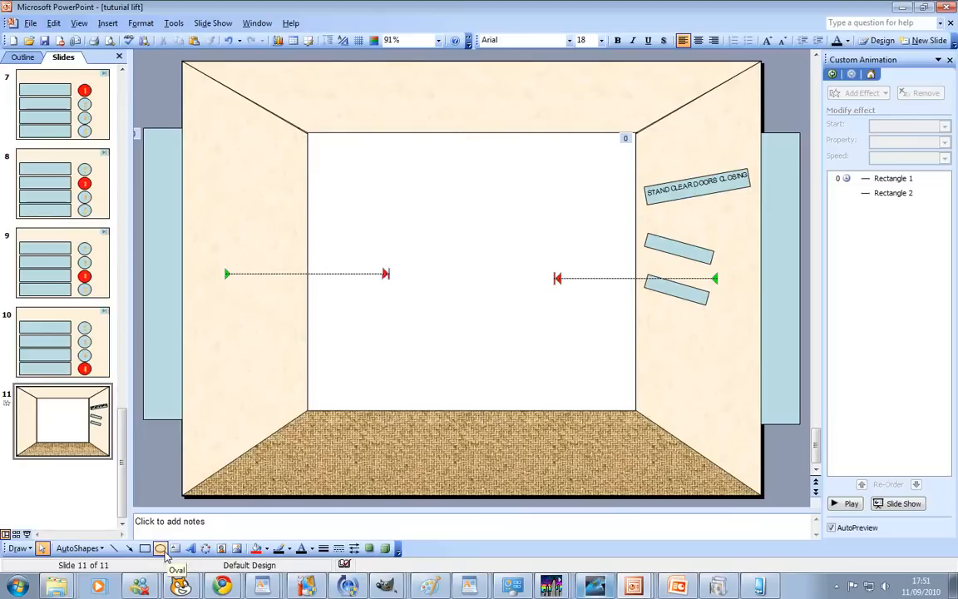
- Draw extra panel bars and oval buttons on the right wall and line them up with the panel
left_click(160, 549)
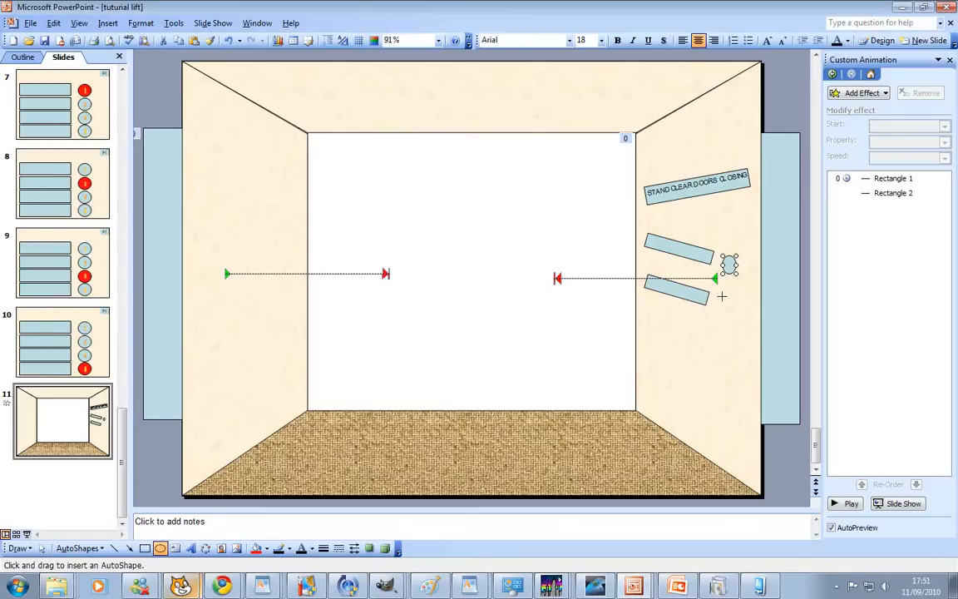
mouse_move(728, 305)
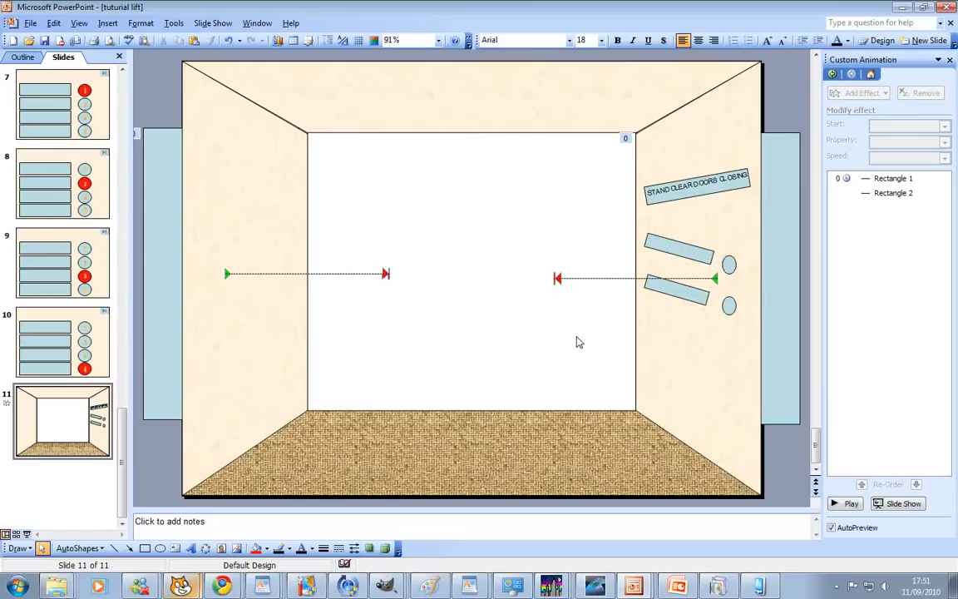
mouse_move(406, 336)
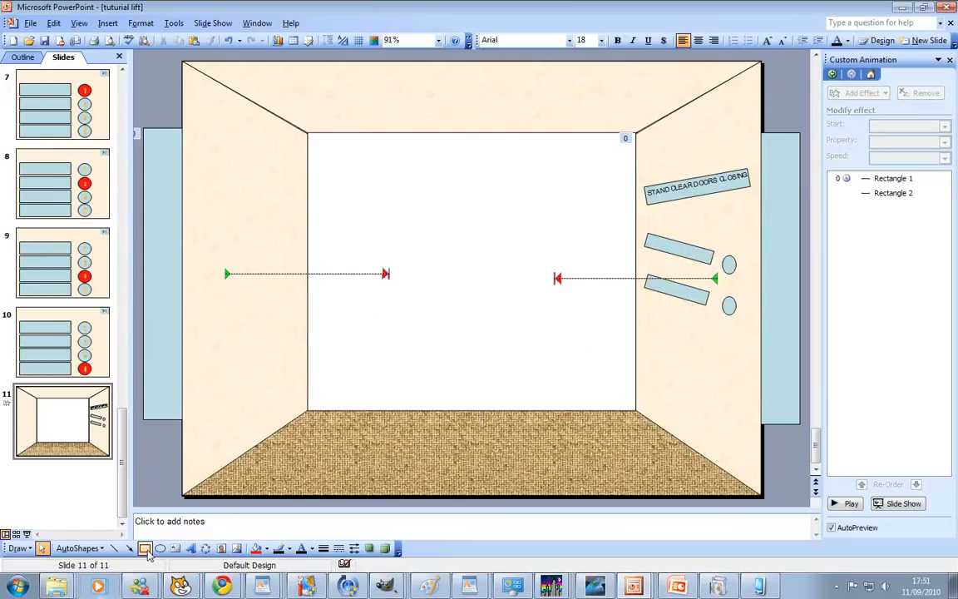
left_click(145, 548)
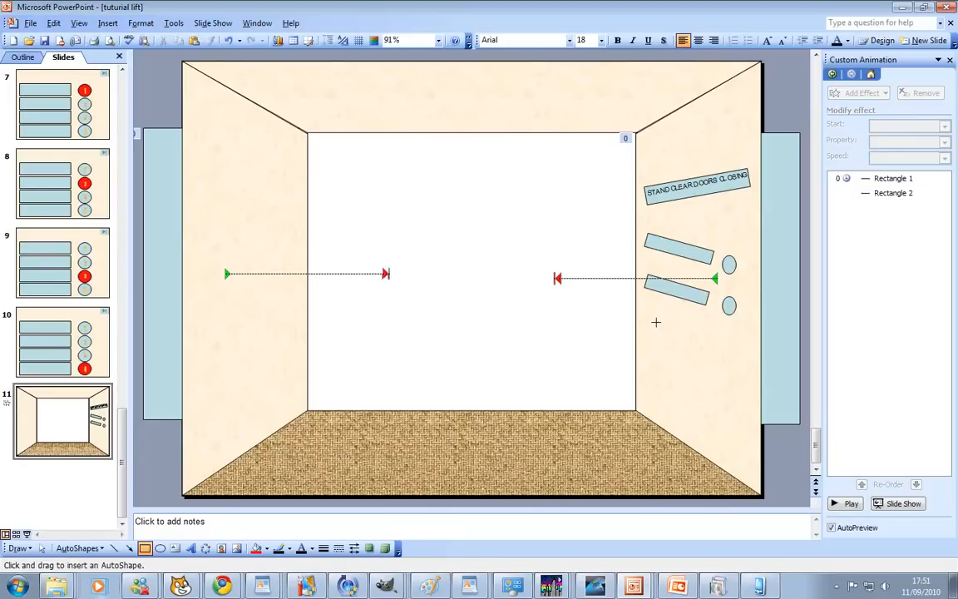
left_click(675, 292)
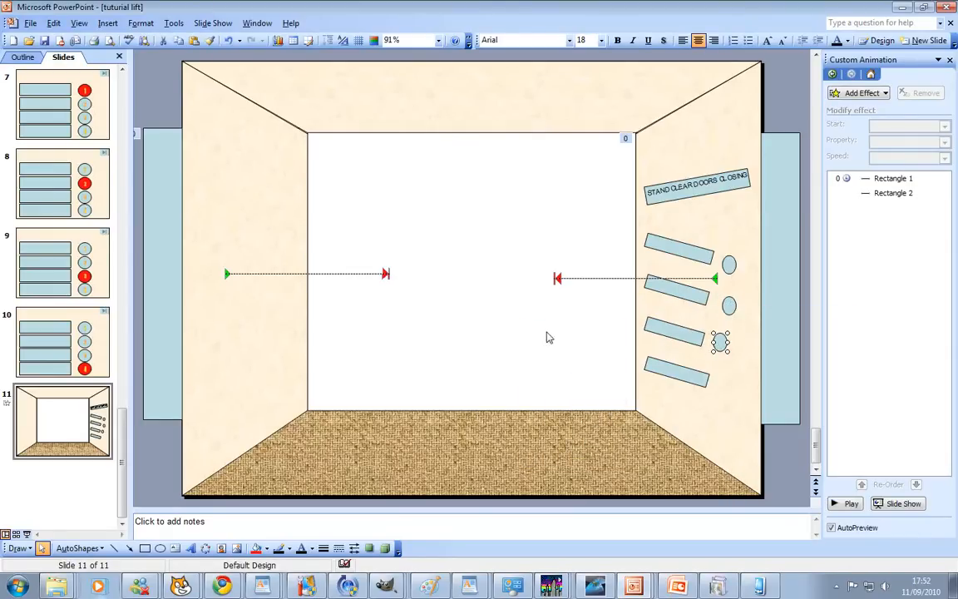
left_click_drag(720, 343, 740, 319)
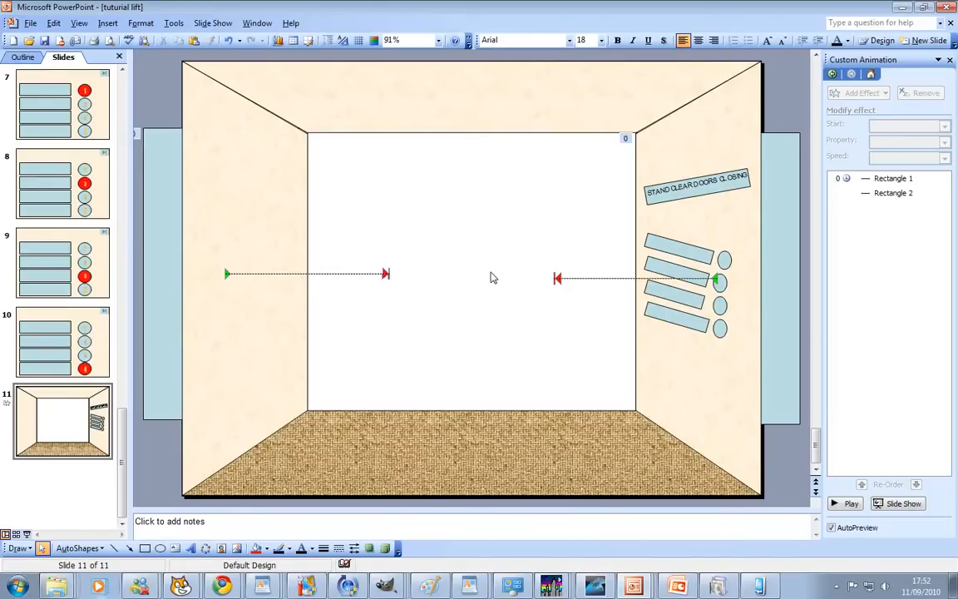
mouse_move(572, 326)
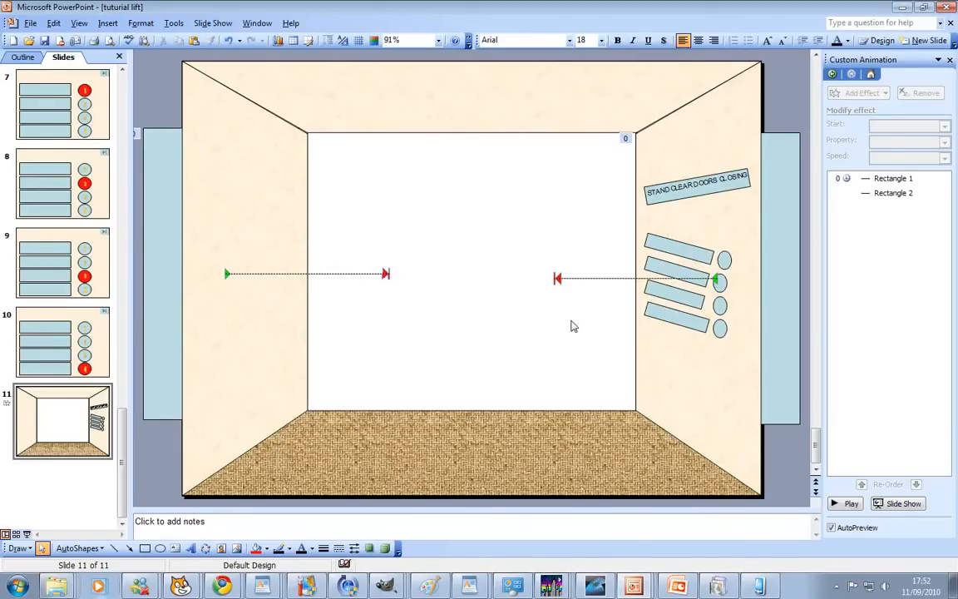
mouse_move(586, 332)
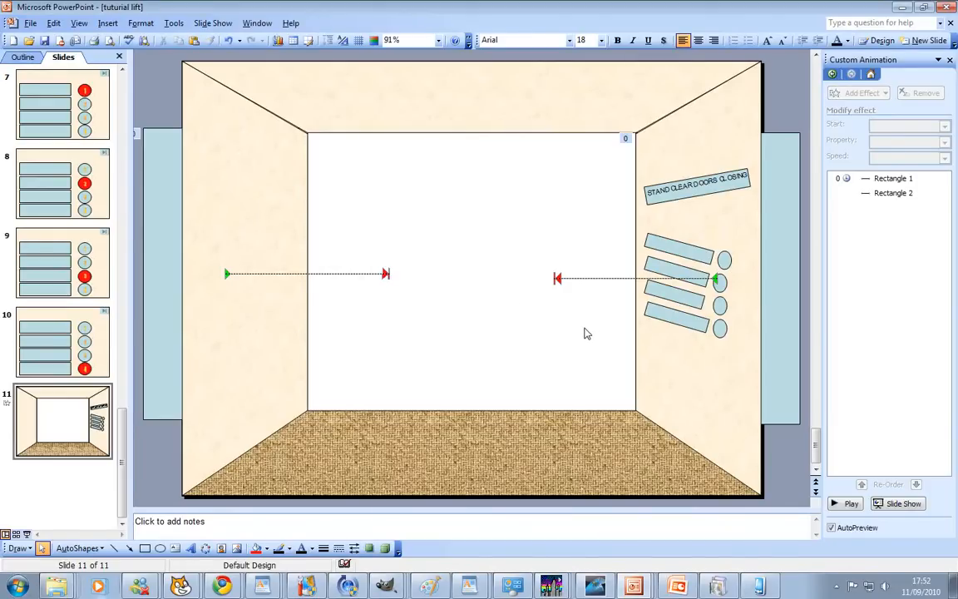
mouse_move(792, 252)
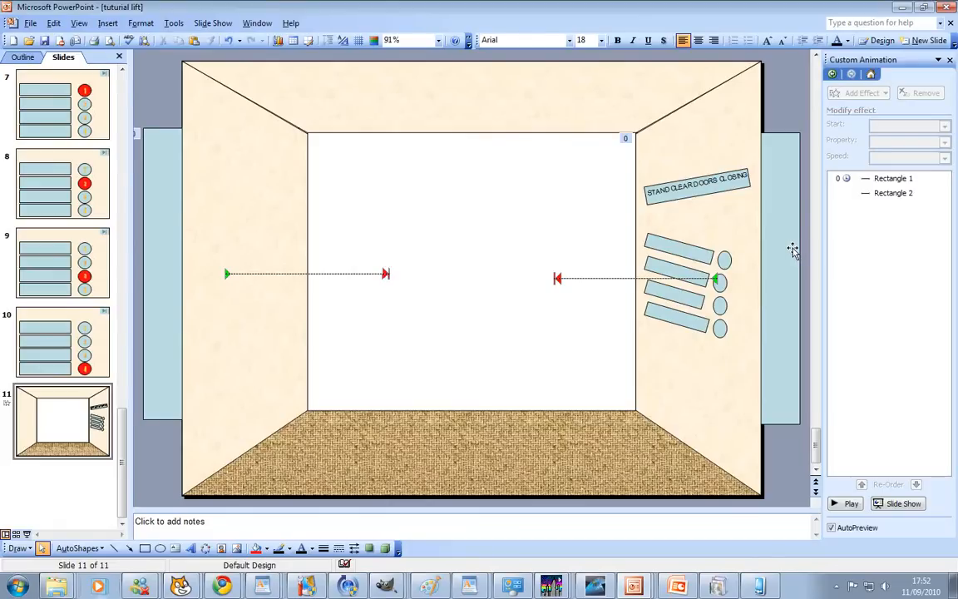
mouse_move(248, 434)
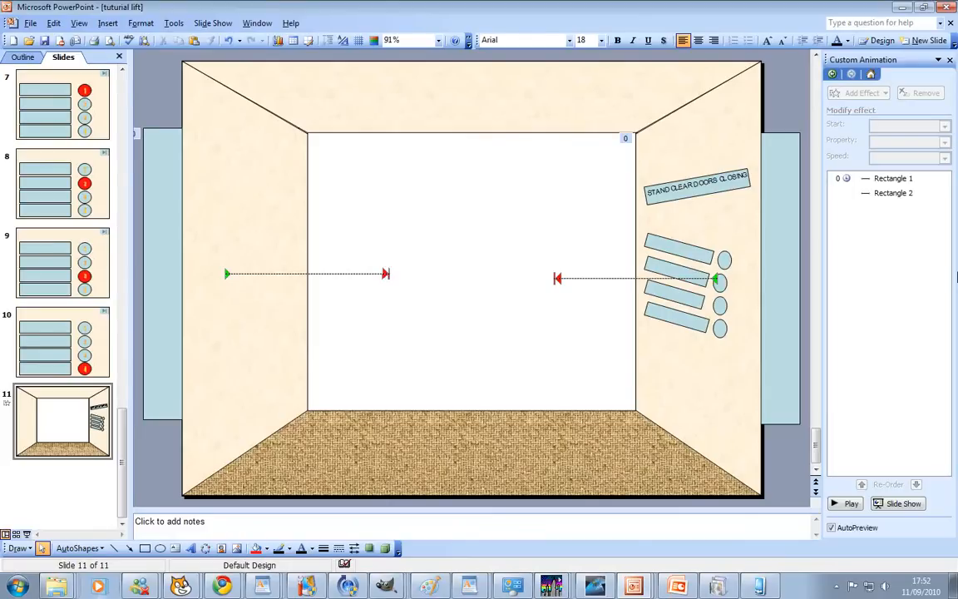
mouse_move(298, 344)
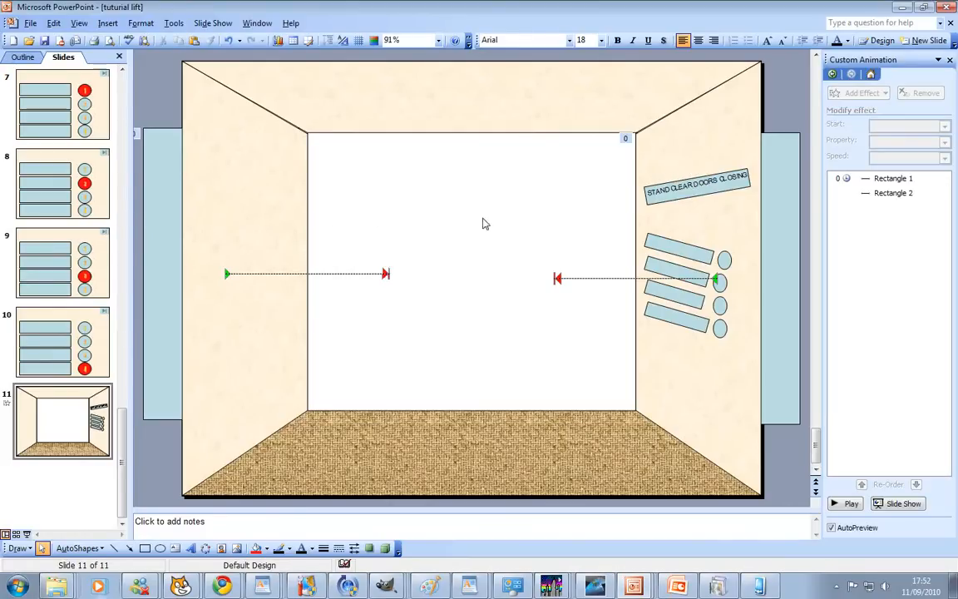
mouse_move(485, 258)
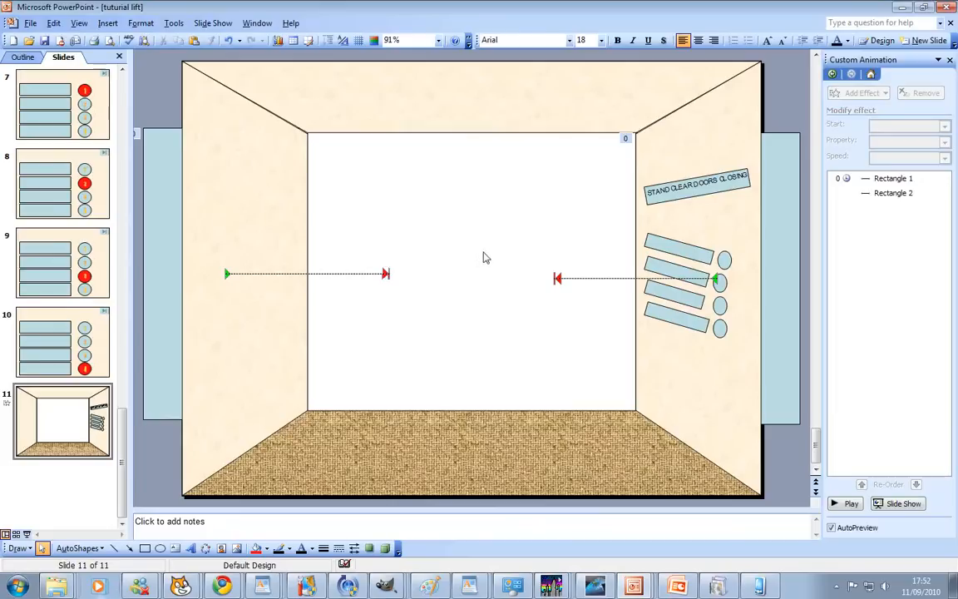
mouse_move(439, 256)
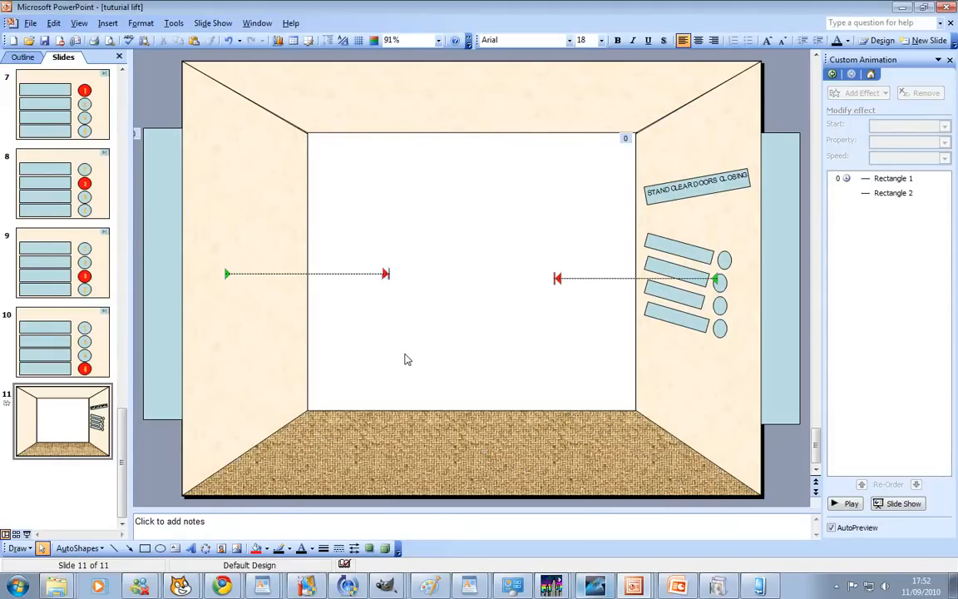
- Play the show from the lift exterior and choose floor 1 to reach the closed doors
left_click(901, 503)
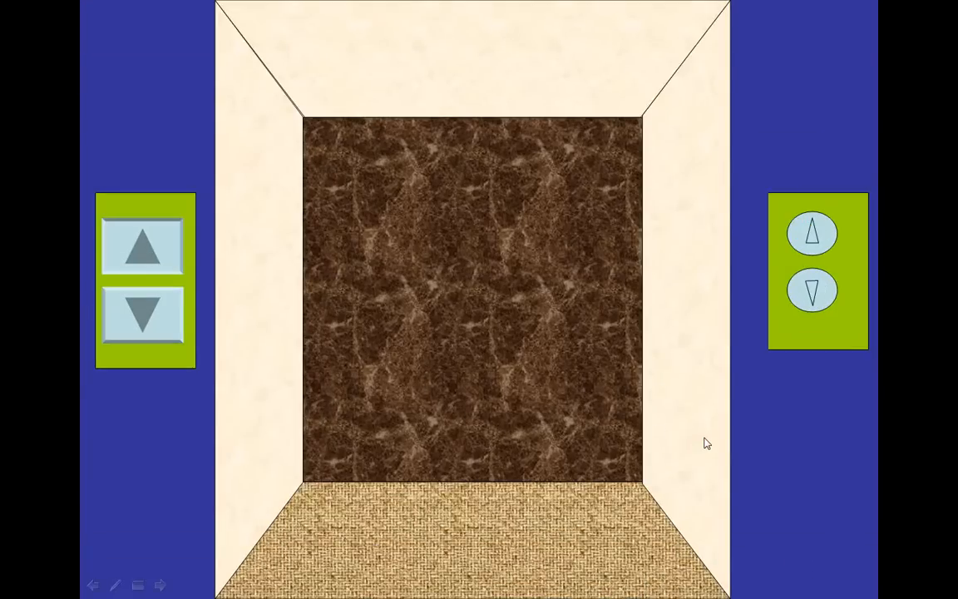
mouse_move(159, 275)
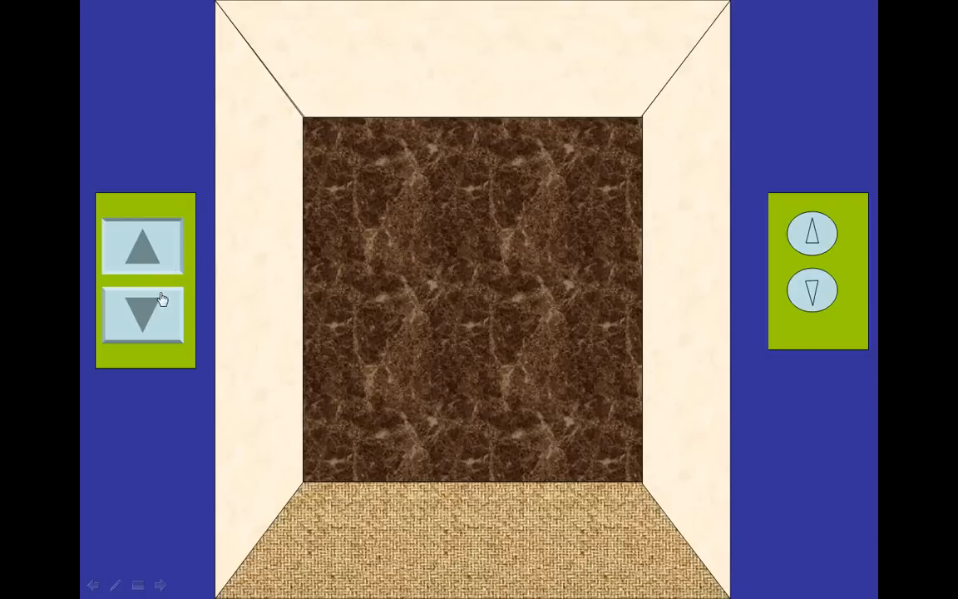
mouse_move(122, 193)
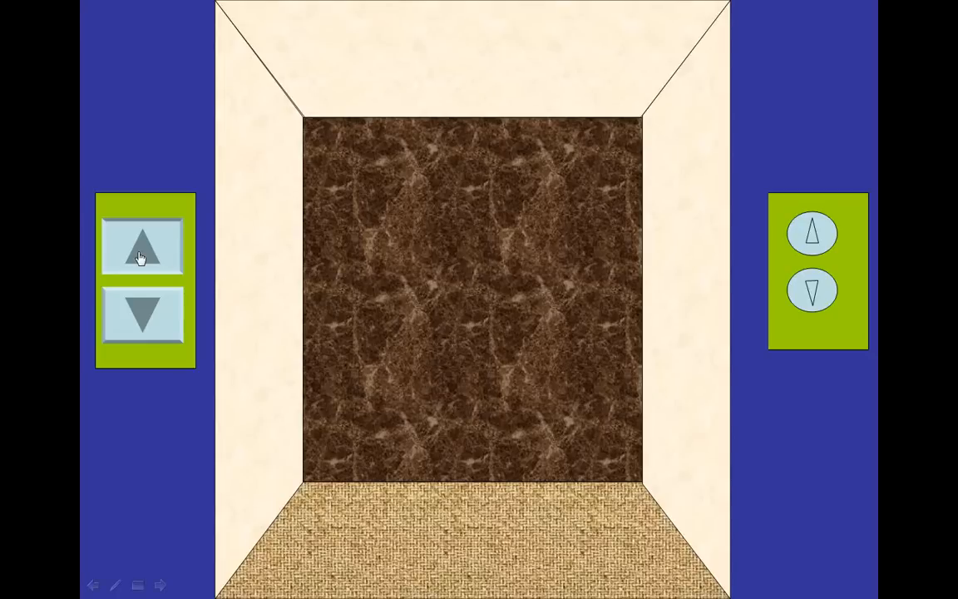
mouse_move(357, 339)
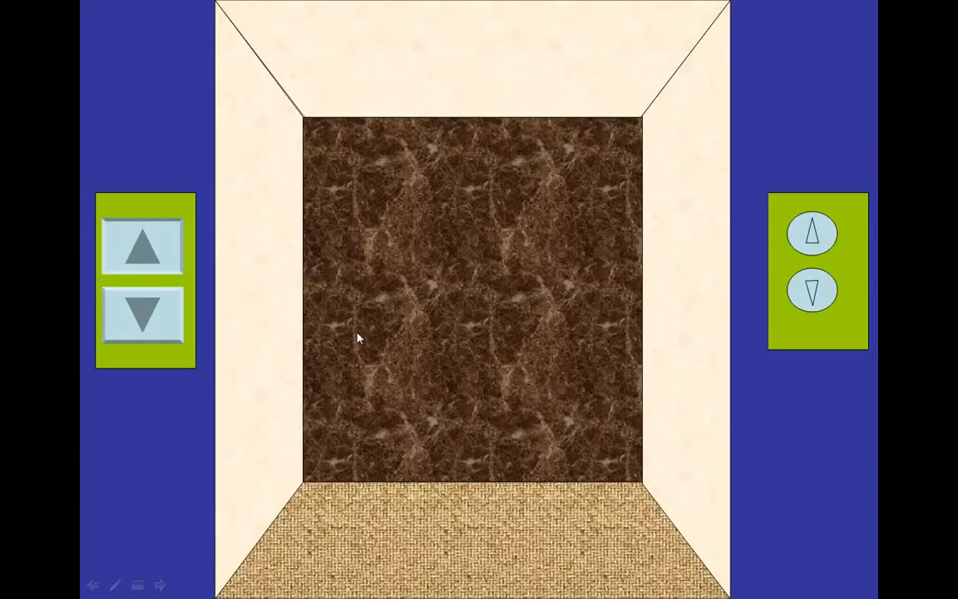
mouse_move(142, 246)
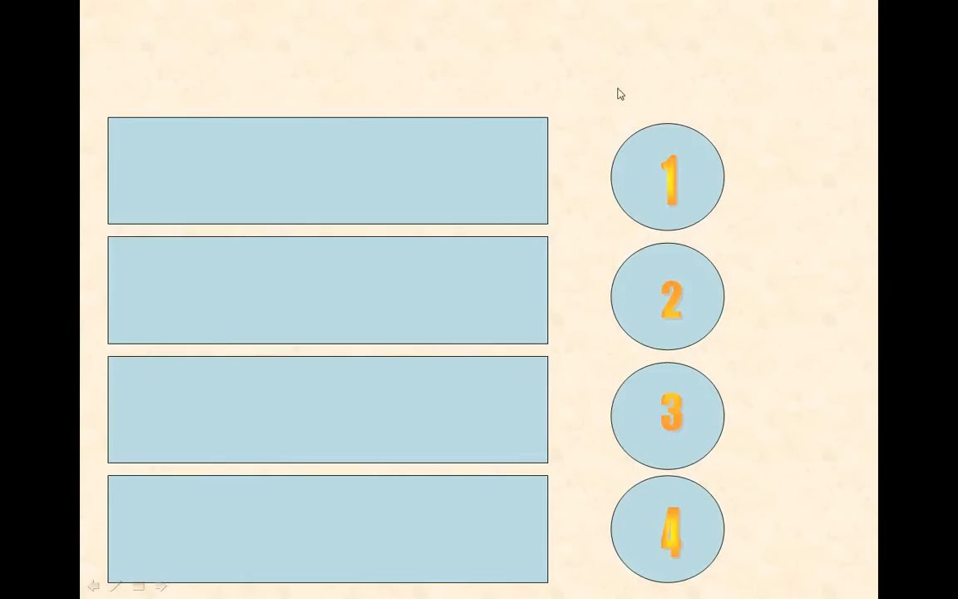
mouse_move(649, 189)
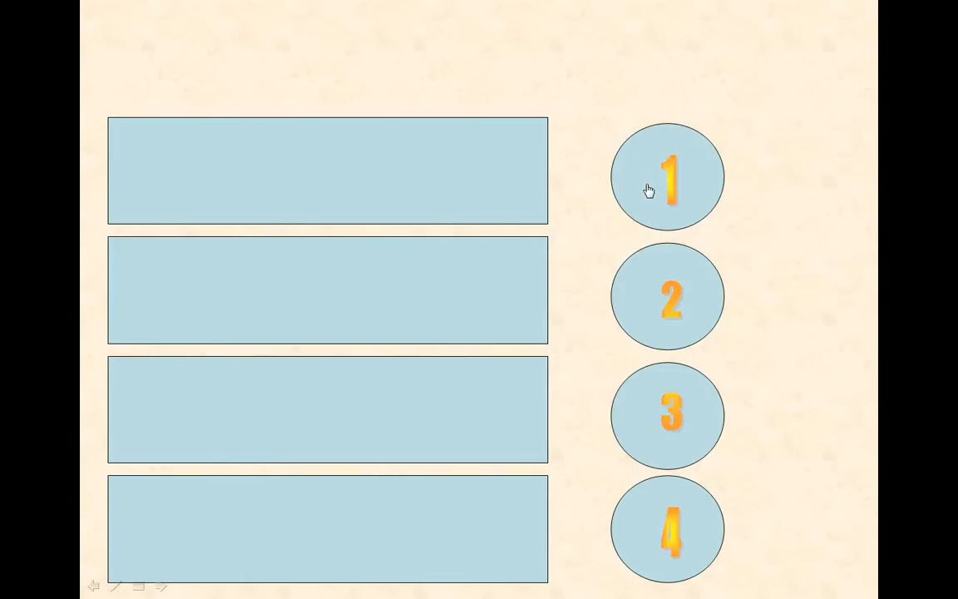
left_click(666, 176)
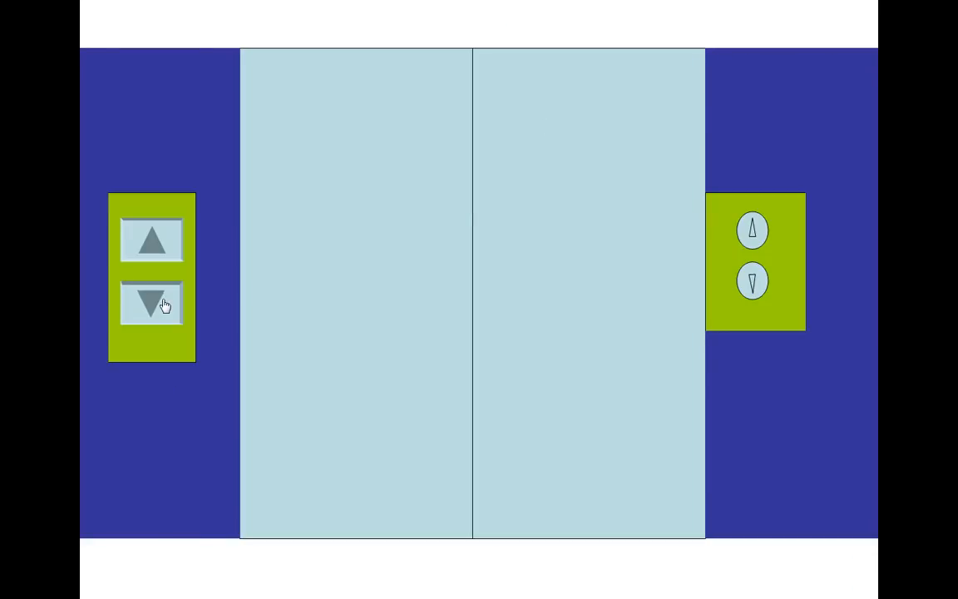
- Press the down call button on the lift doors repeatedly during the slide show
left_click(153, 301)
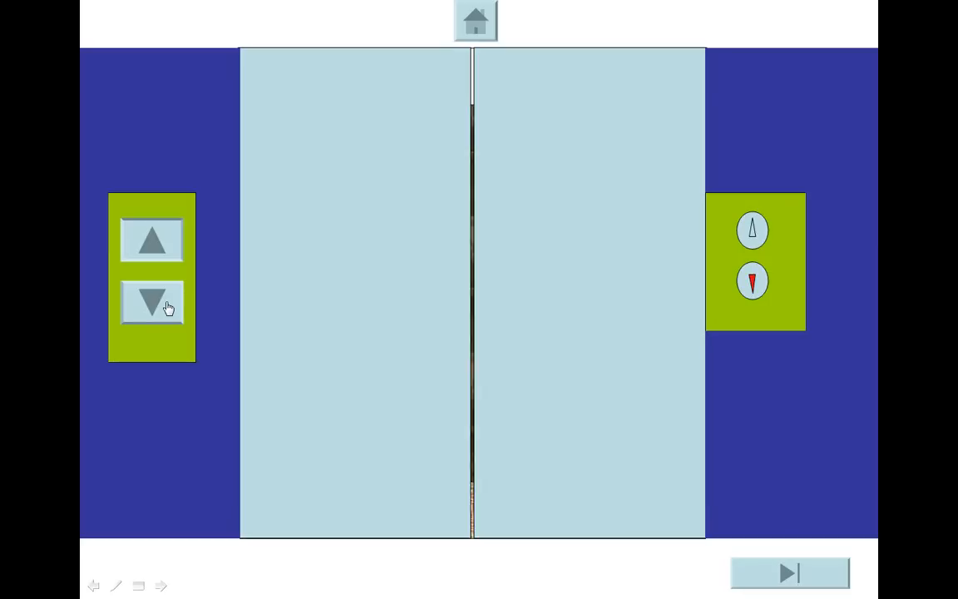
left_click(153, 303)
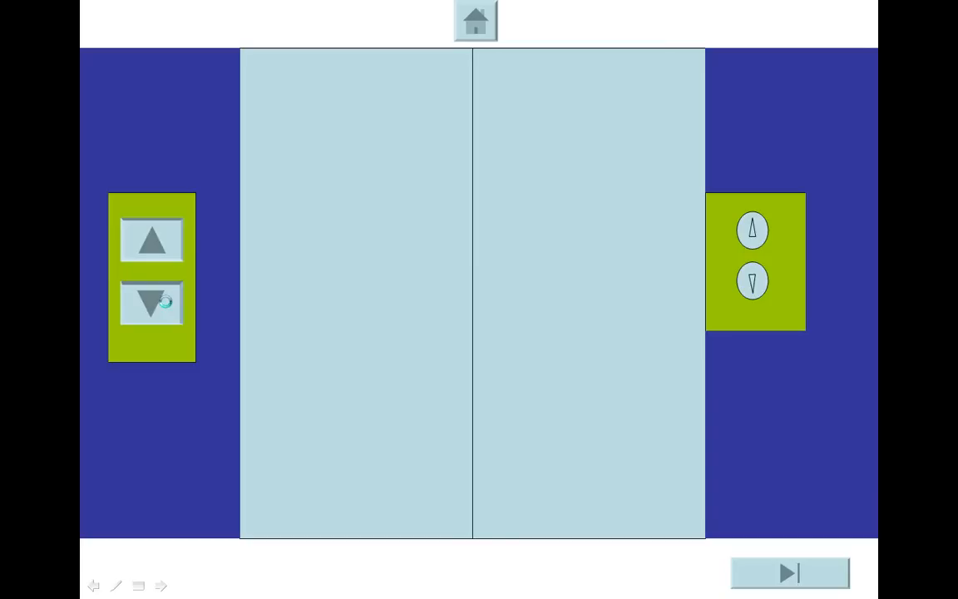
left_click(153, 303)
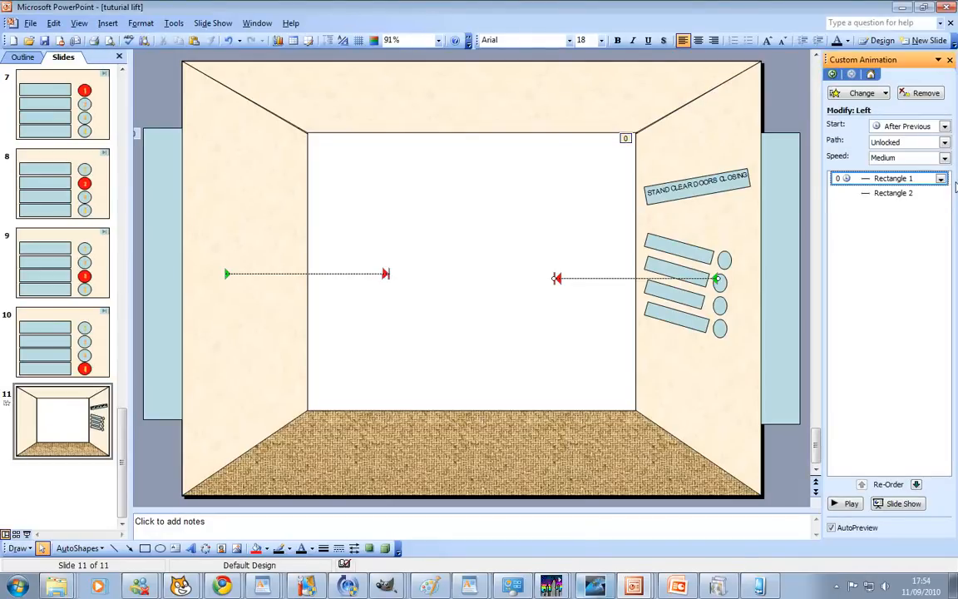
- Run the slide show again from the Custom Animation pane
left_click(942, 178)
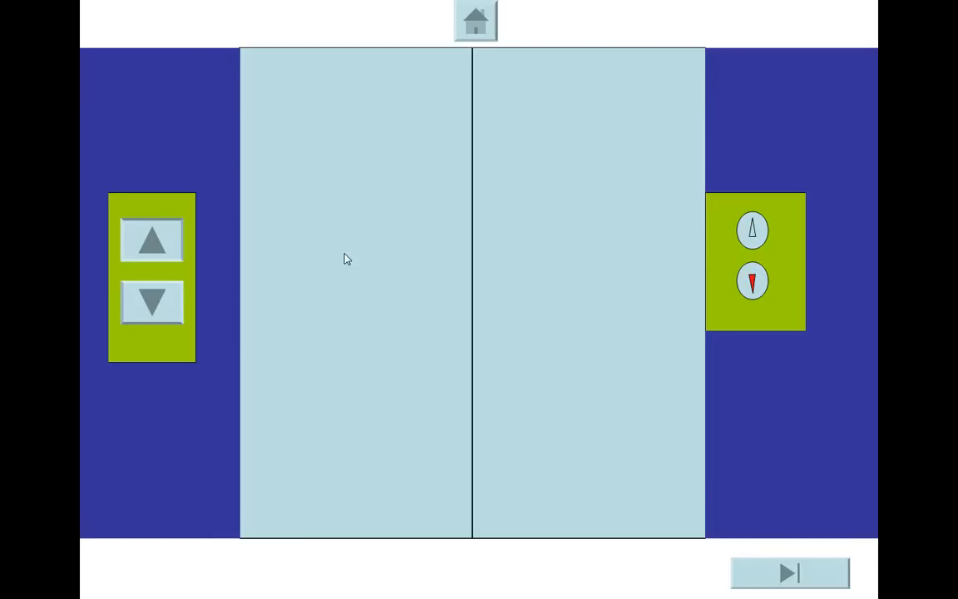
- Advance to the floor panel and light floor buttons 3, 1 and 2 in turn
left_click(788, 572)
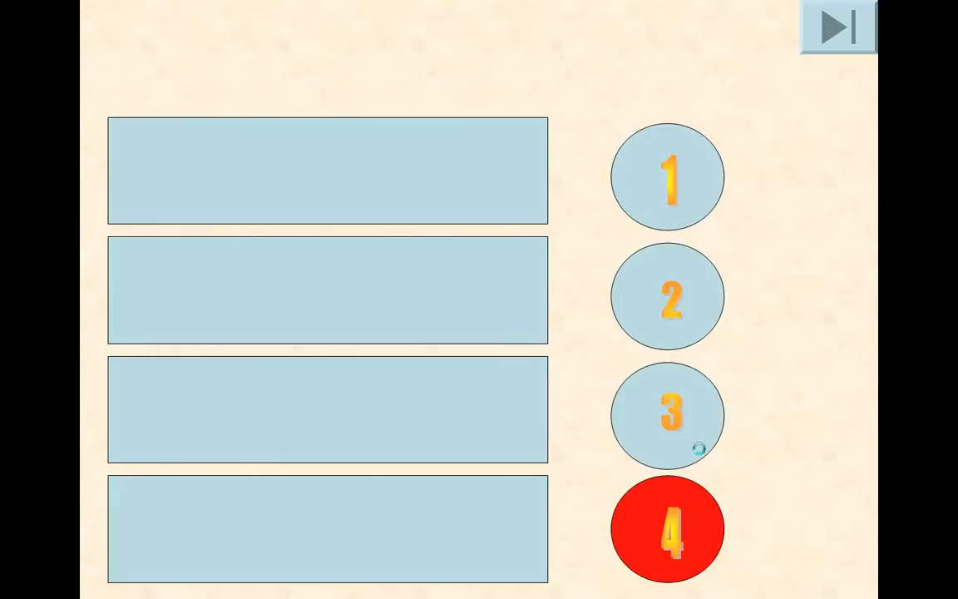
left_click(668, 415)
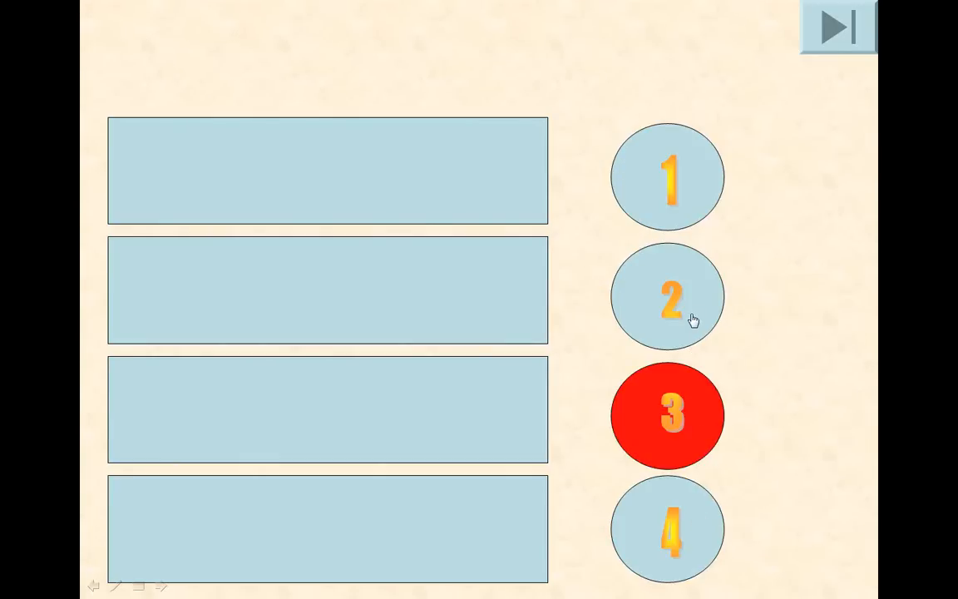
left_click(668, 176)
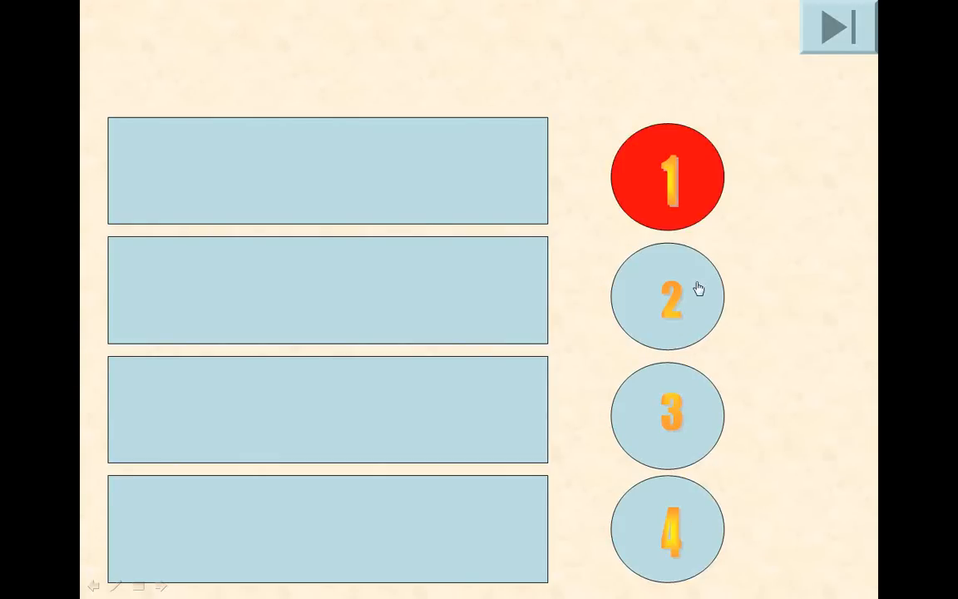
left_click(666, 296)
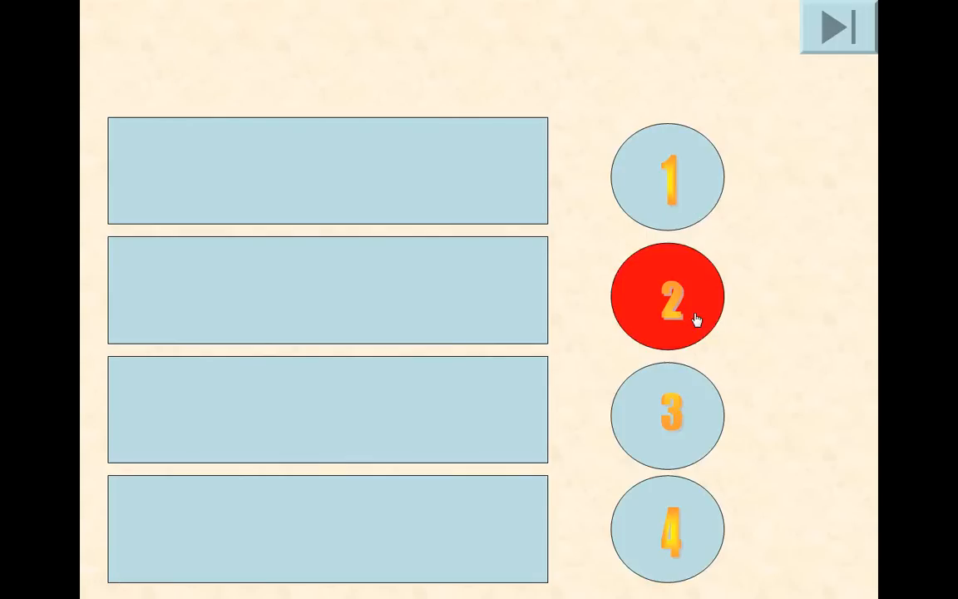